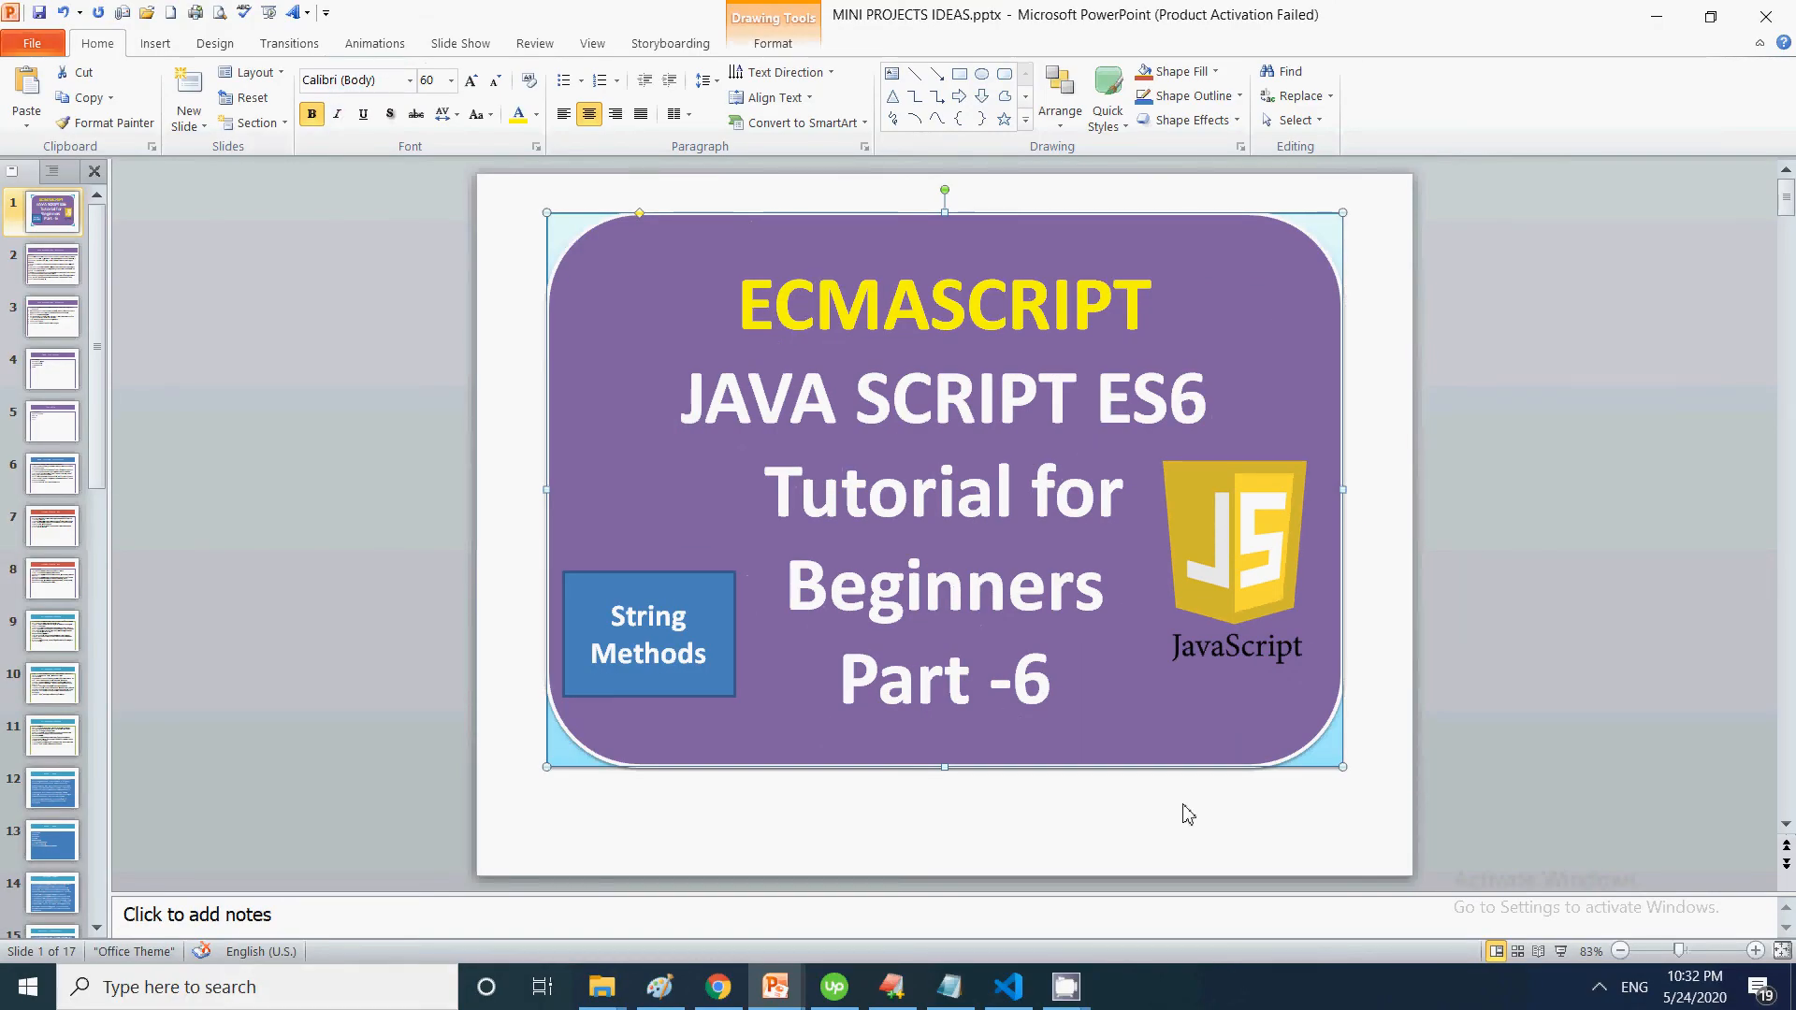
mouse_move(1368, 765)
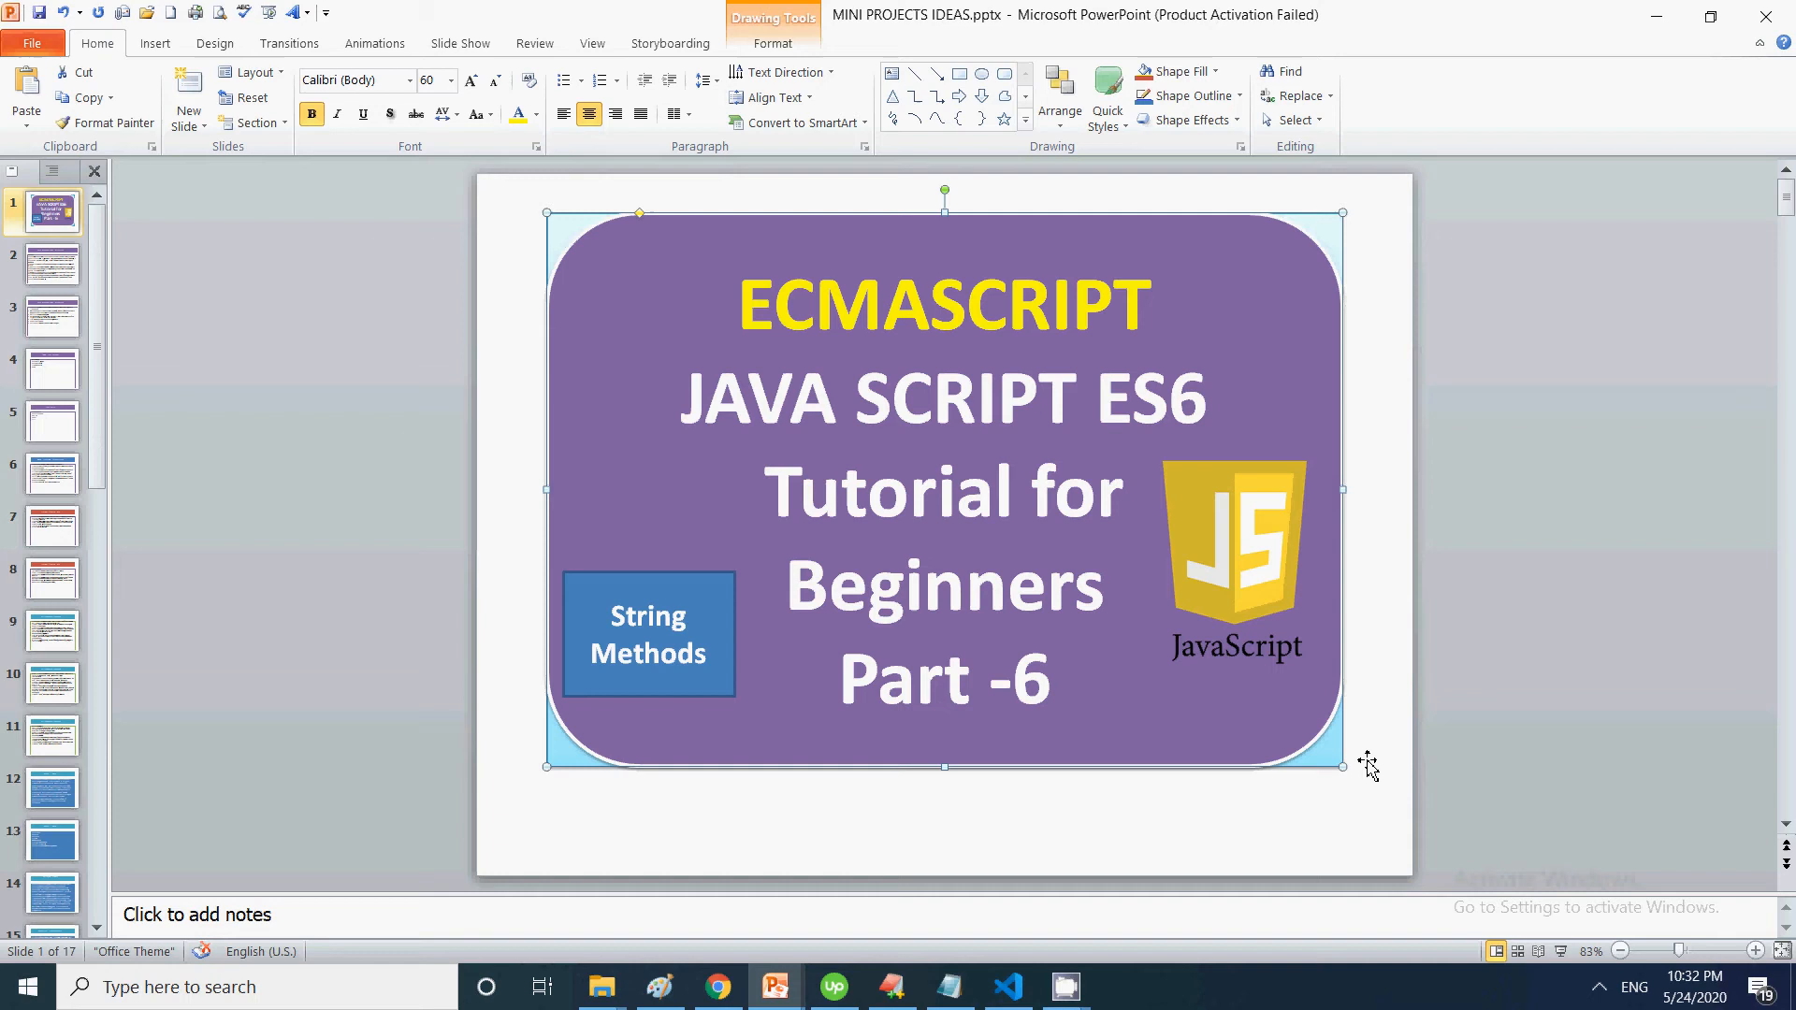
Leave the ES6 String Methods slide and bring up test.js in Visual Studio Code
left_click(1008, 986)
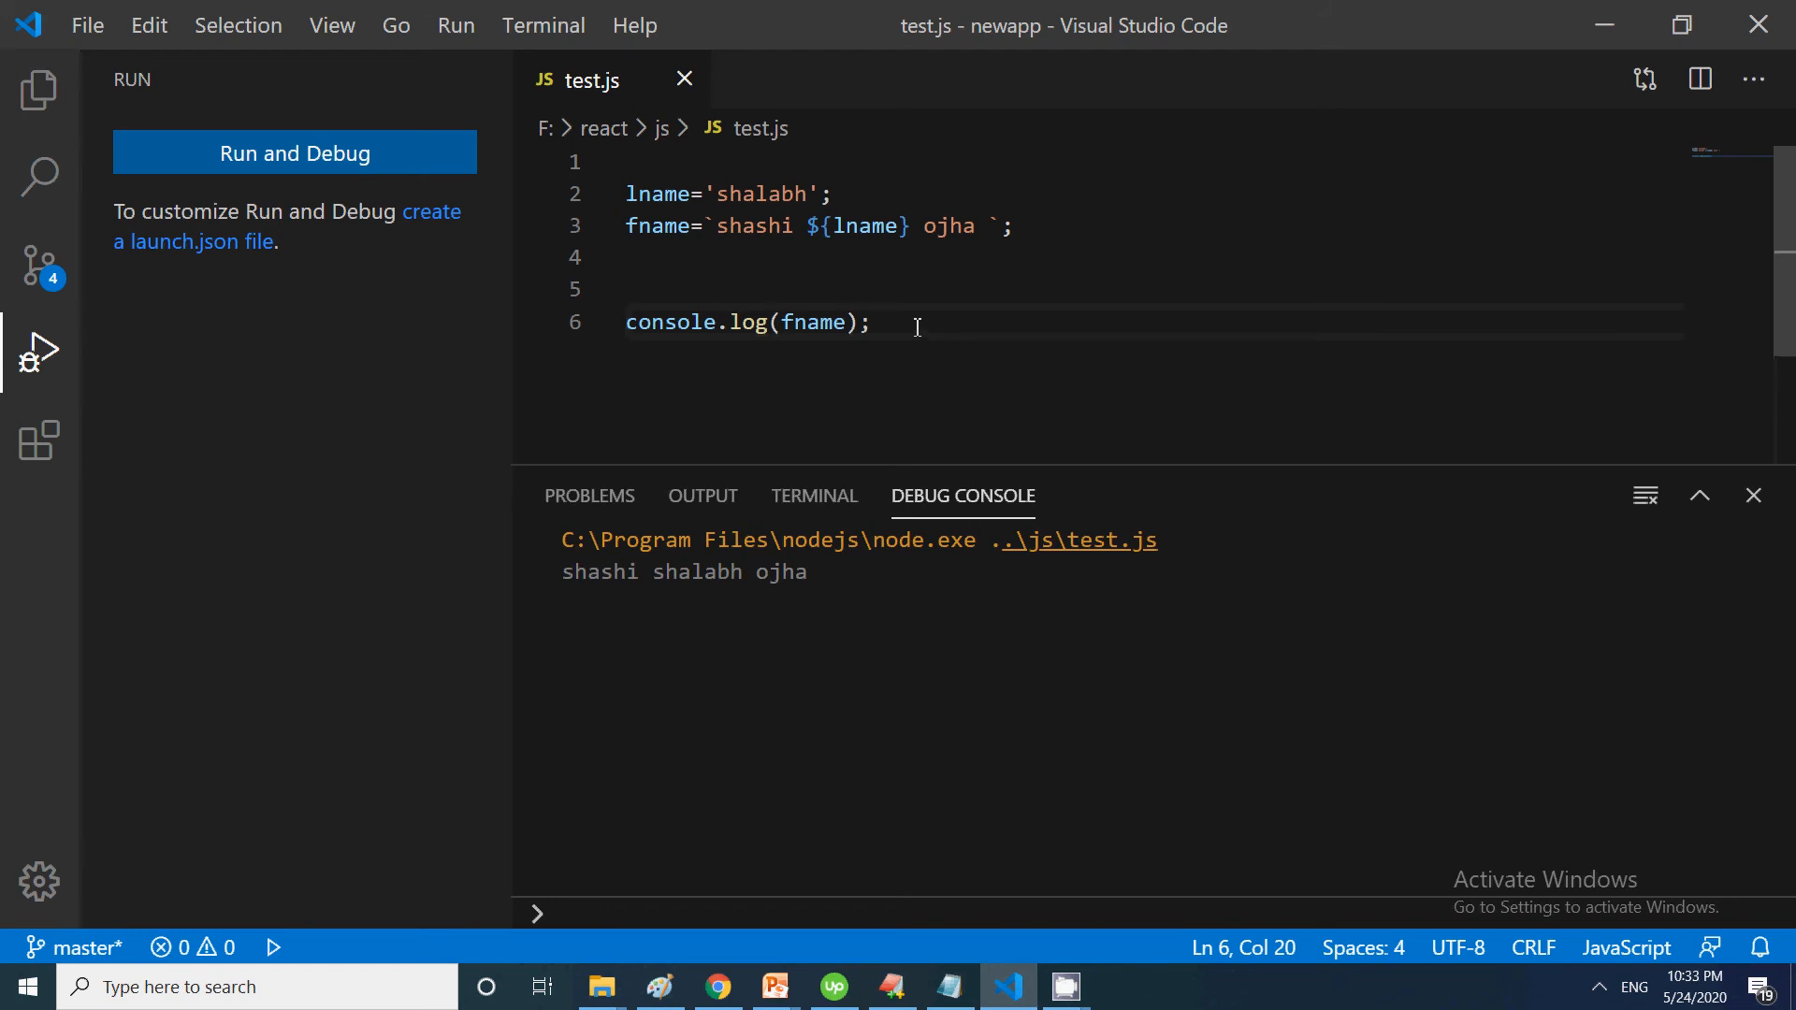
key("ctrl+a")
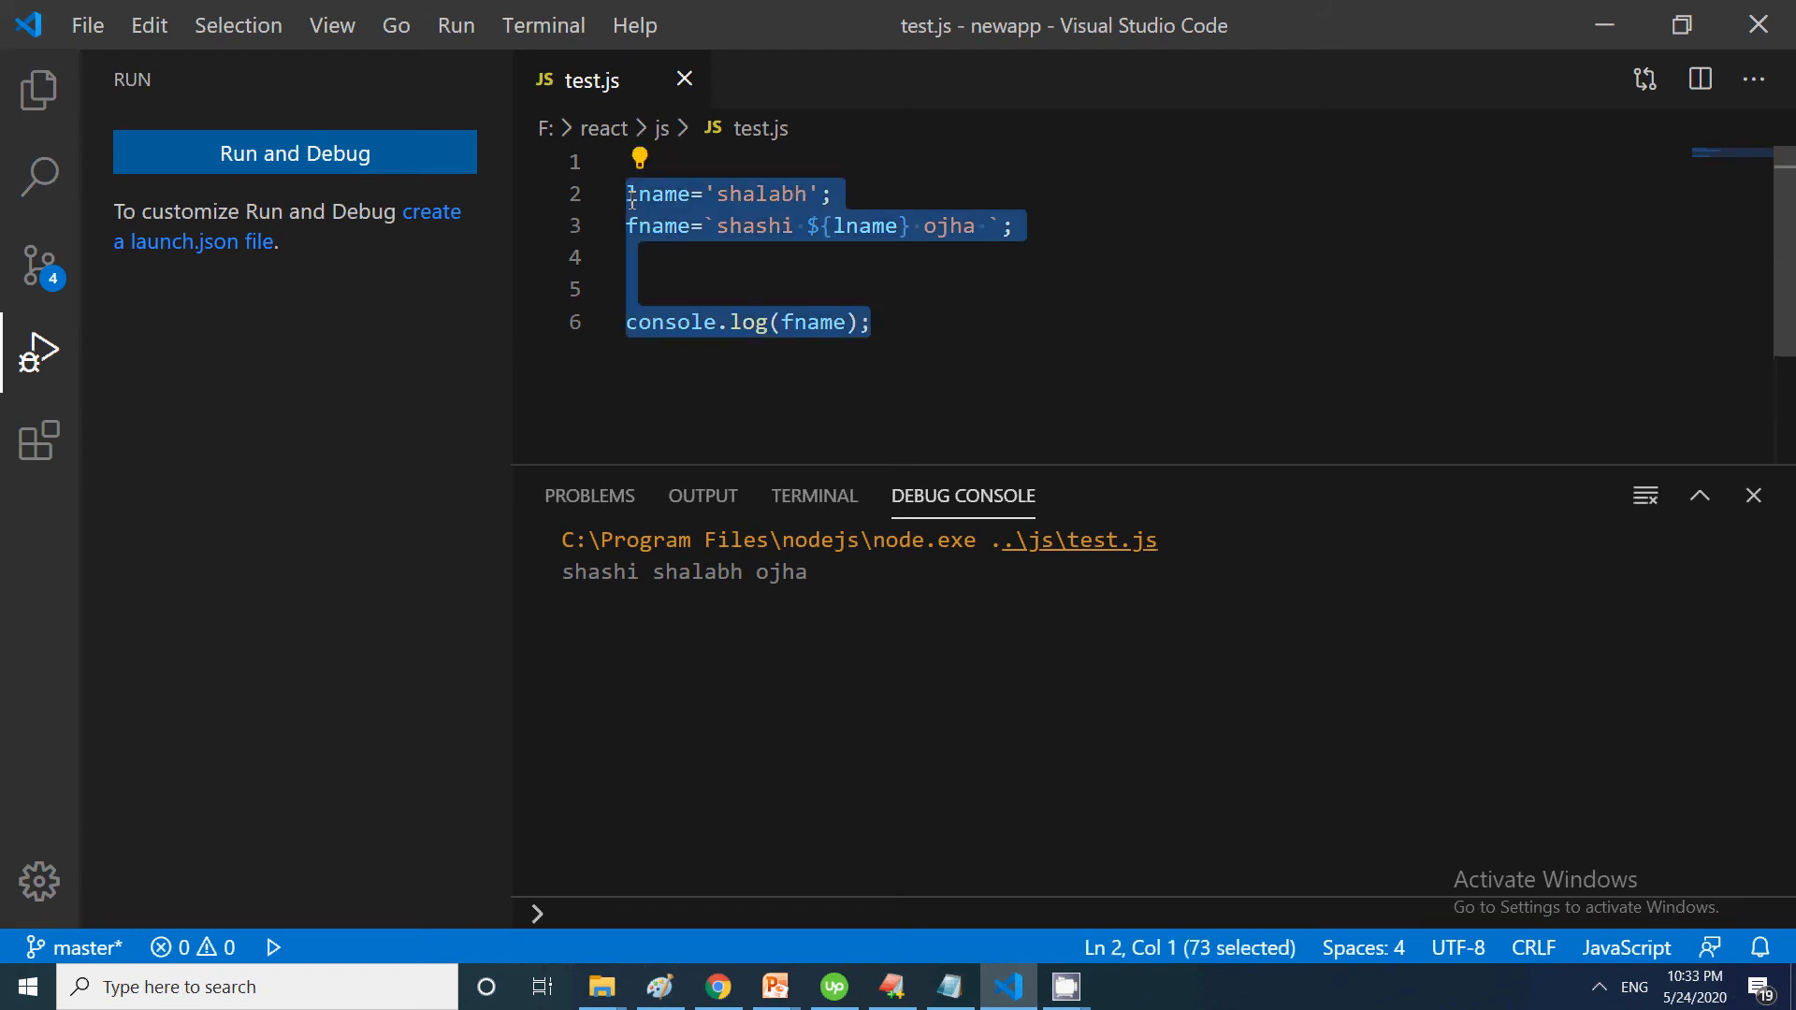
key("Delete")
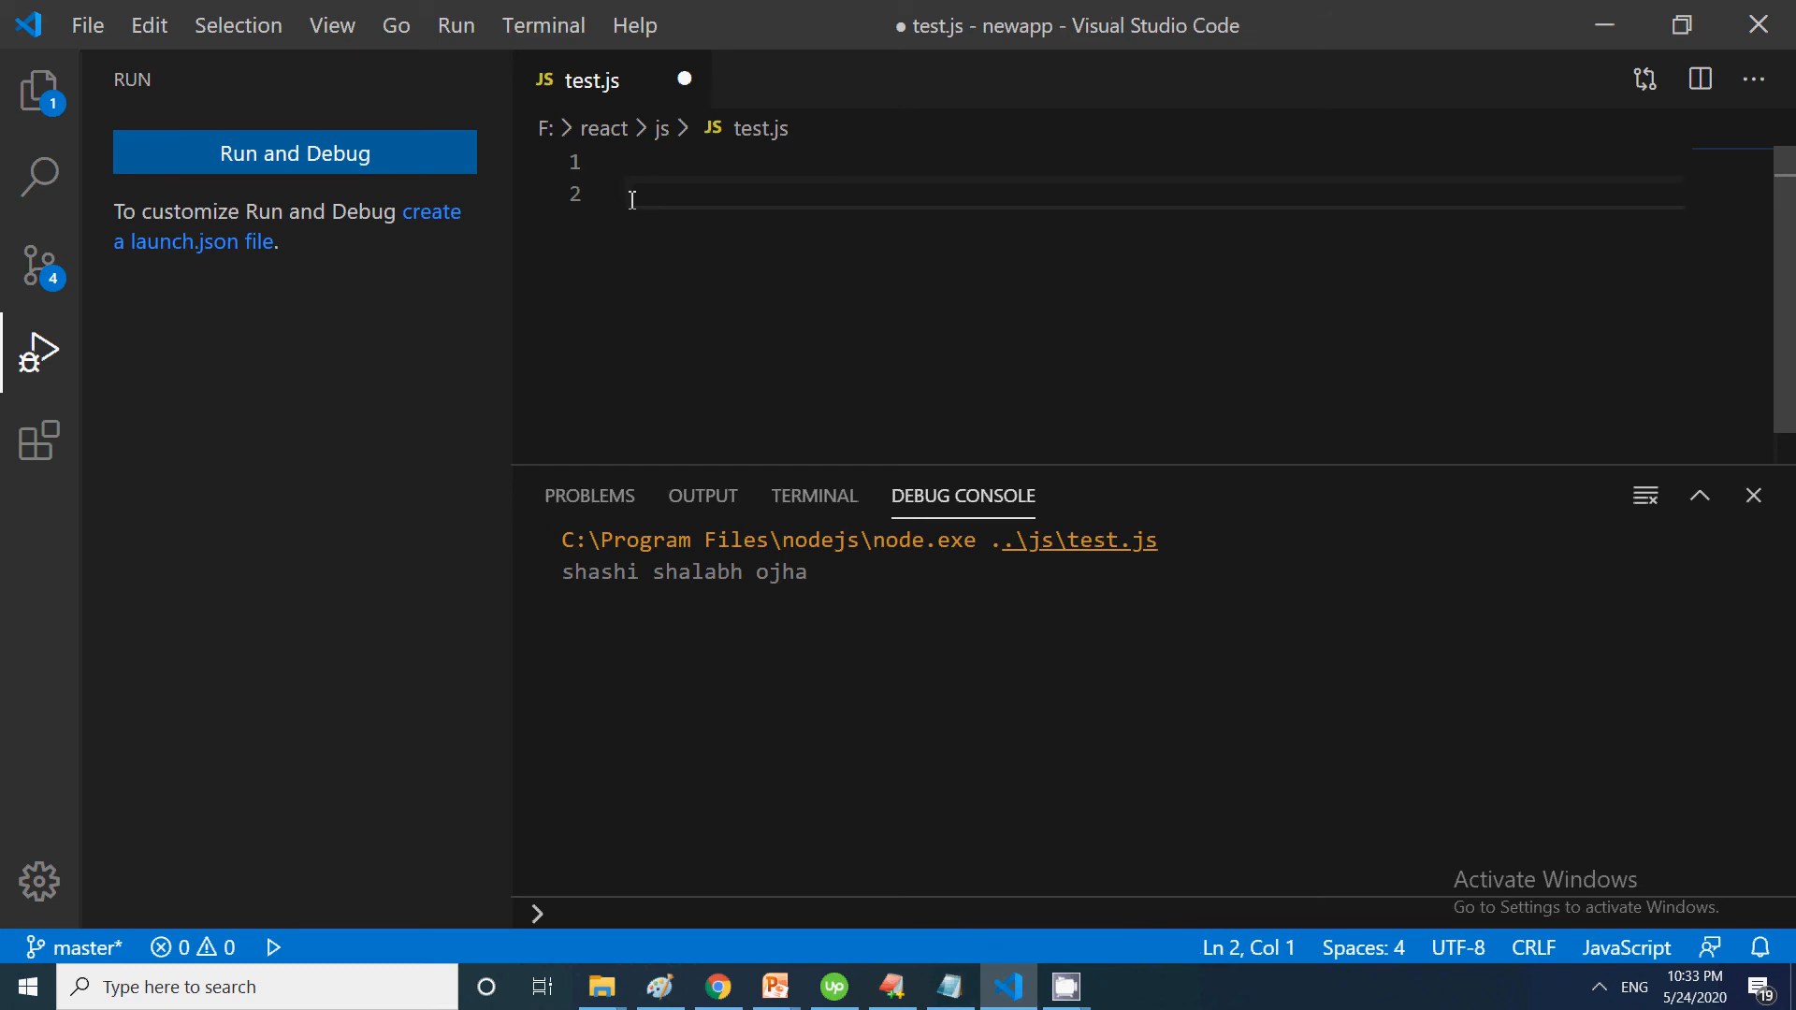
type("f")
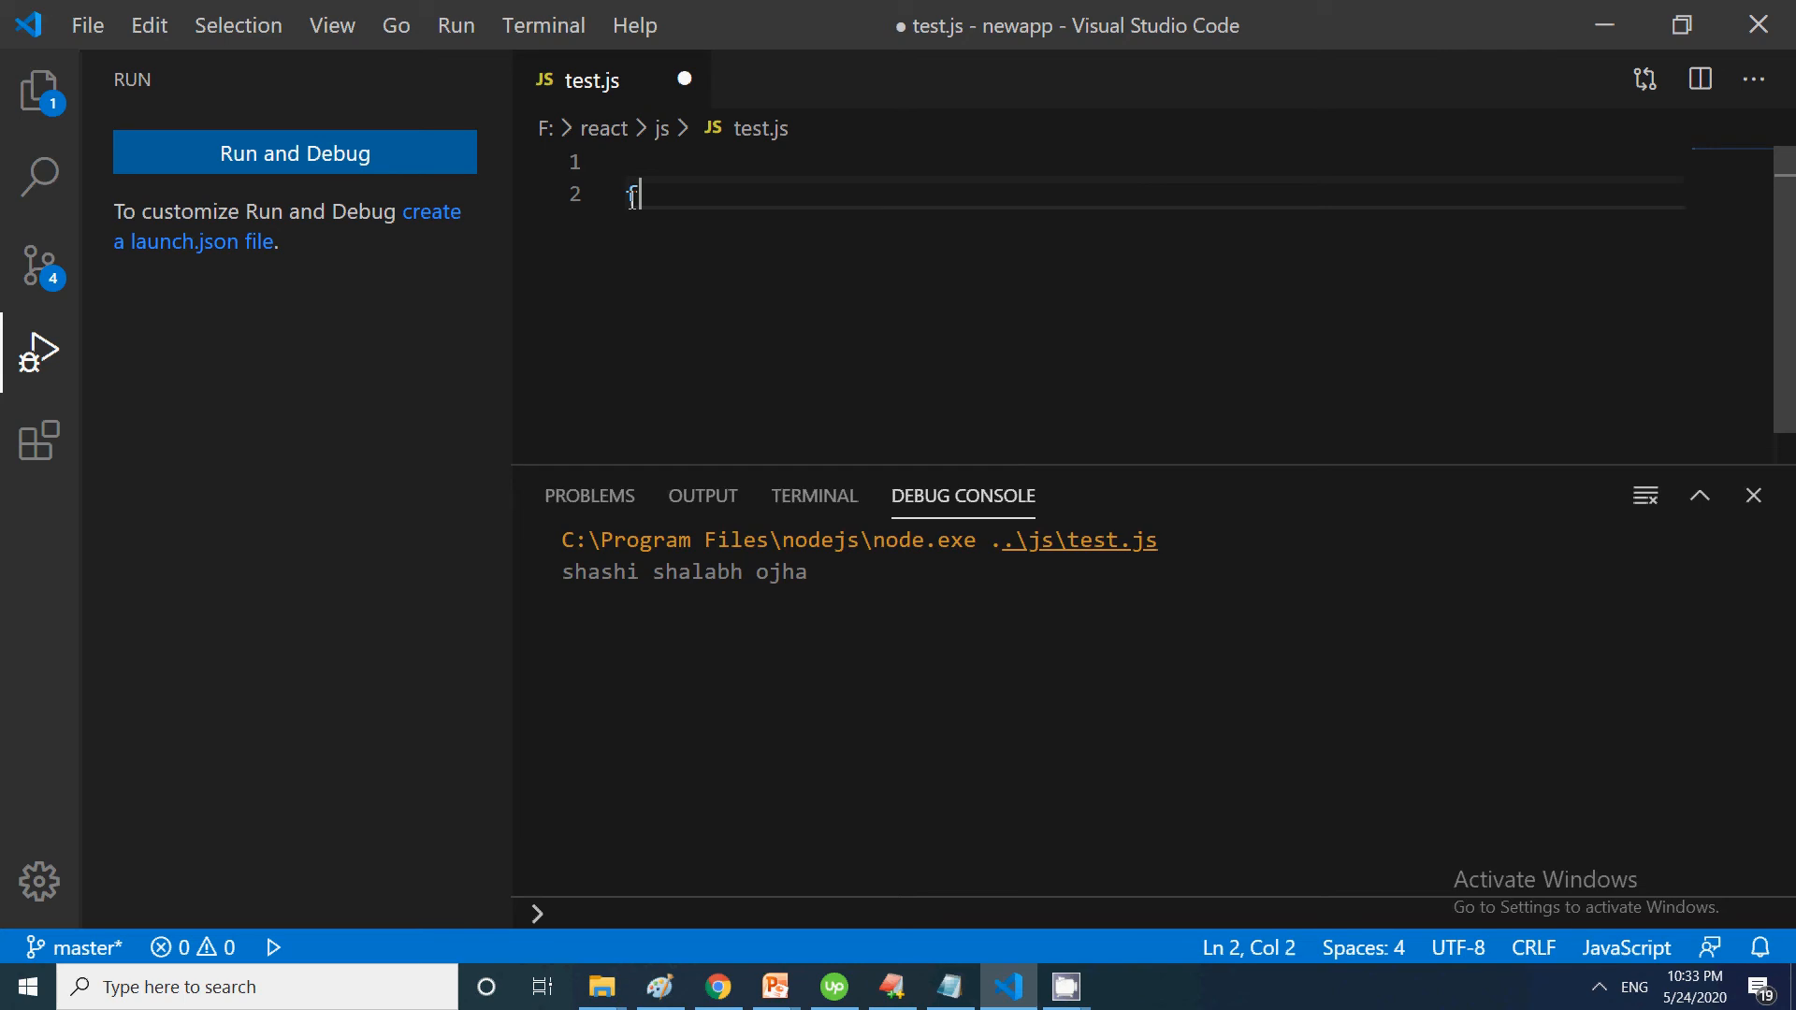
type("name=")
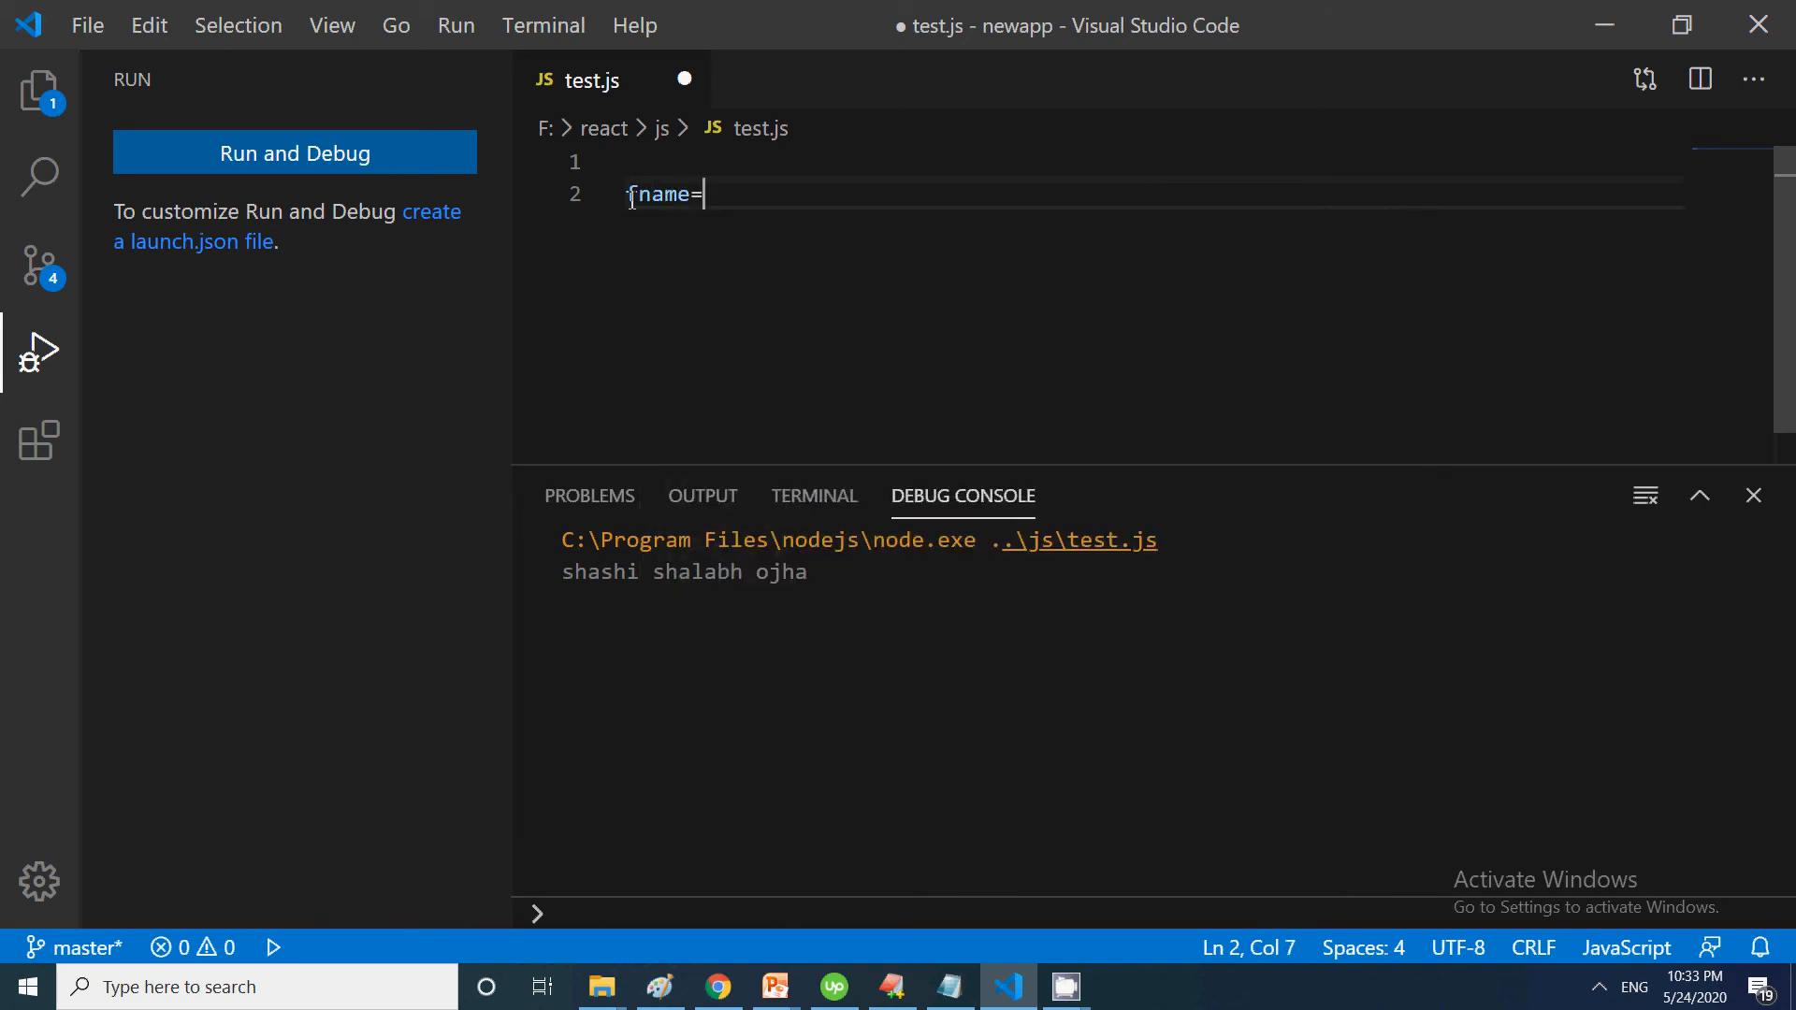
type("'shash'")
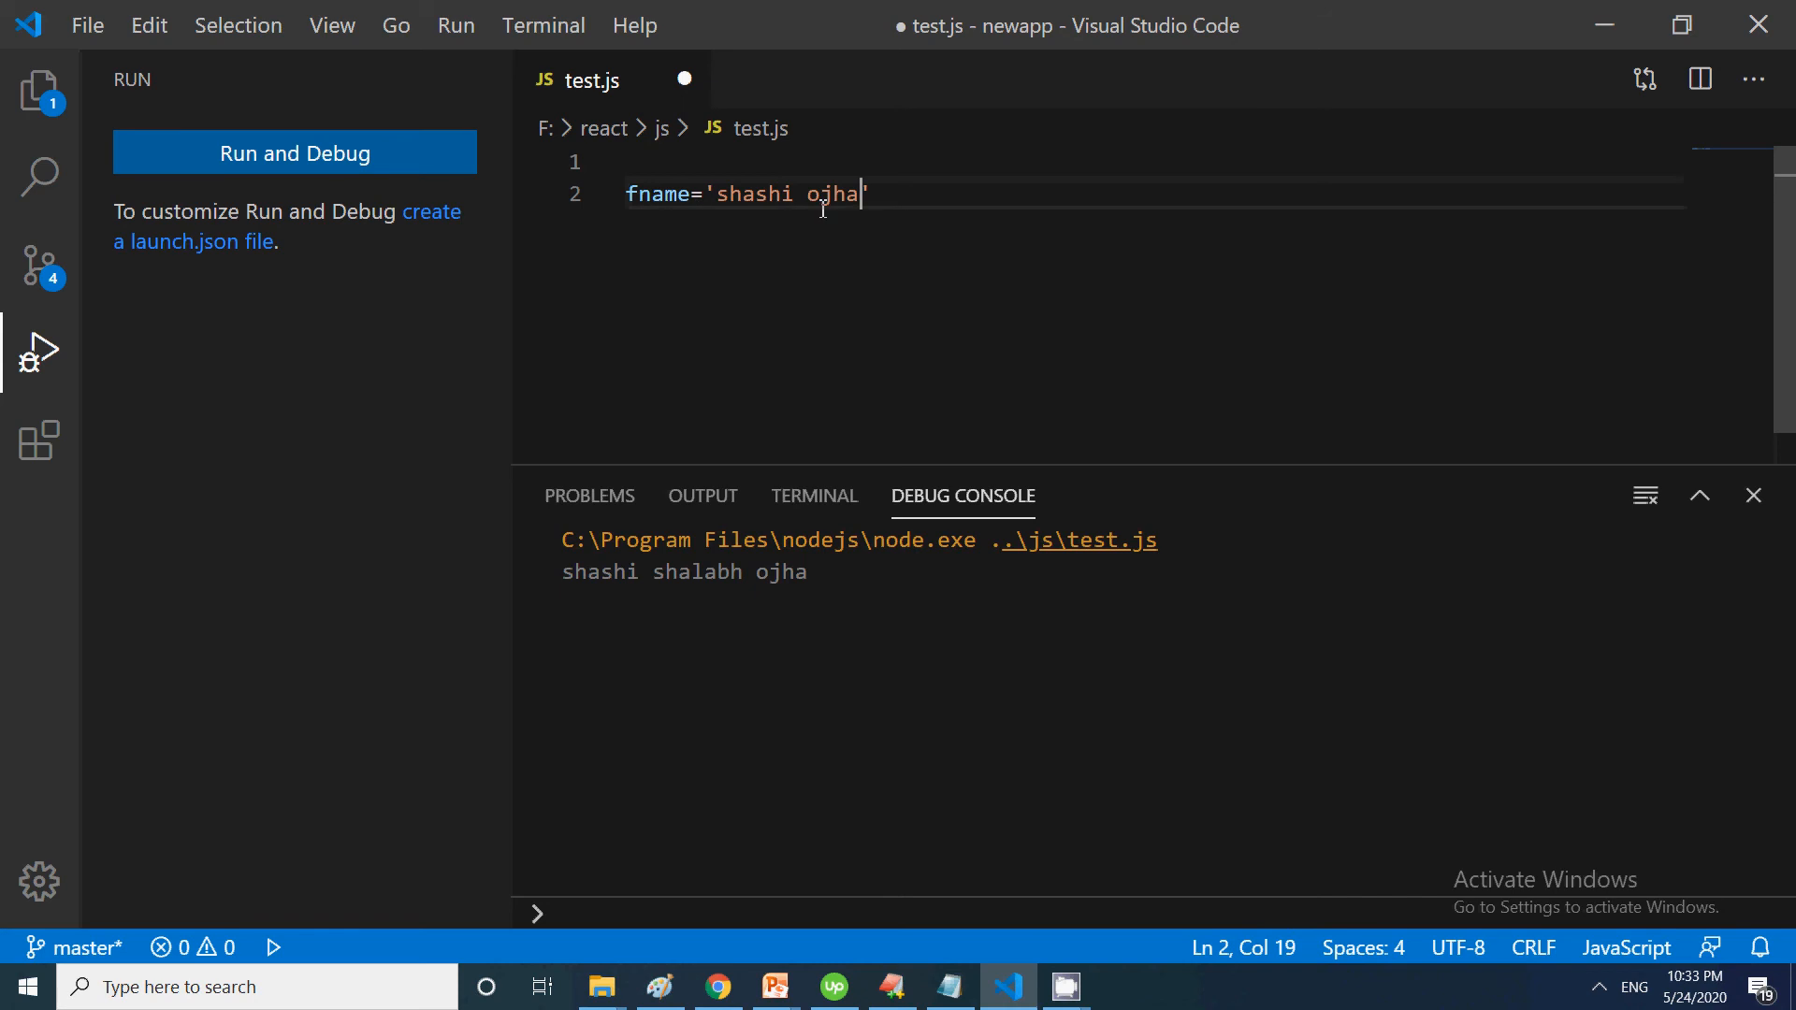
type("';")
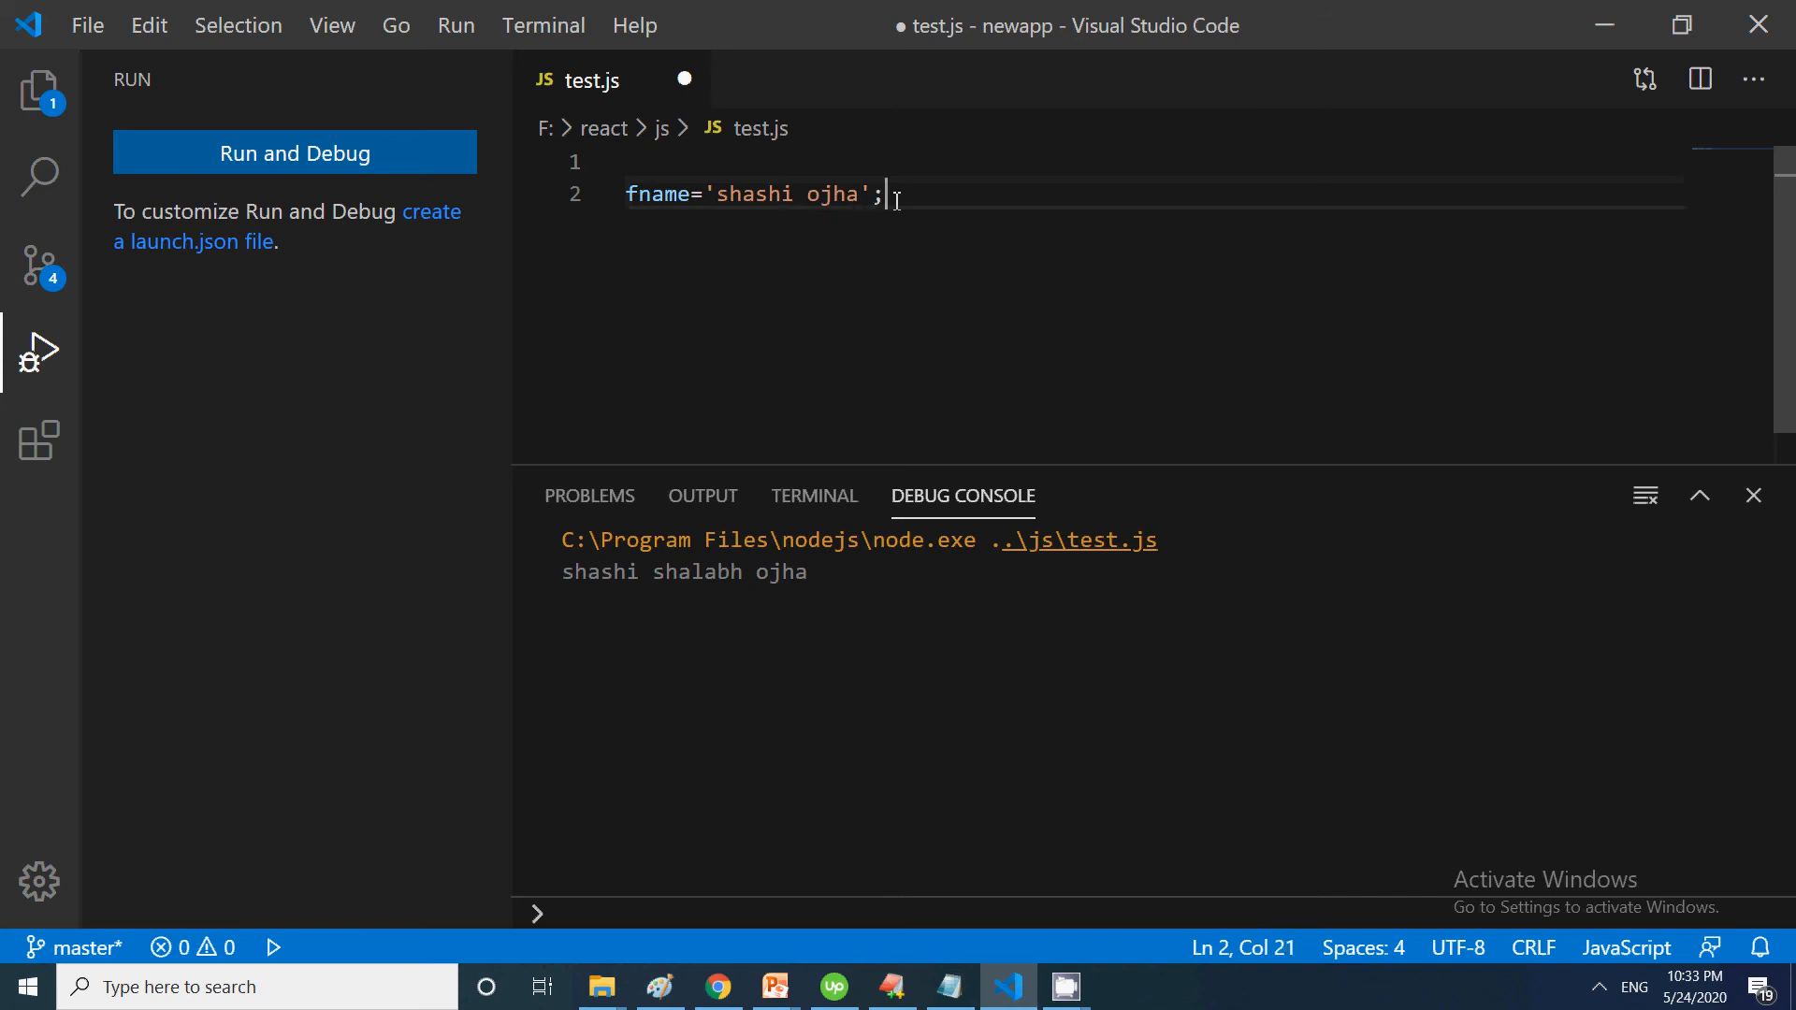
Add console.log(fname.repeat(4)); below the name
type("f")
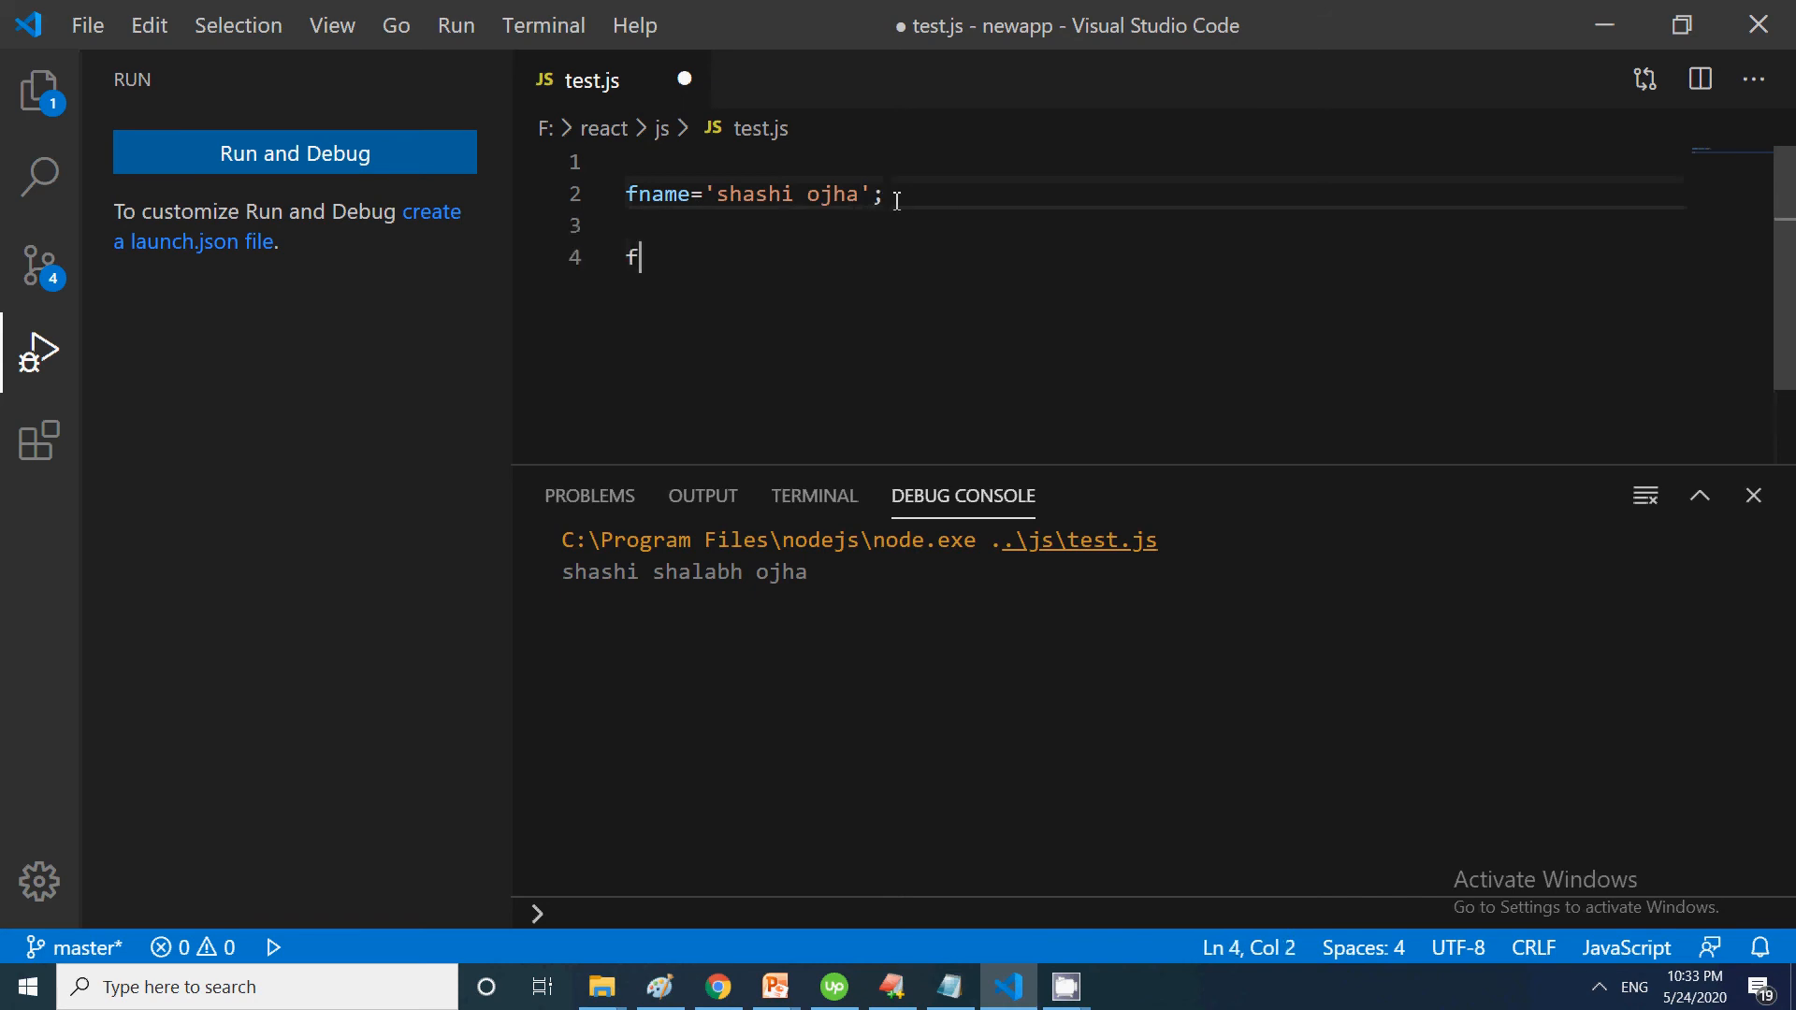
type("console.")
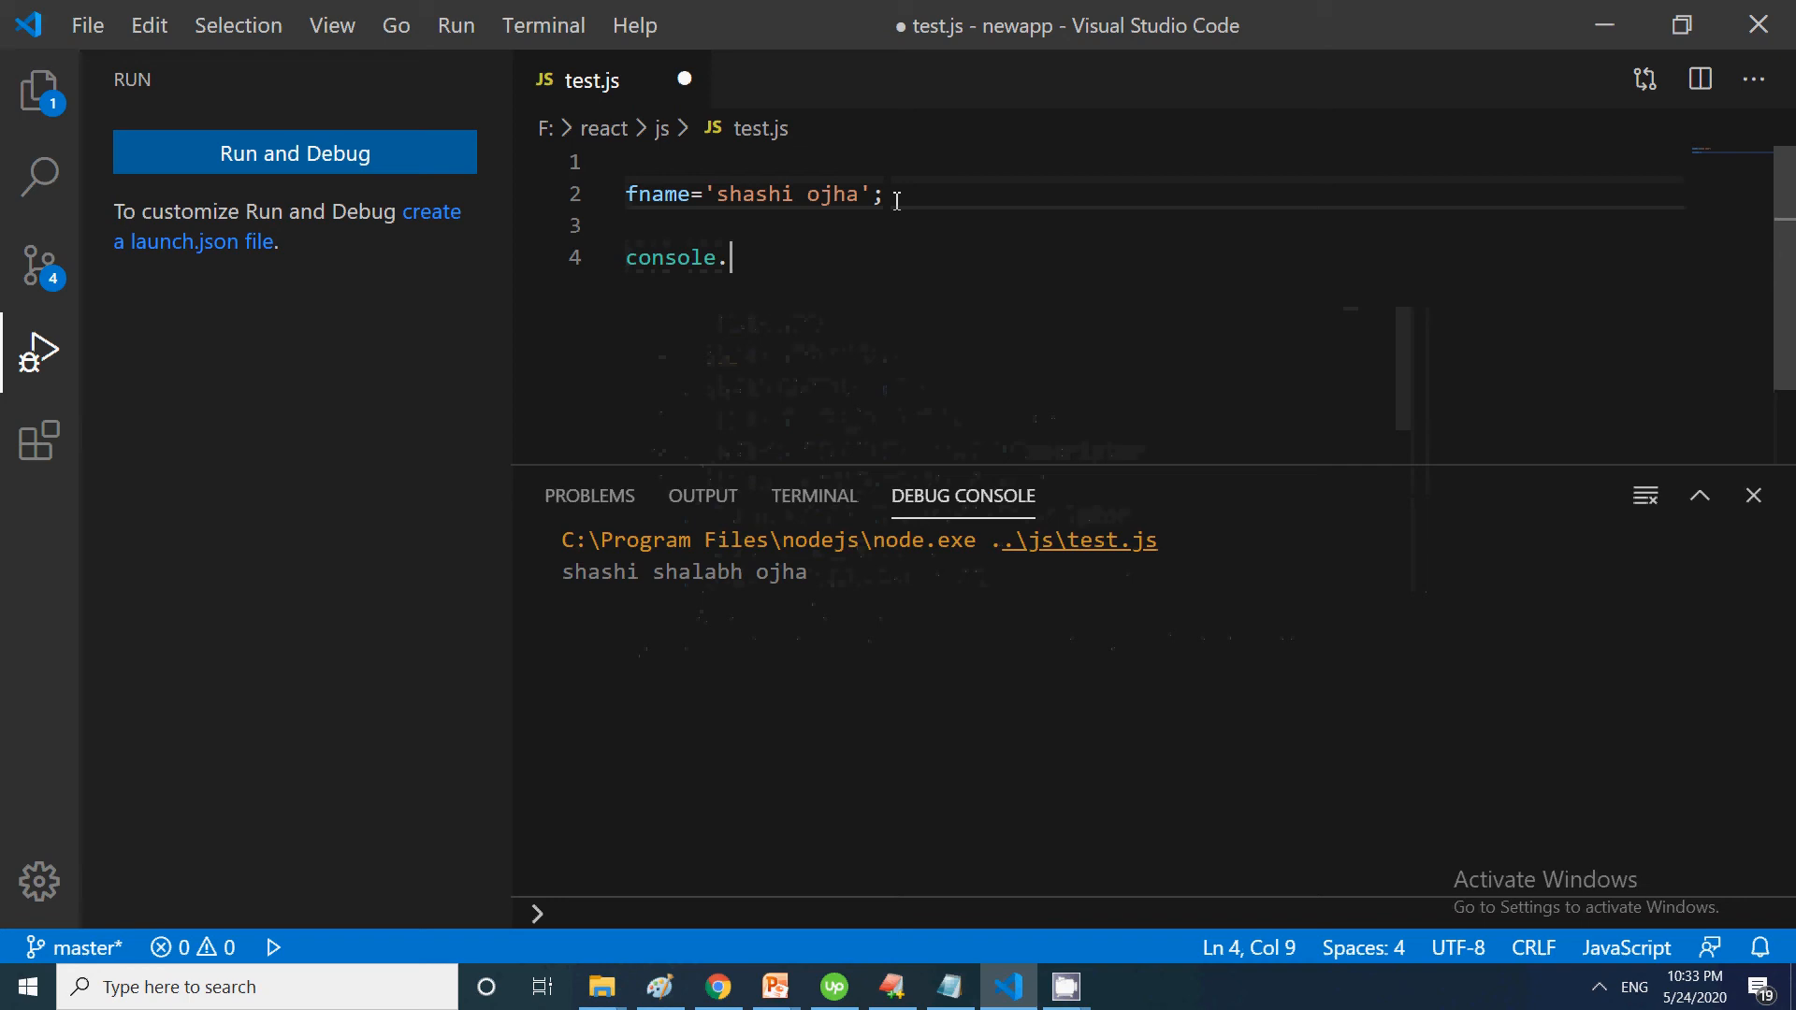
type("log()")
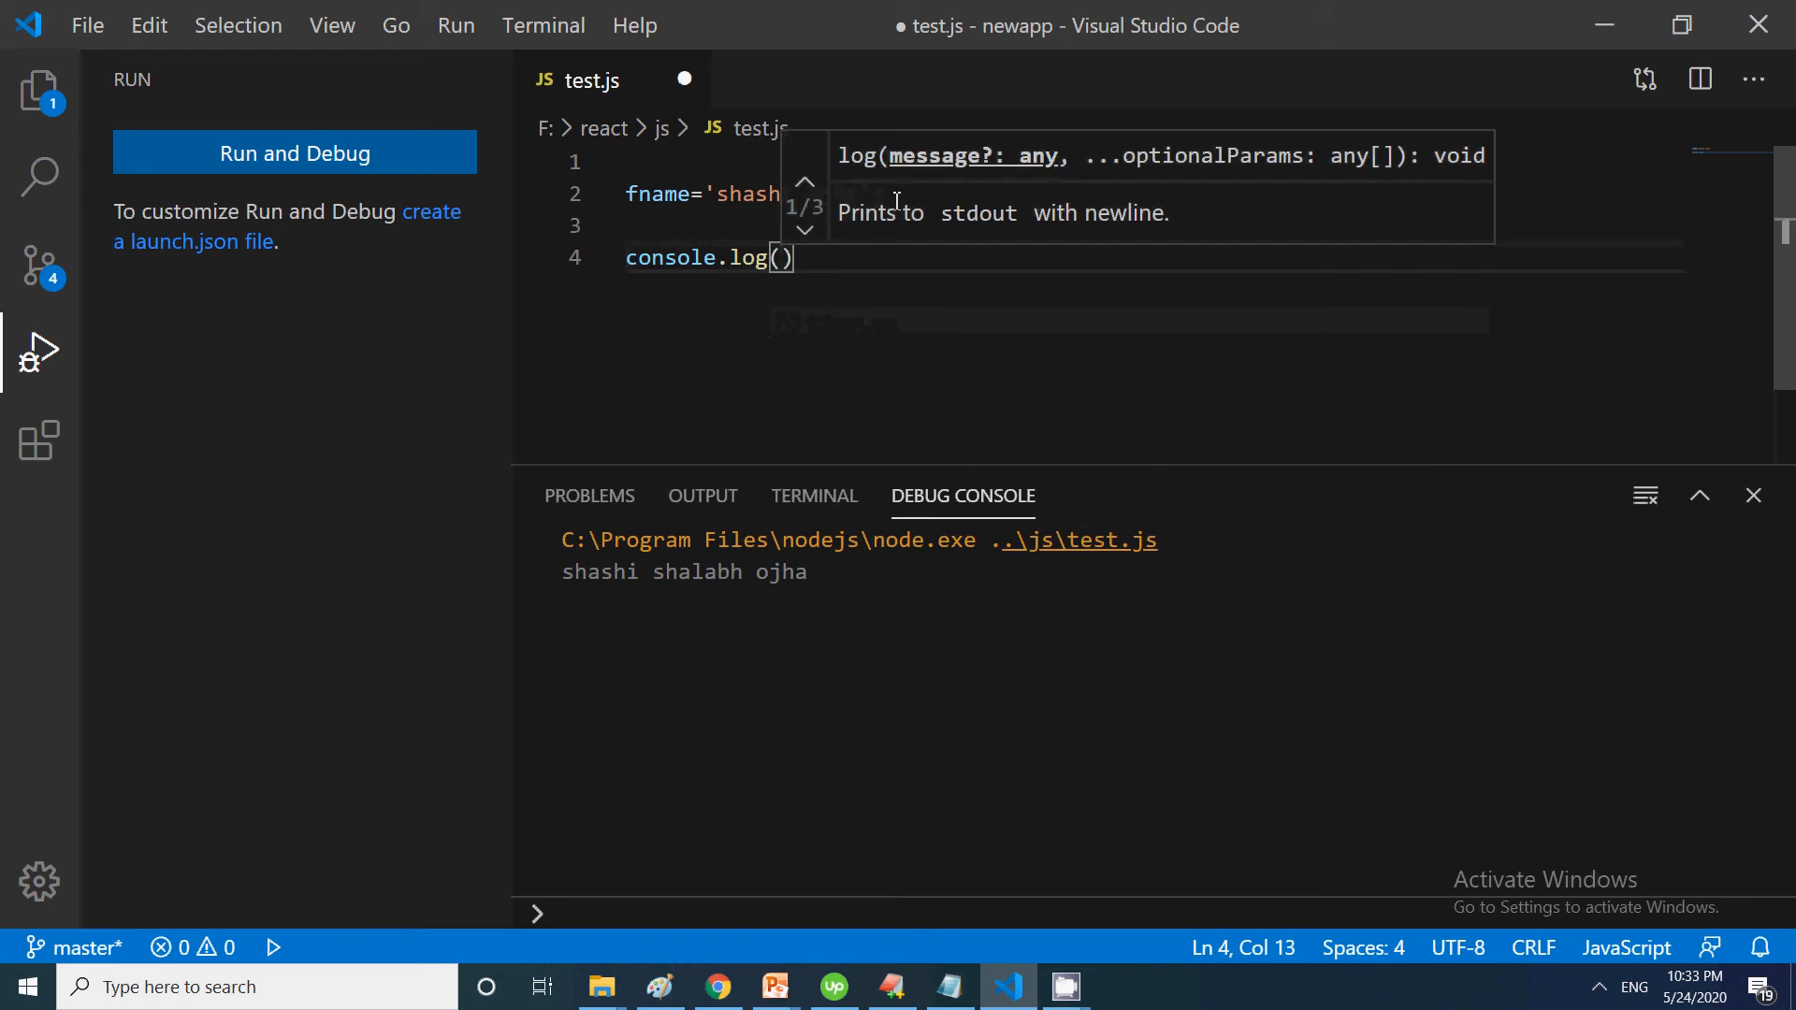
type("fname.")
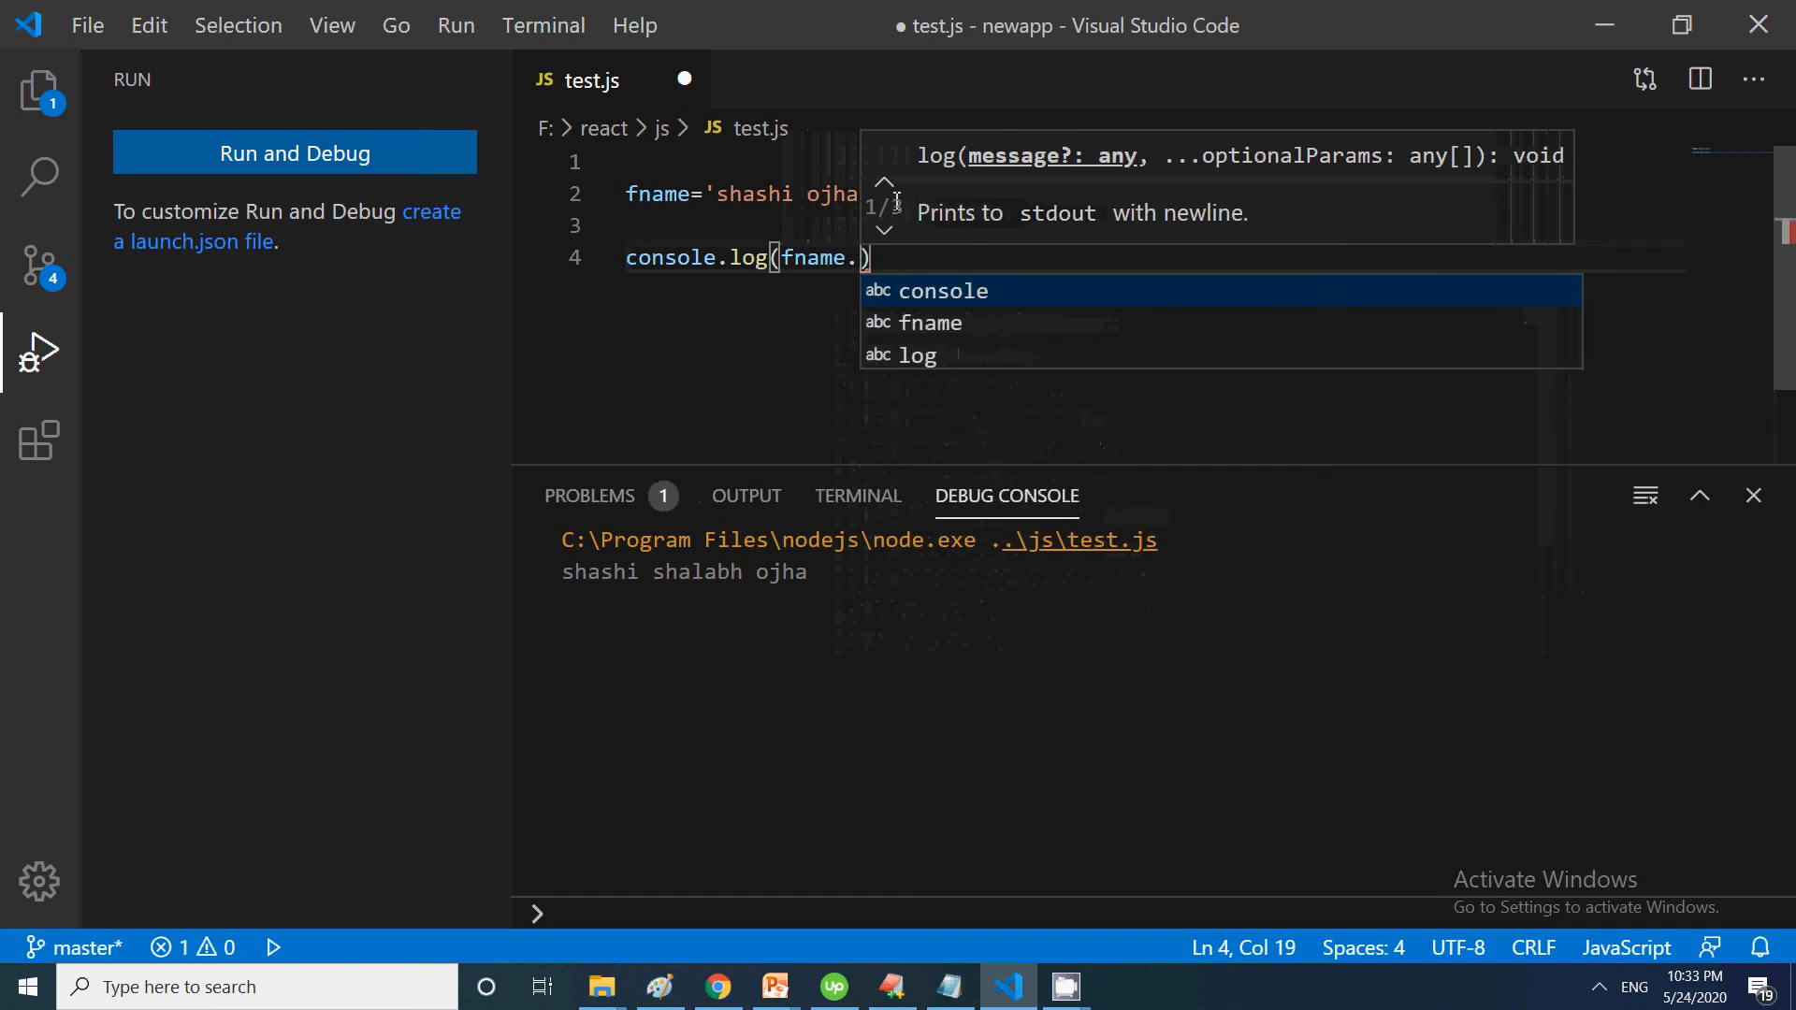
type("repeate")
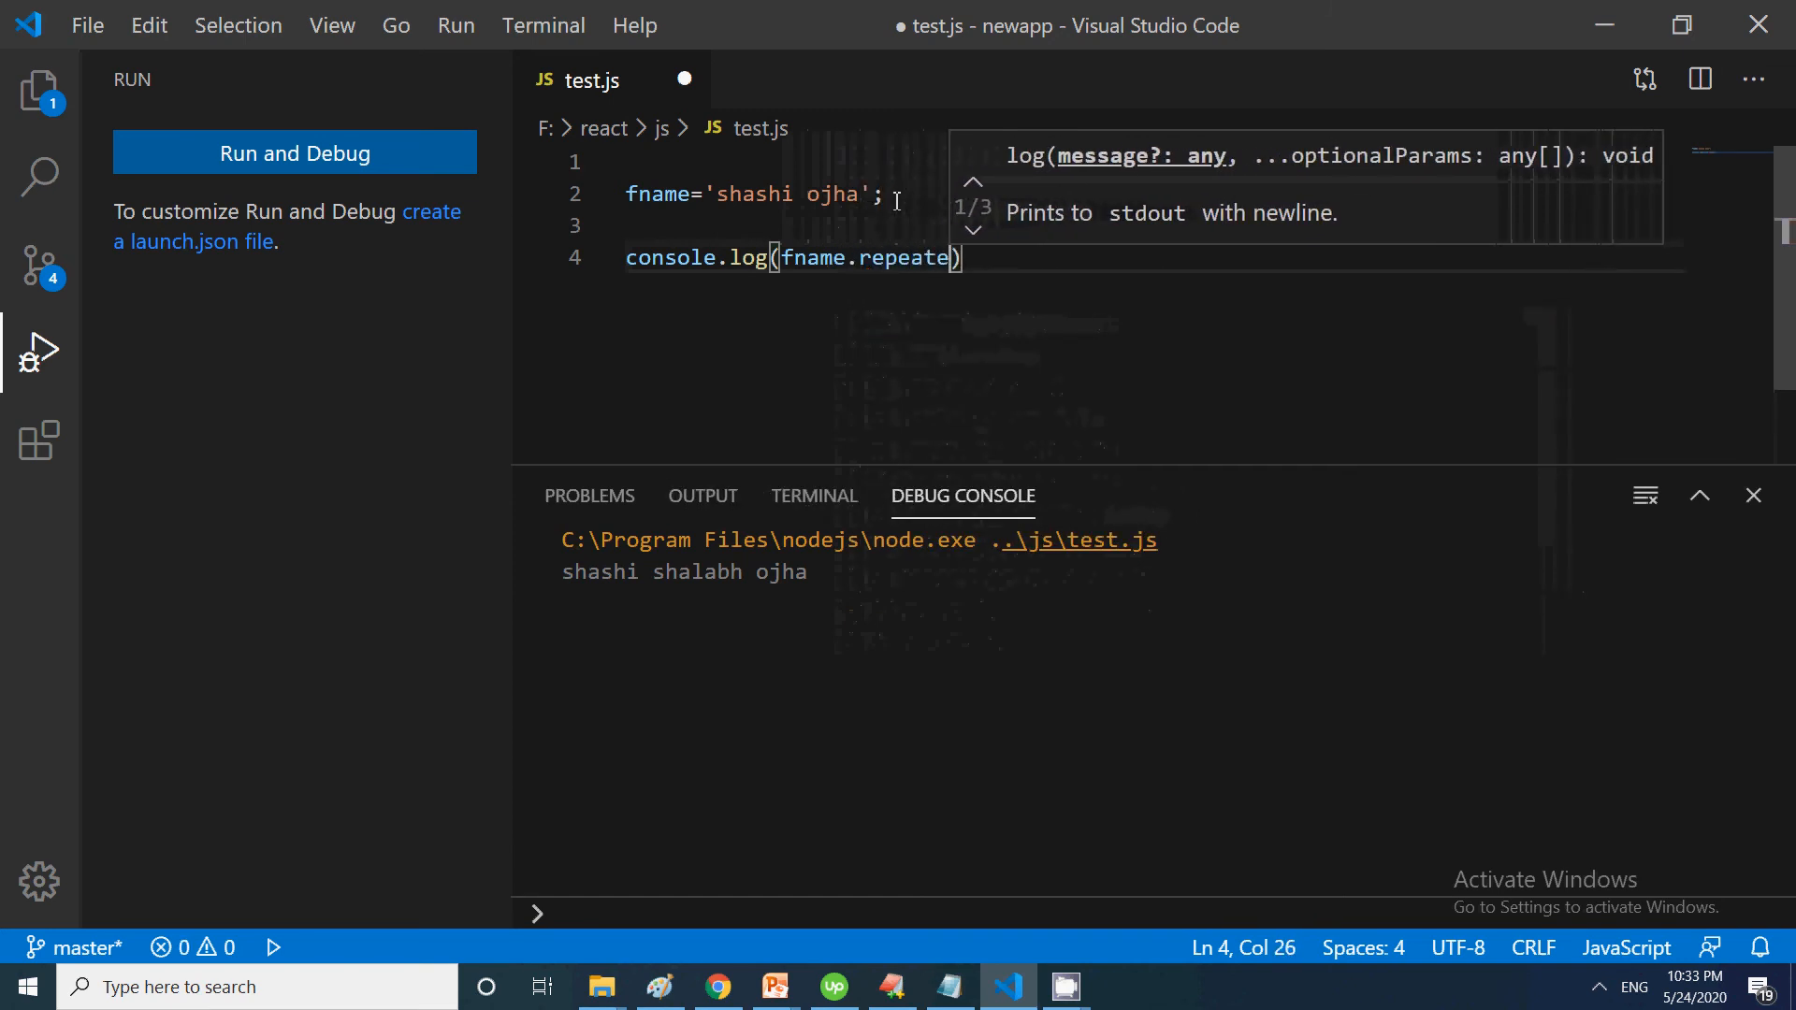
type("(4")
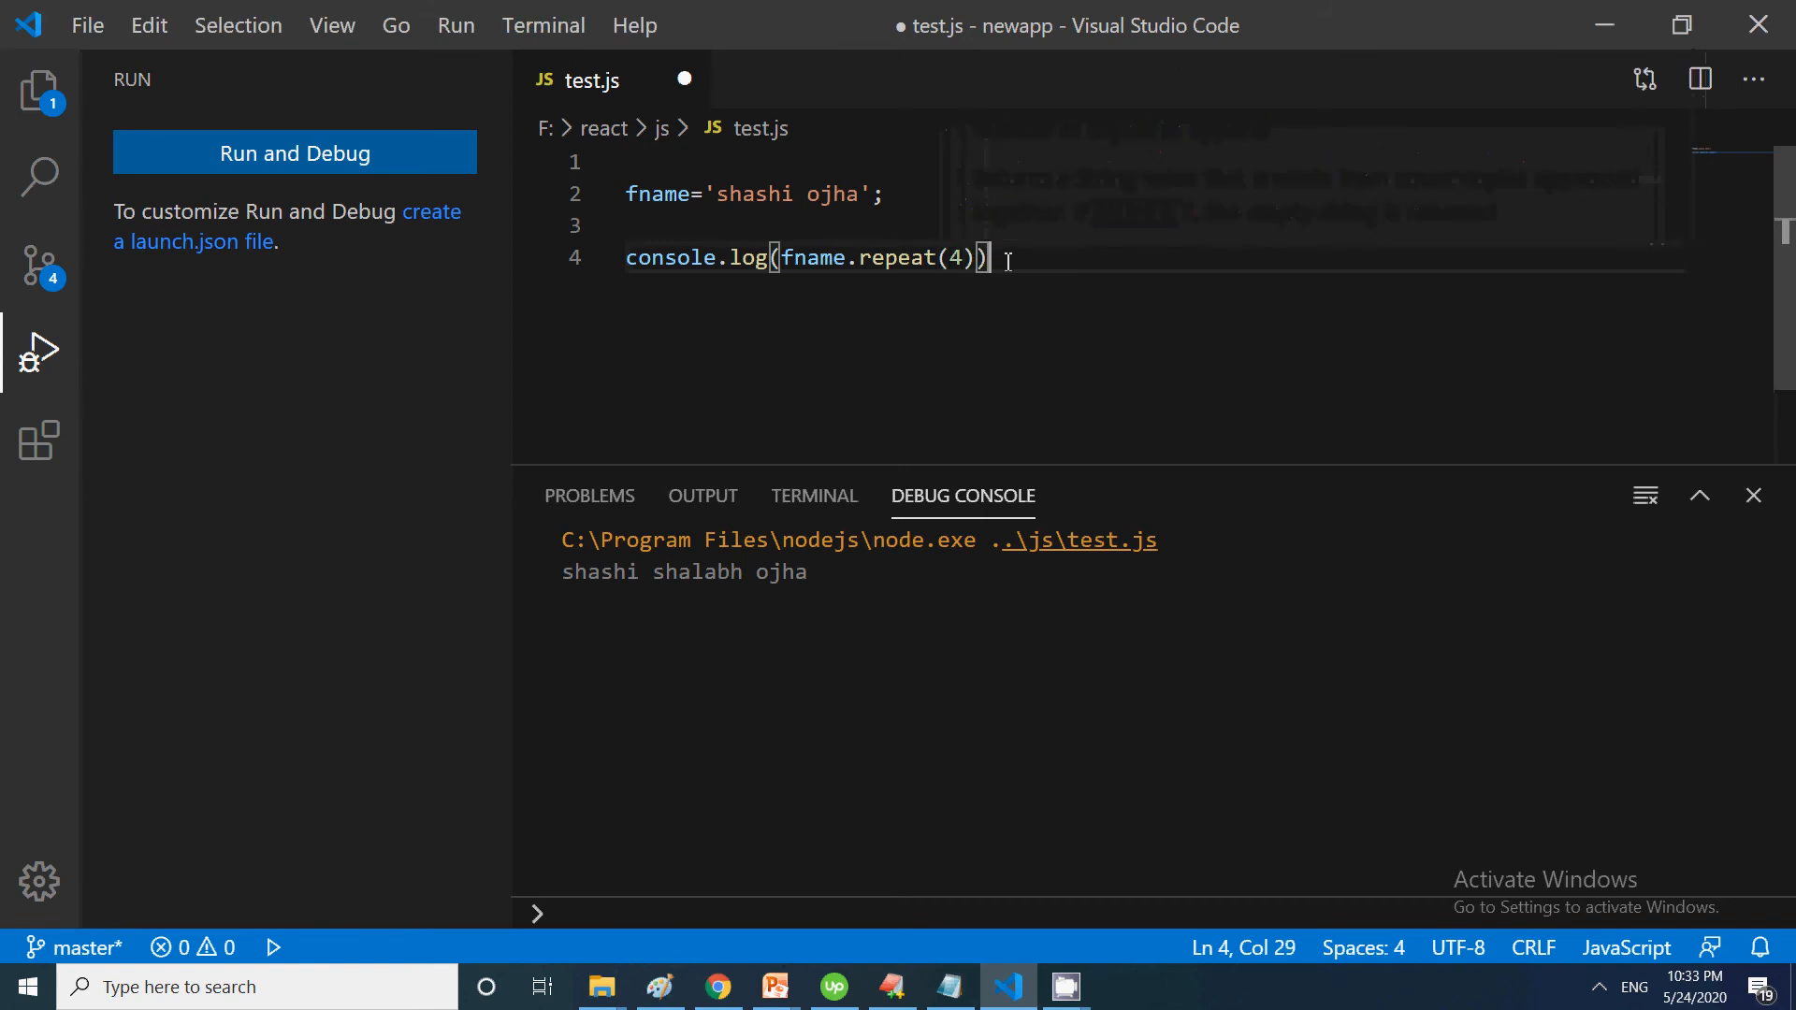
type(";")
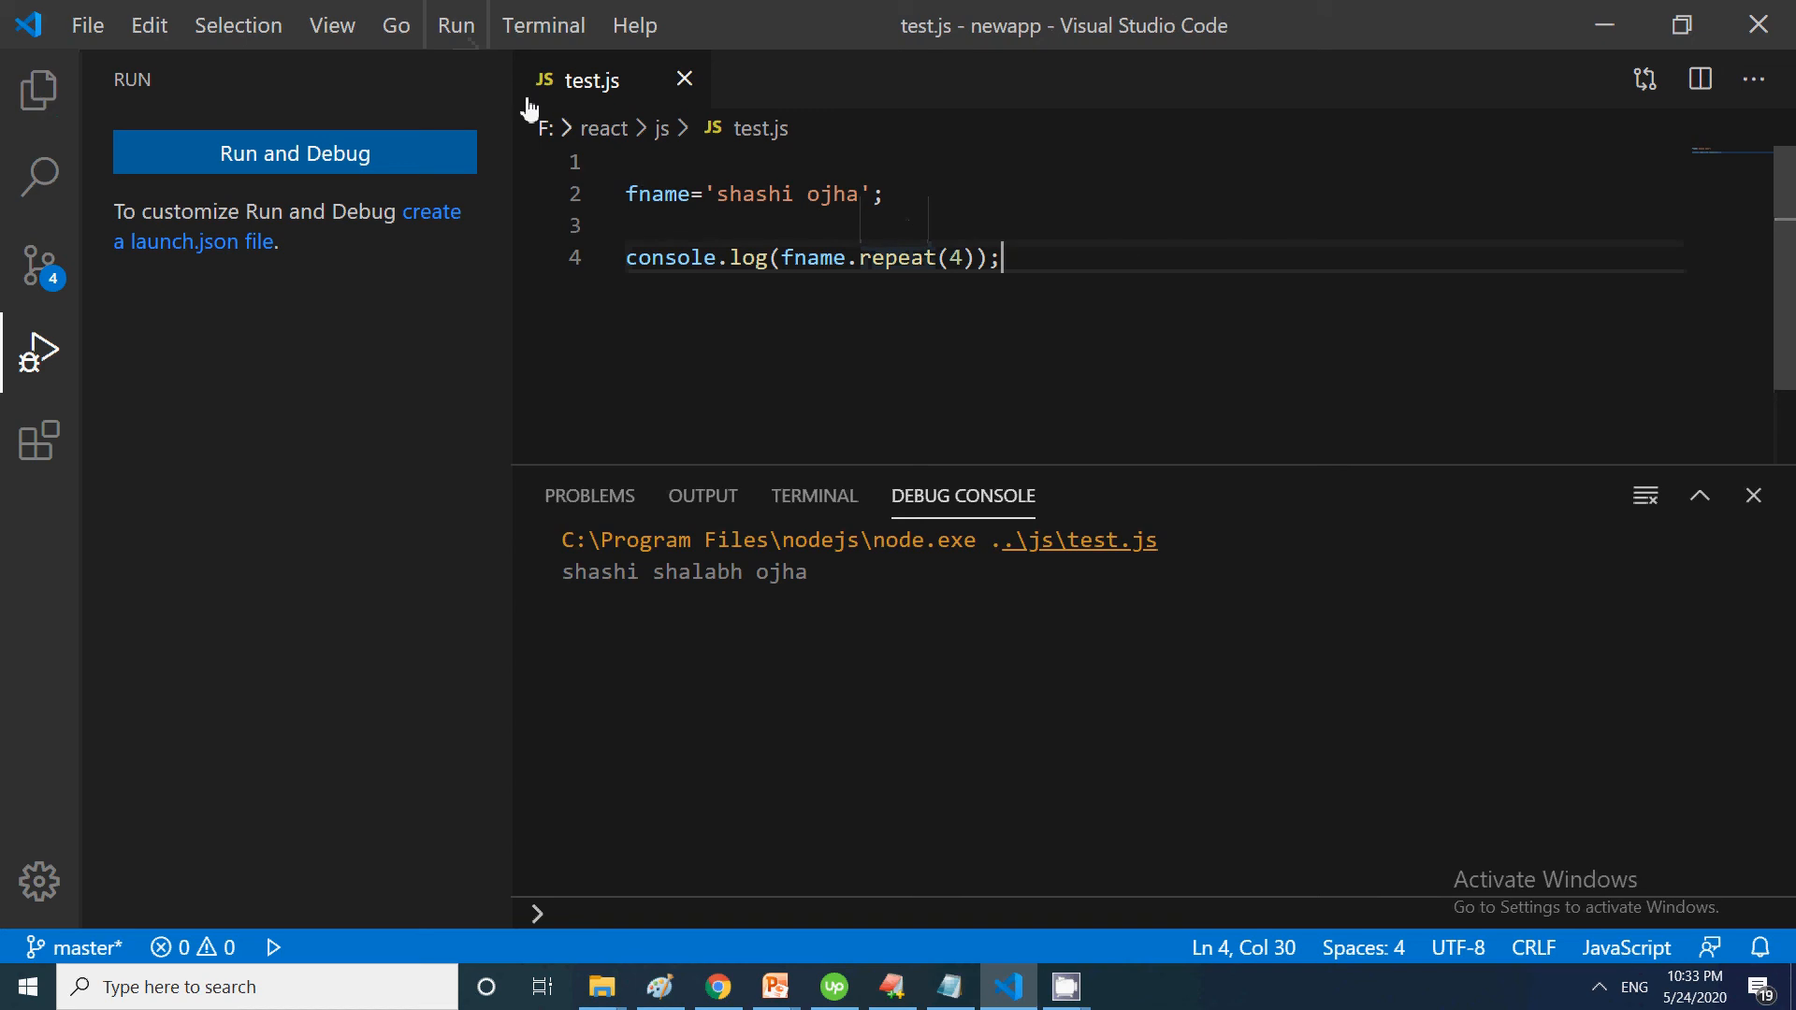
Run test.js without debugging, printing 'shashi ojha' four times
left_click(456, 25)
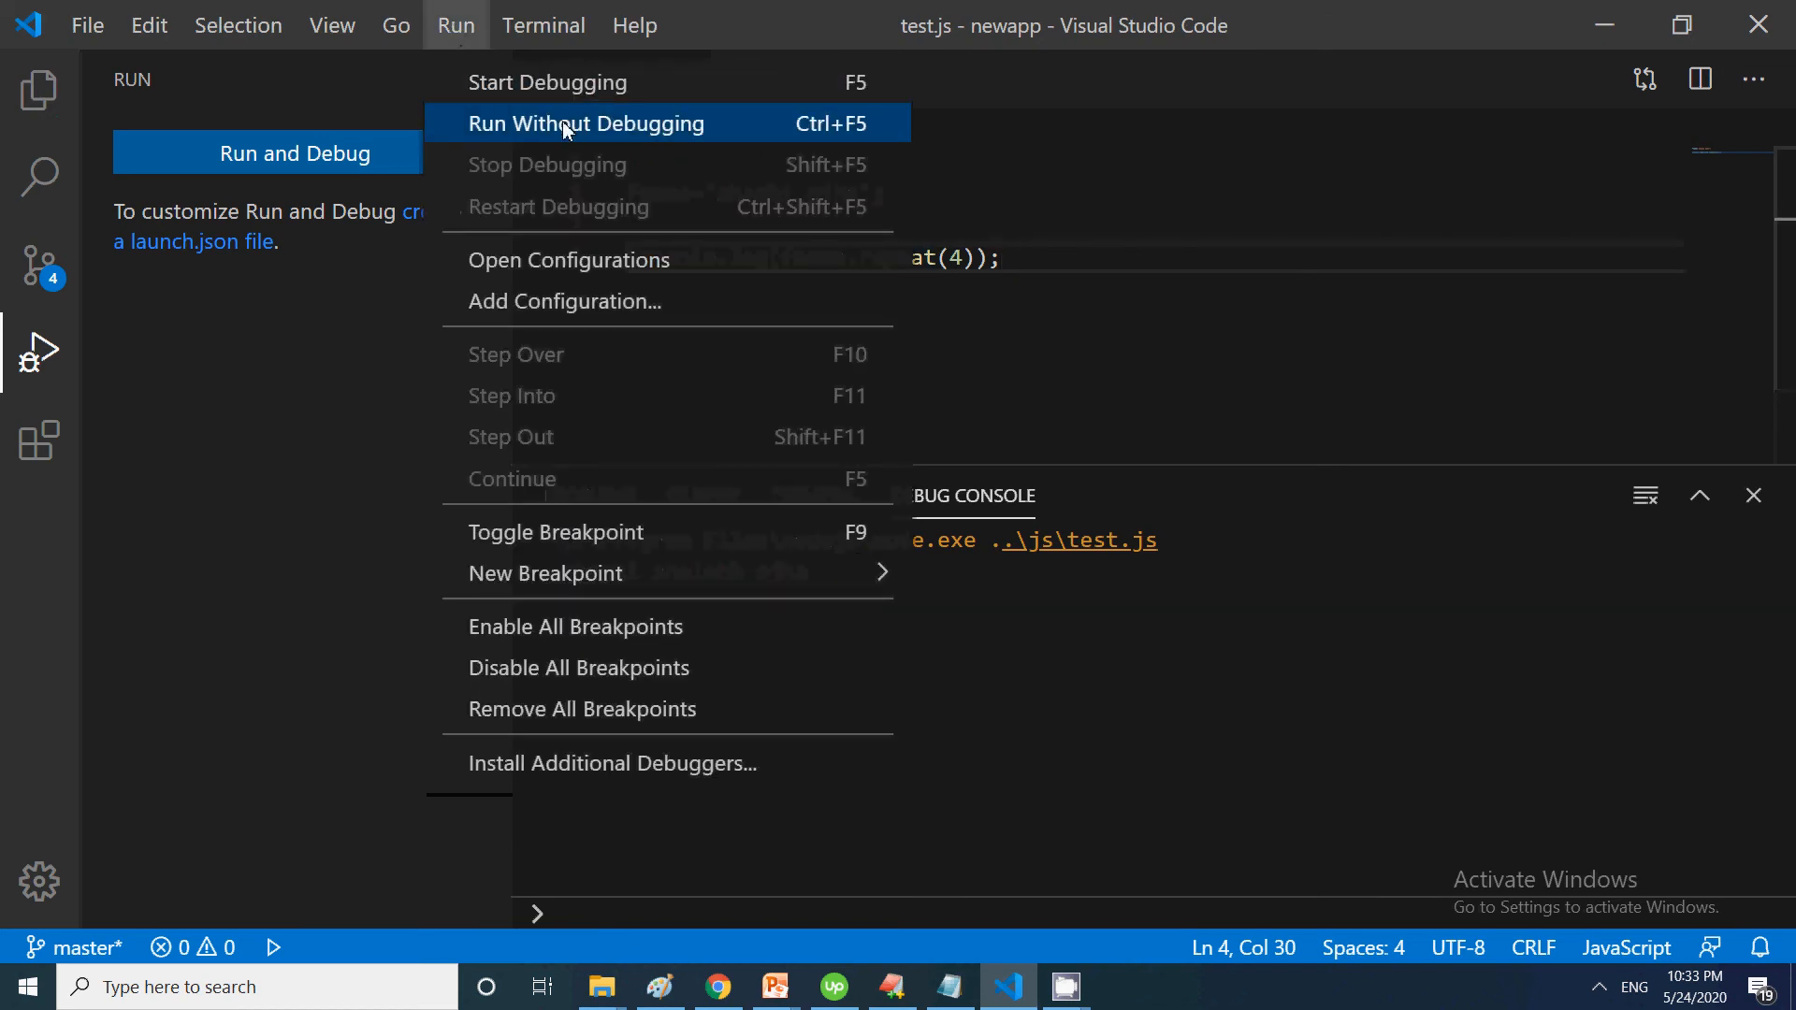
left_click(586, 122)
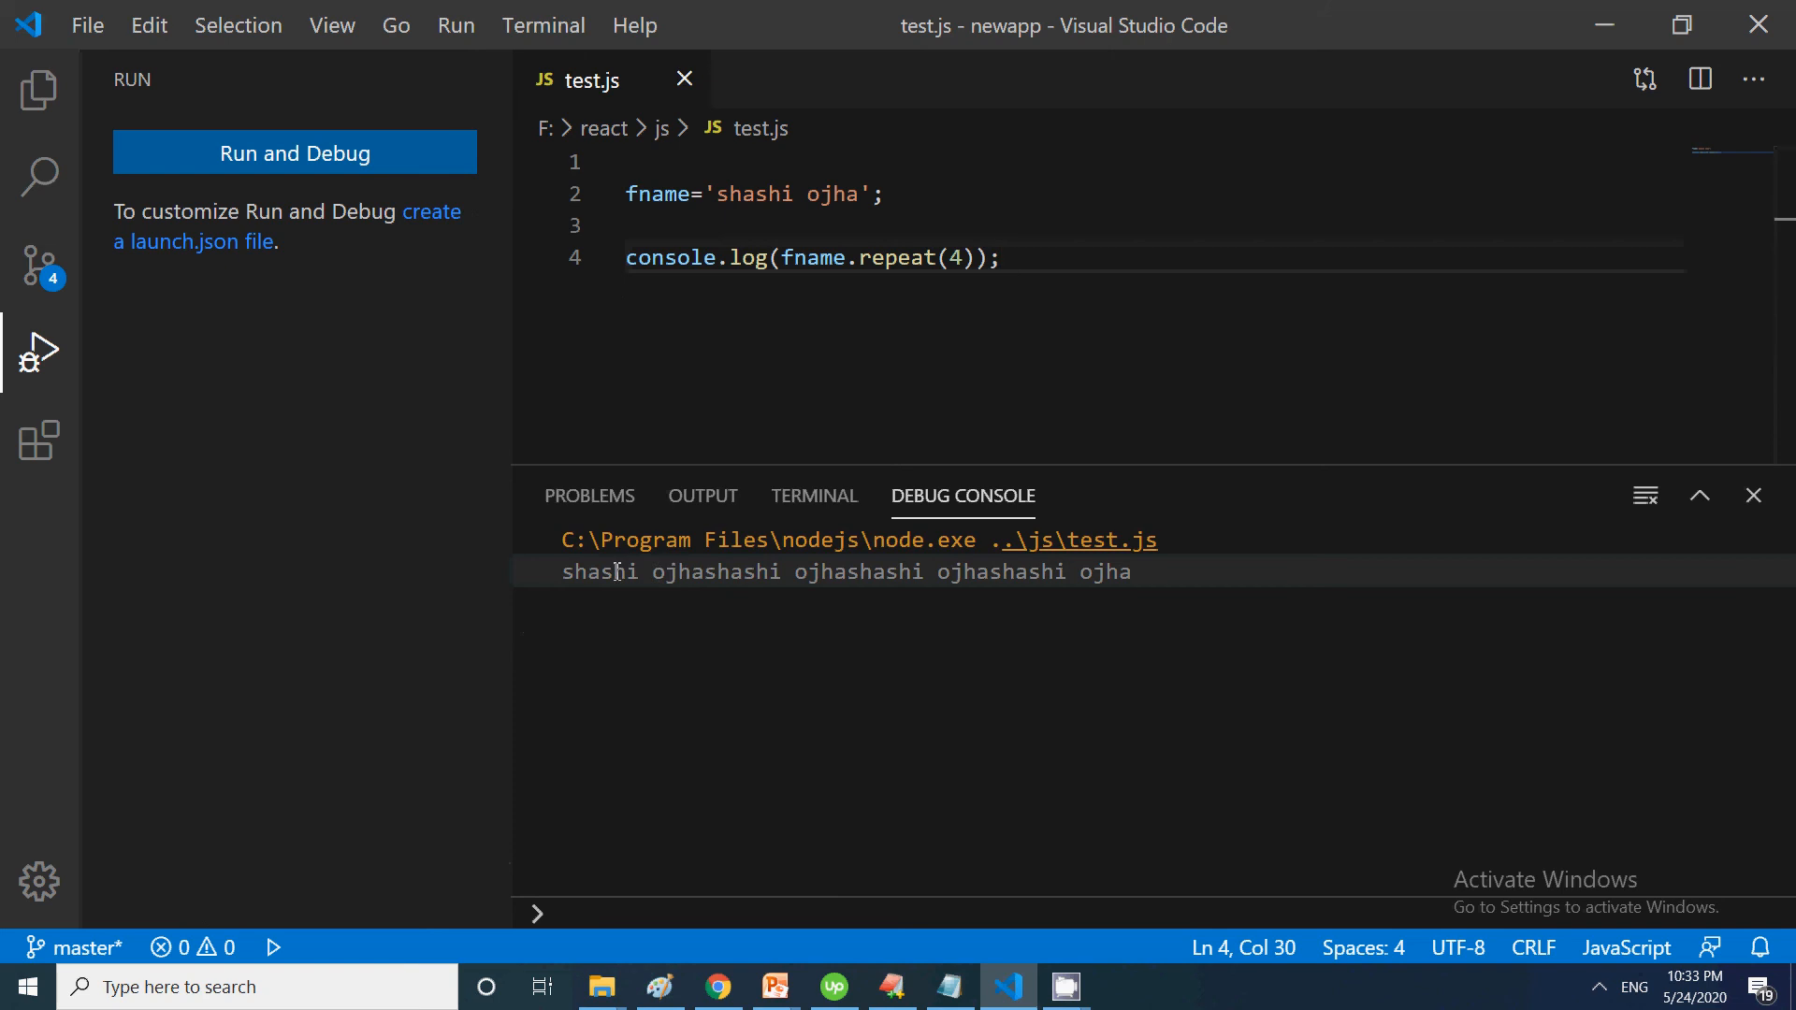
mouse_move(854, 586)
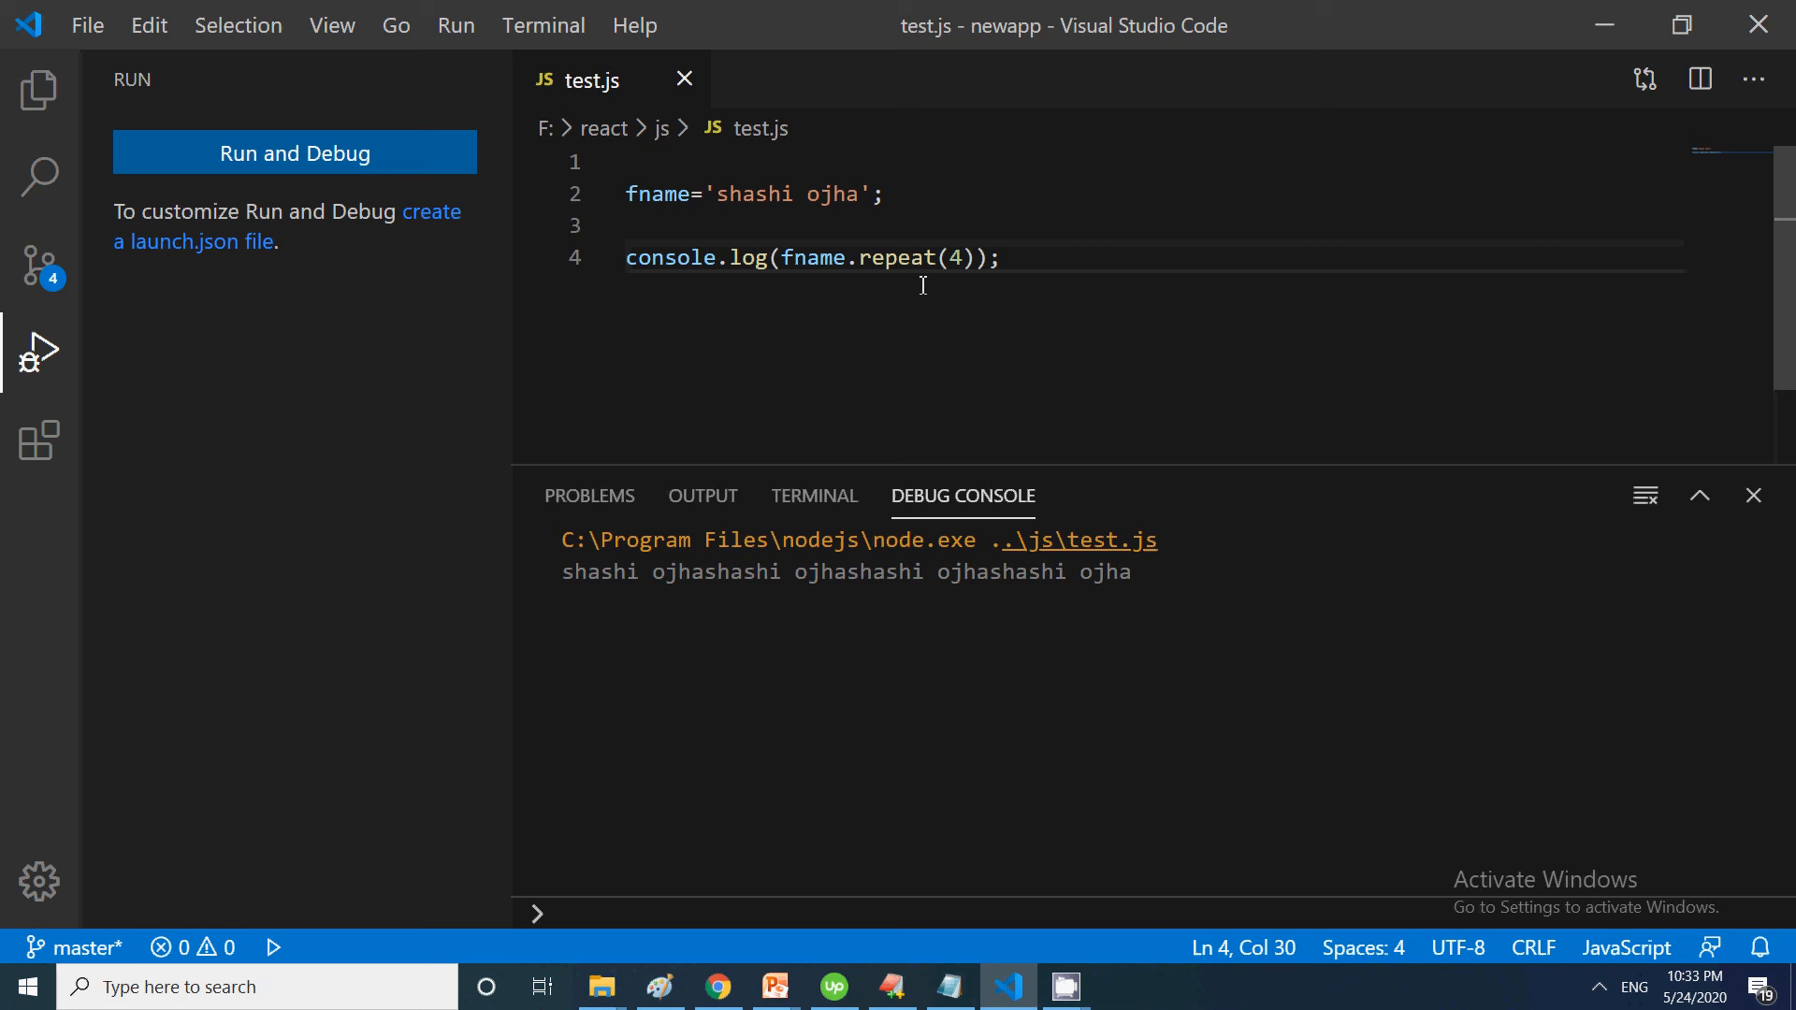
mouse_move(889, 291)
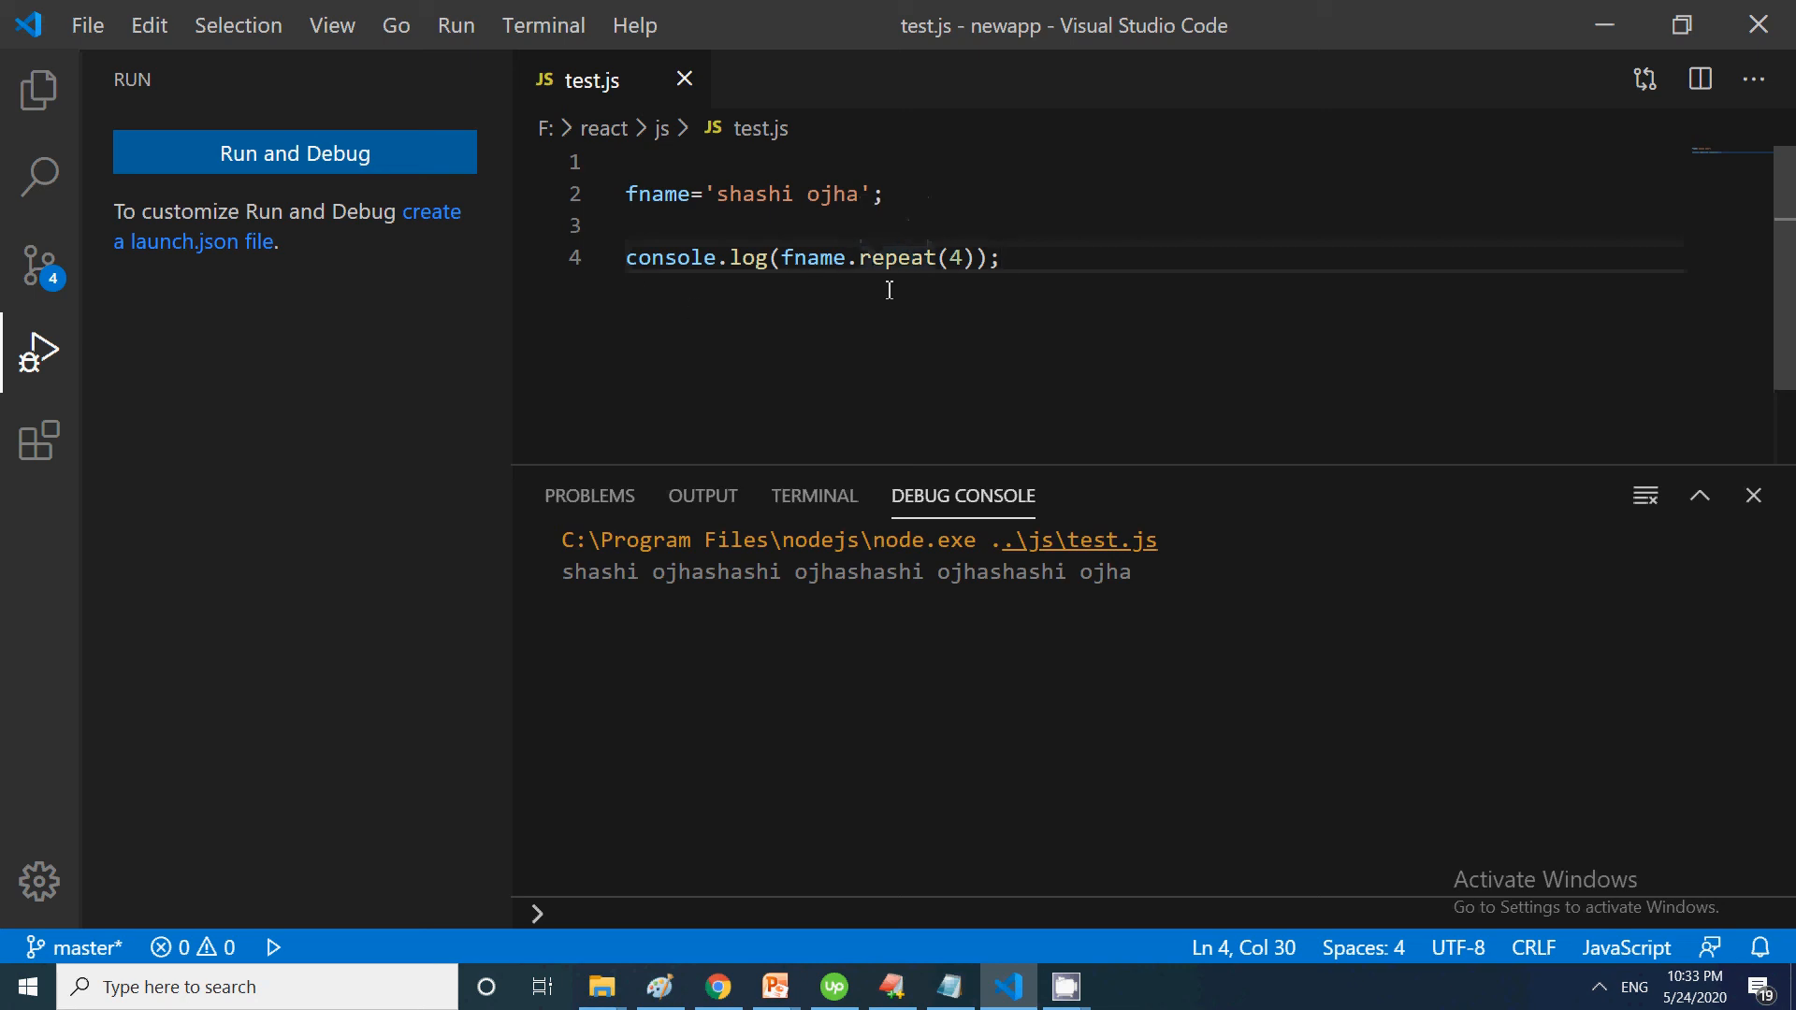
Change the logged call from repeat(4) to fname.startsWith("shashi")
double_click(894, 257)
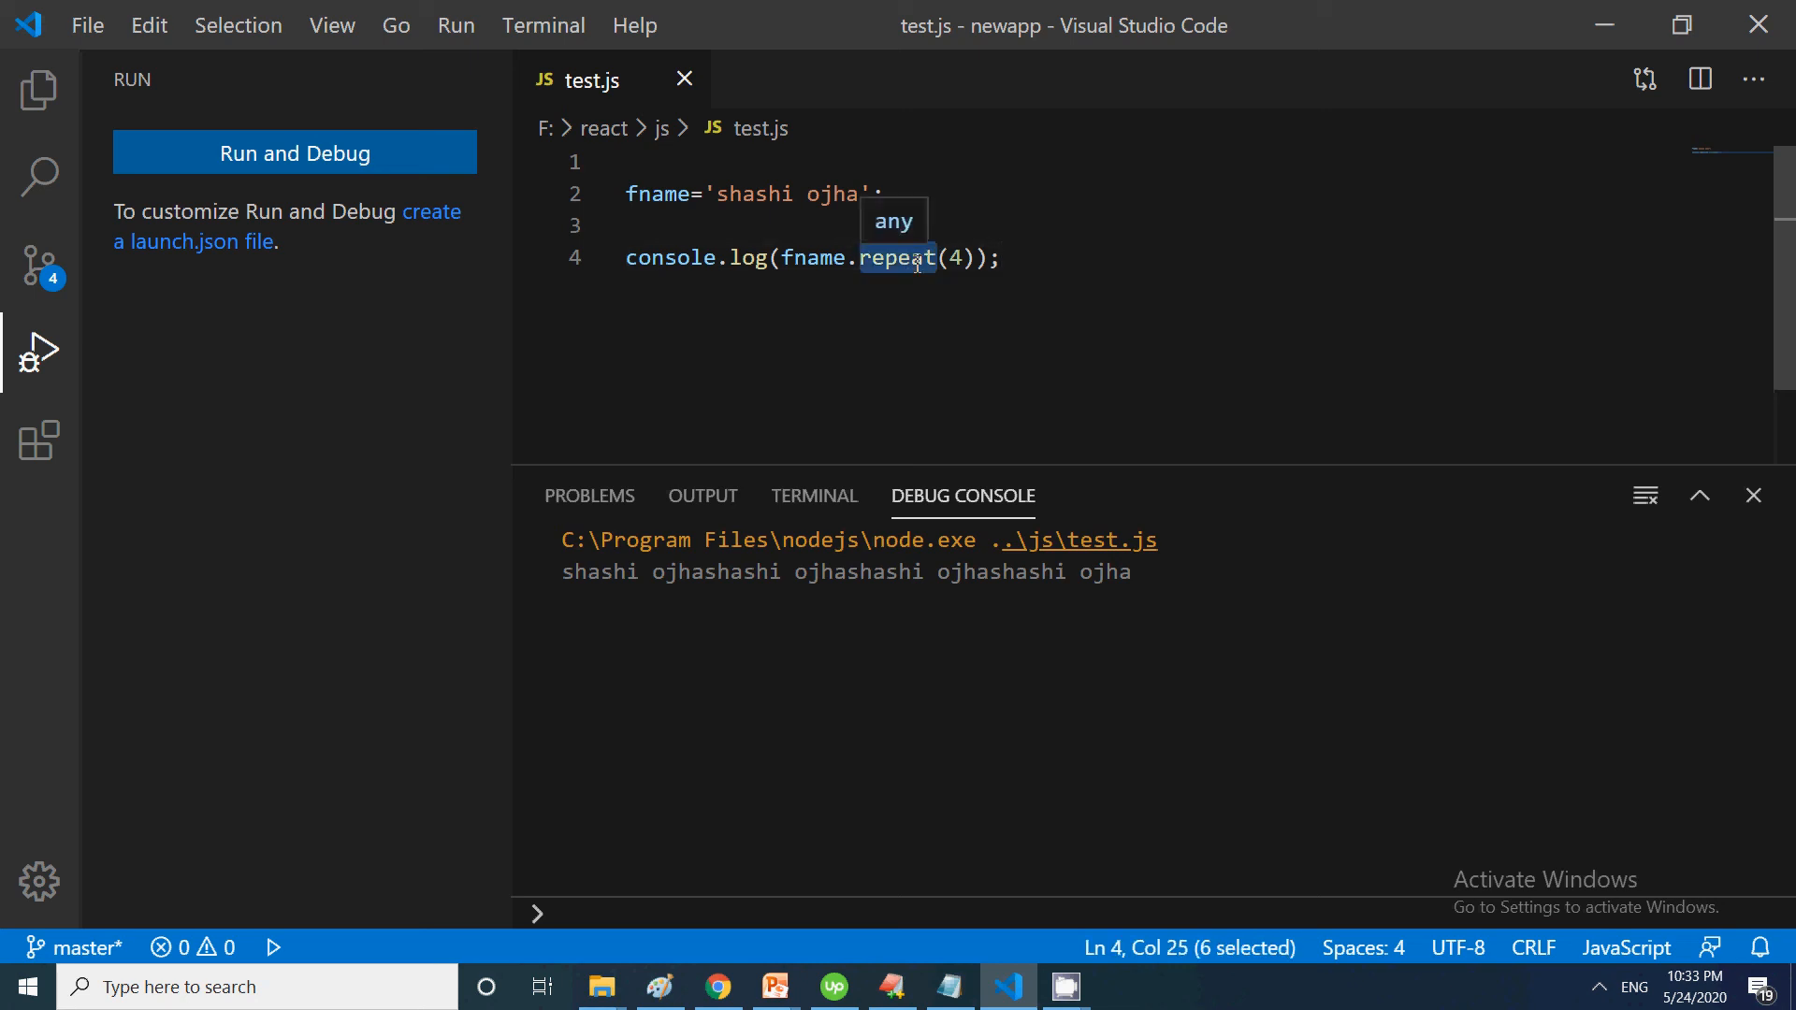
mouse_move(924, 297)
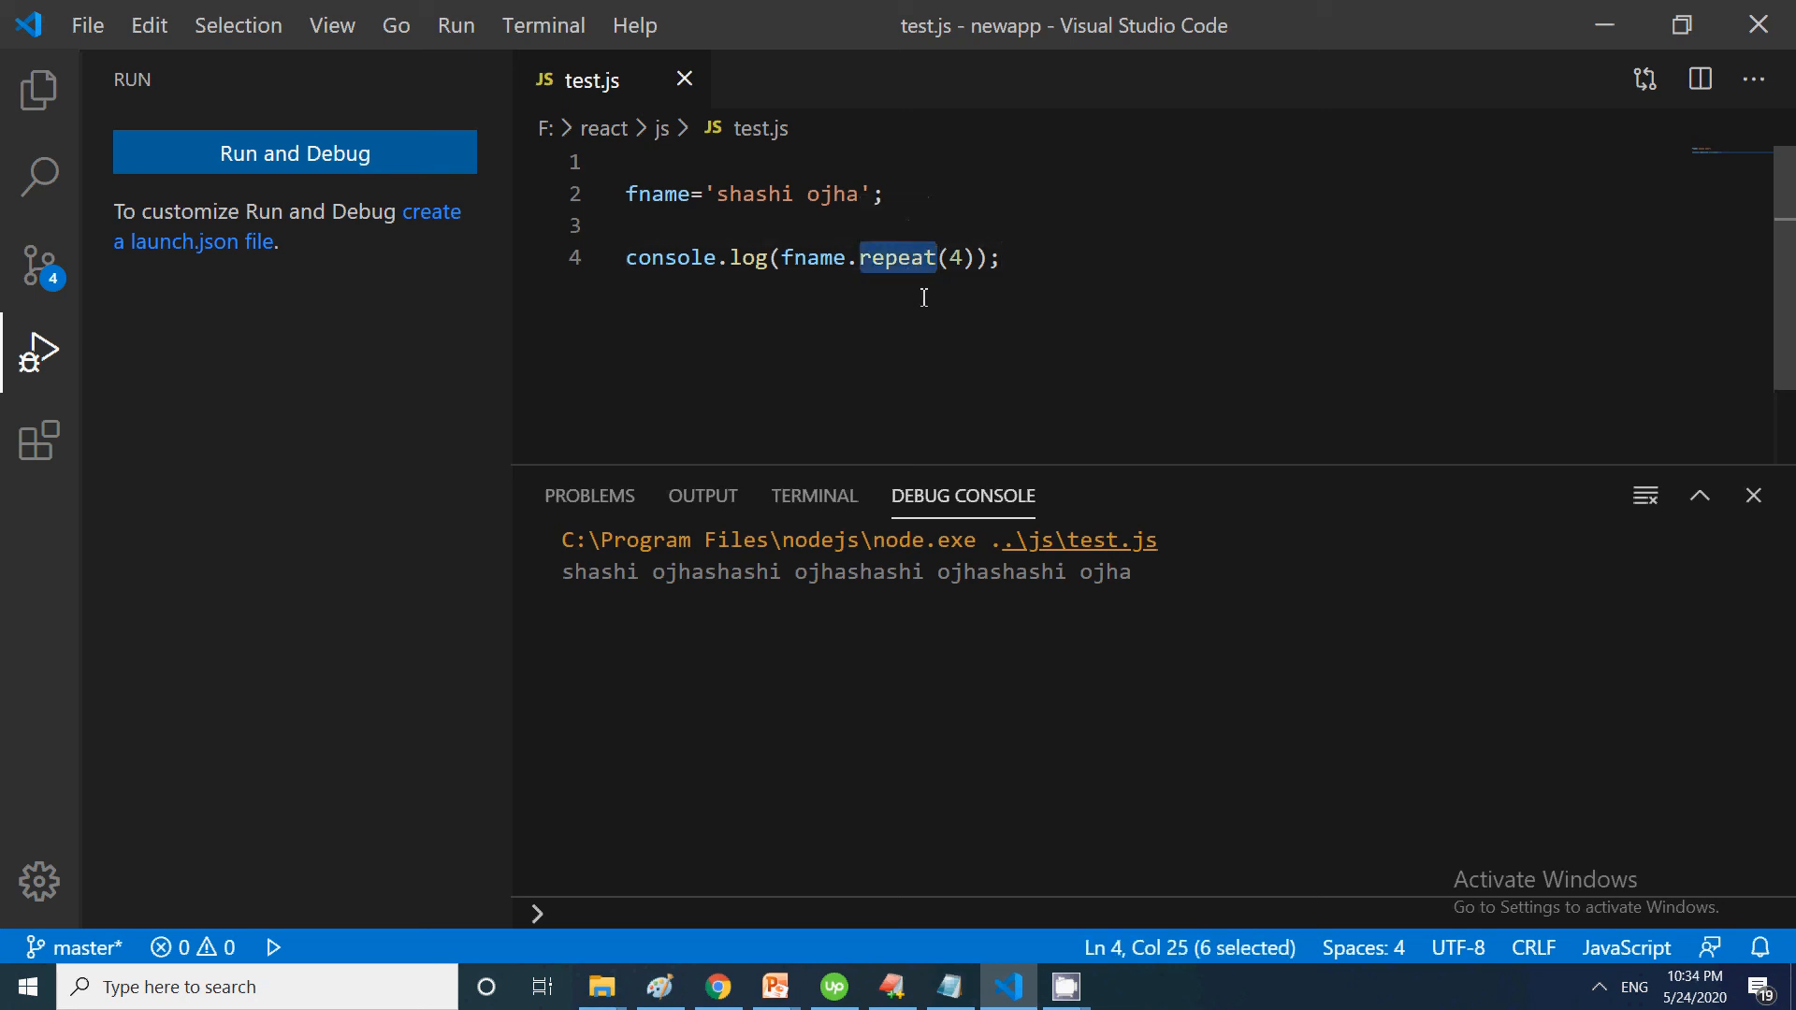
type("startsWi")
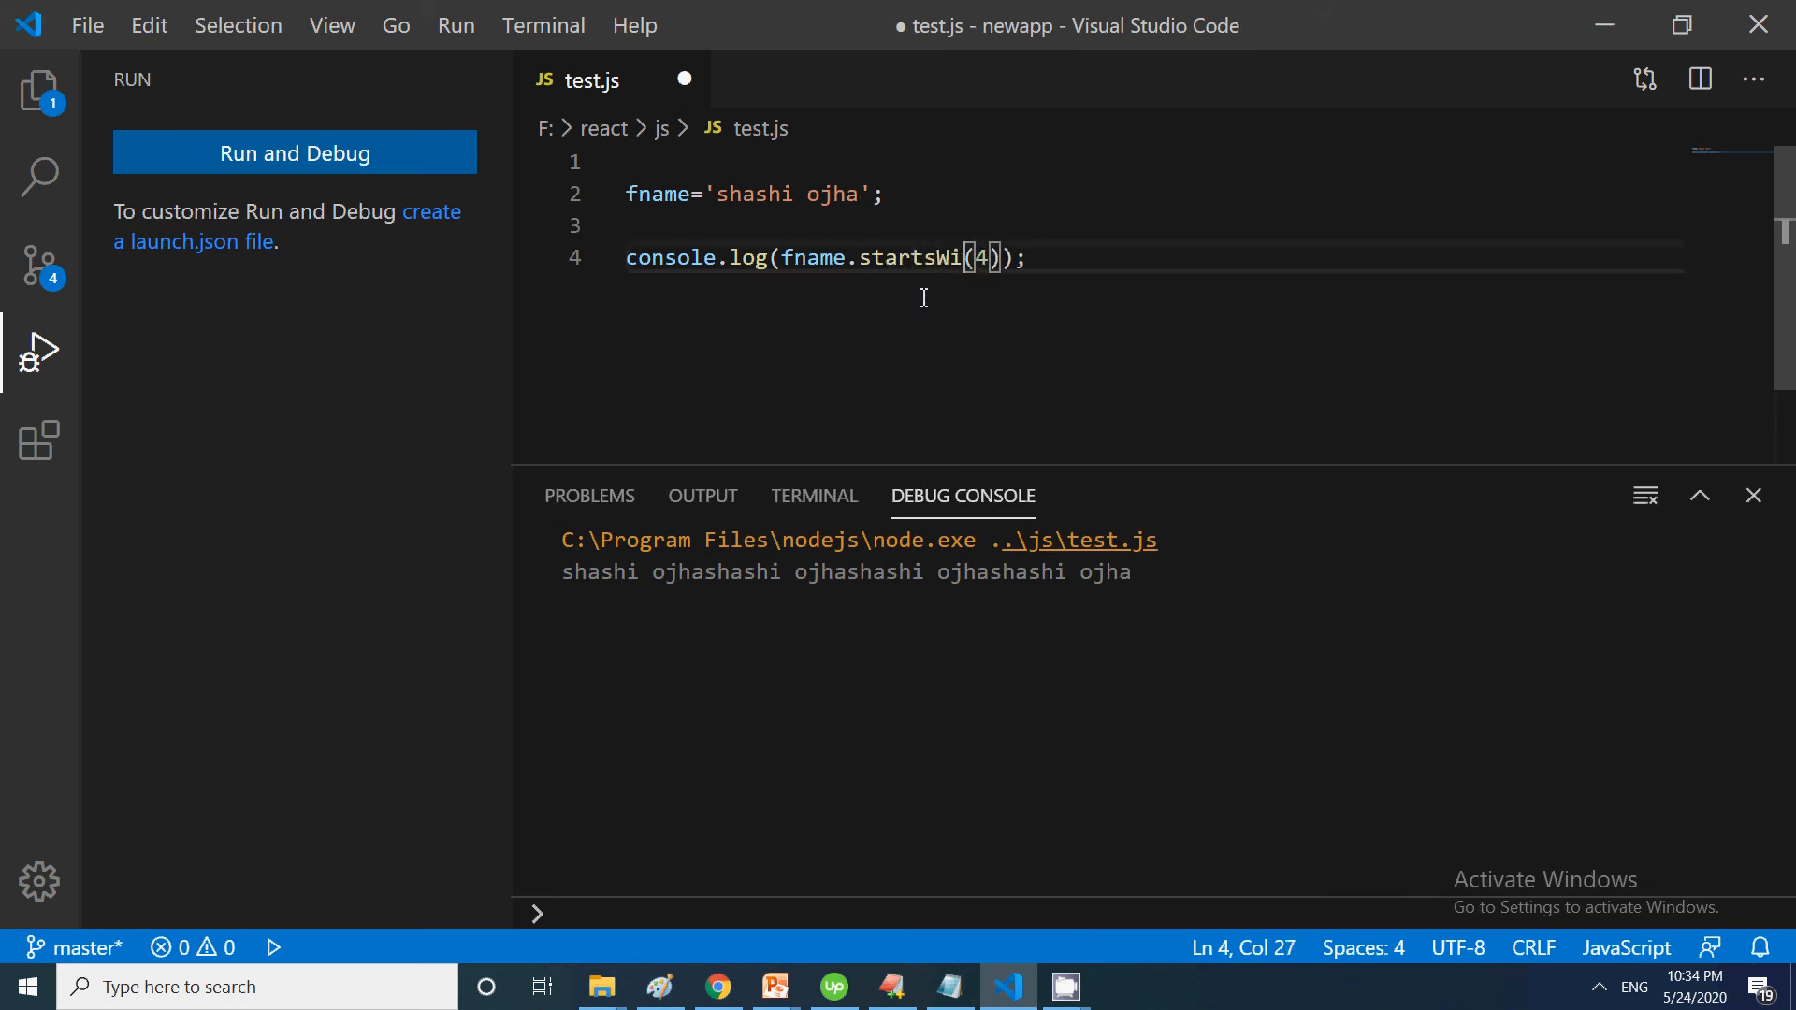
type("th")
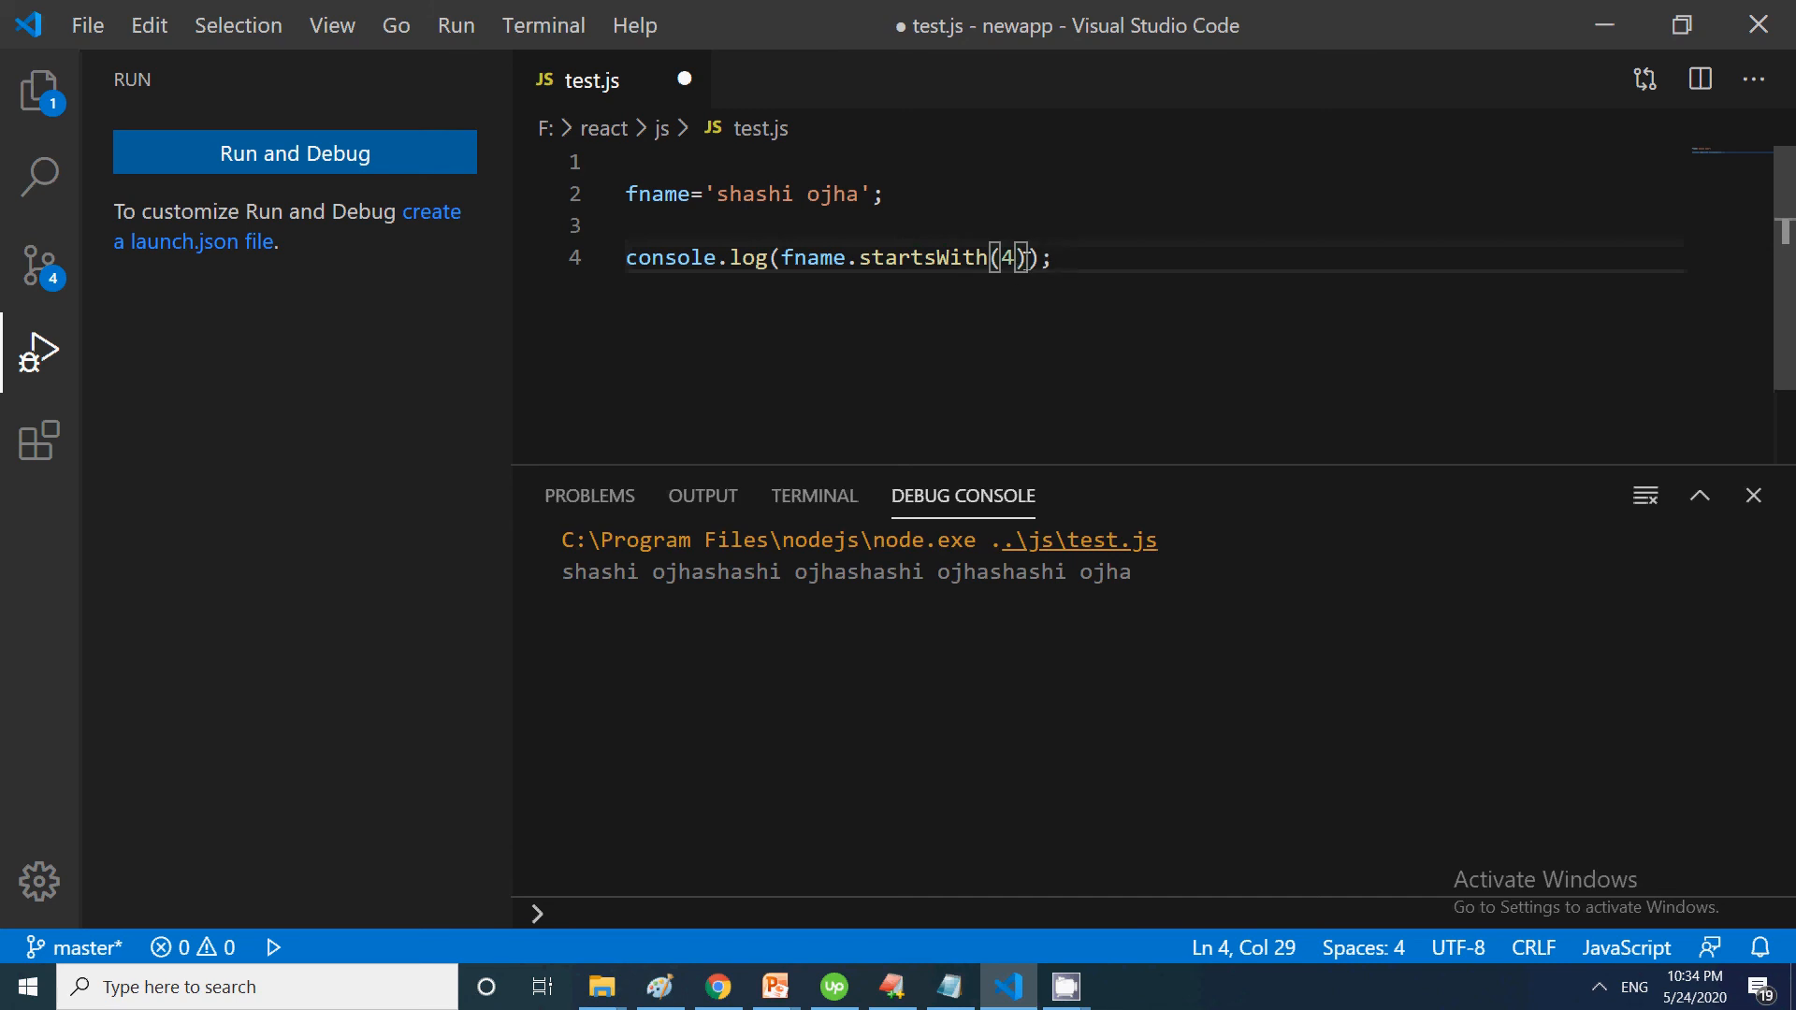
key("Backspace")
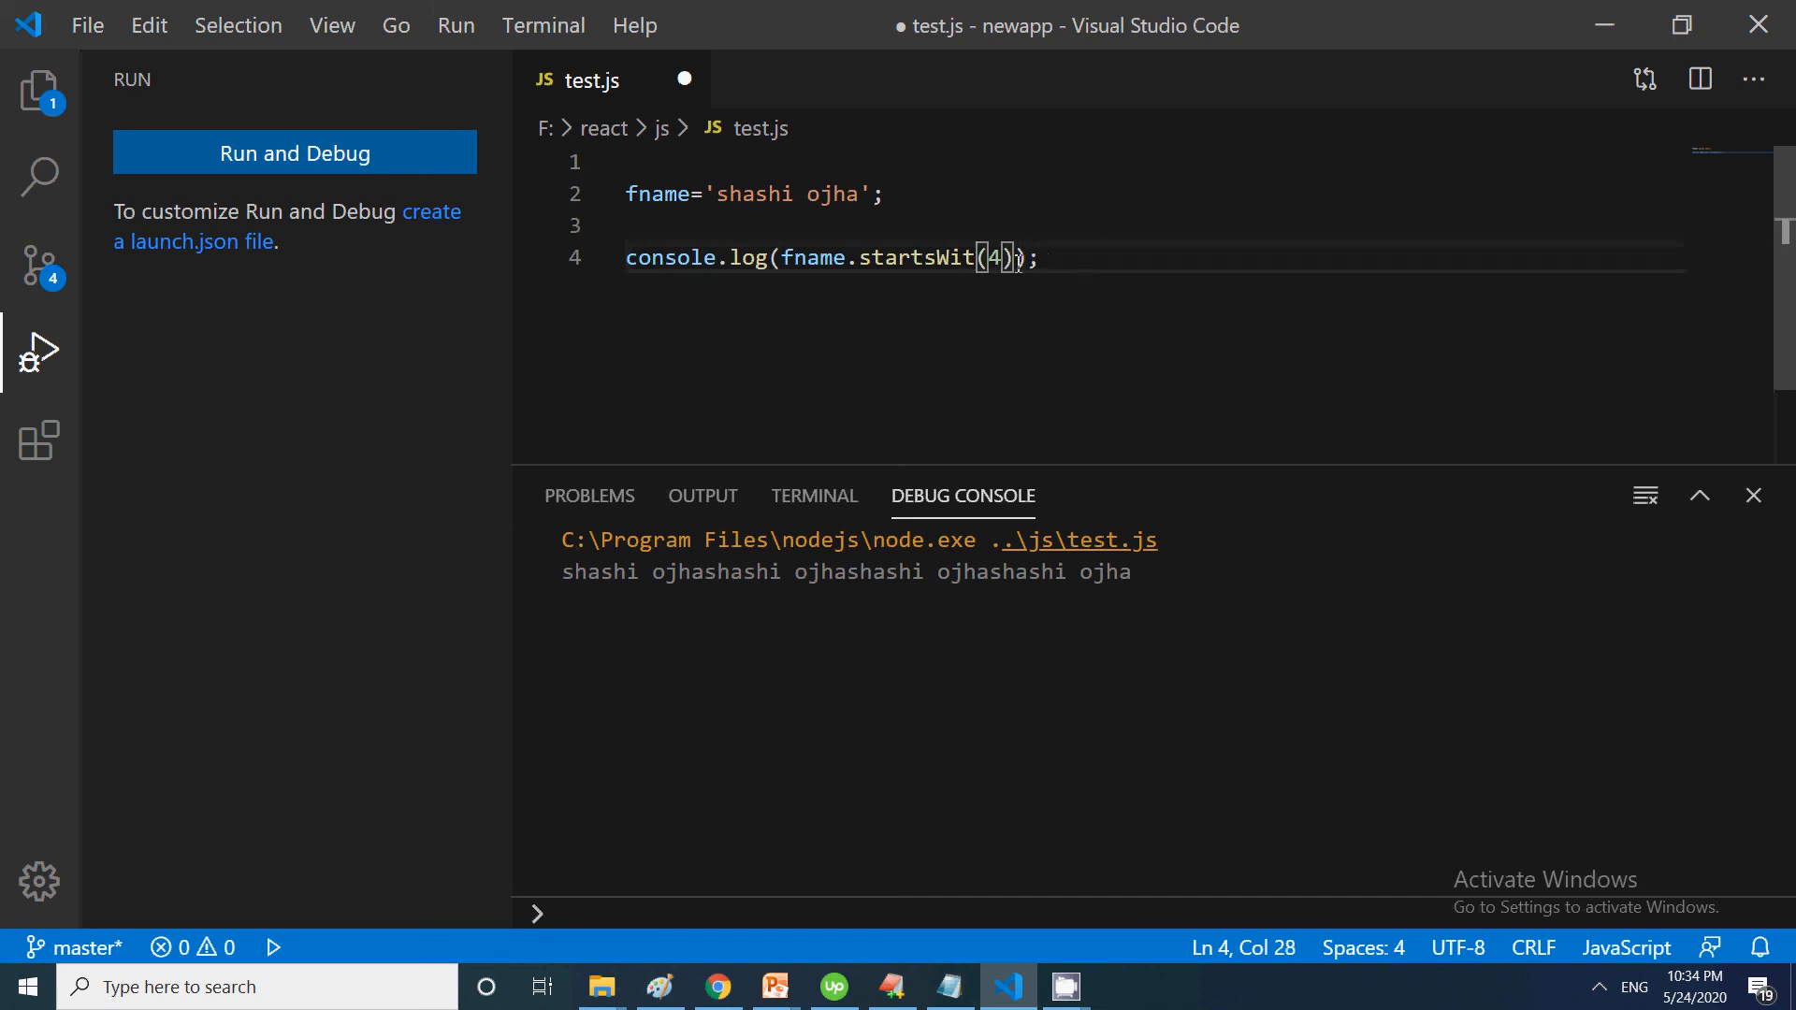
type("h")
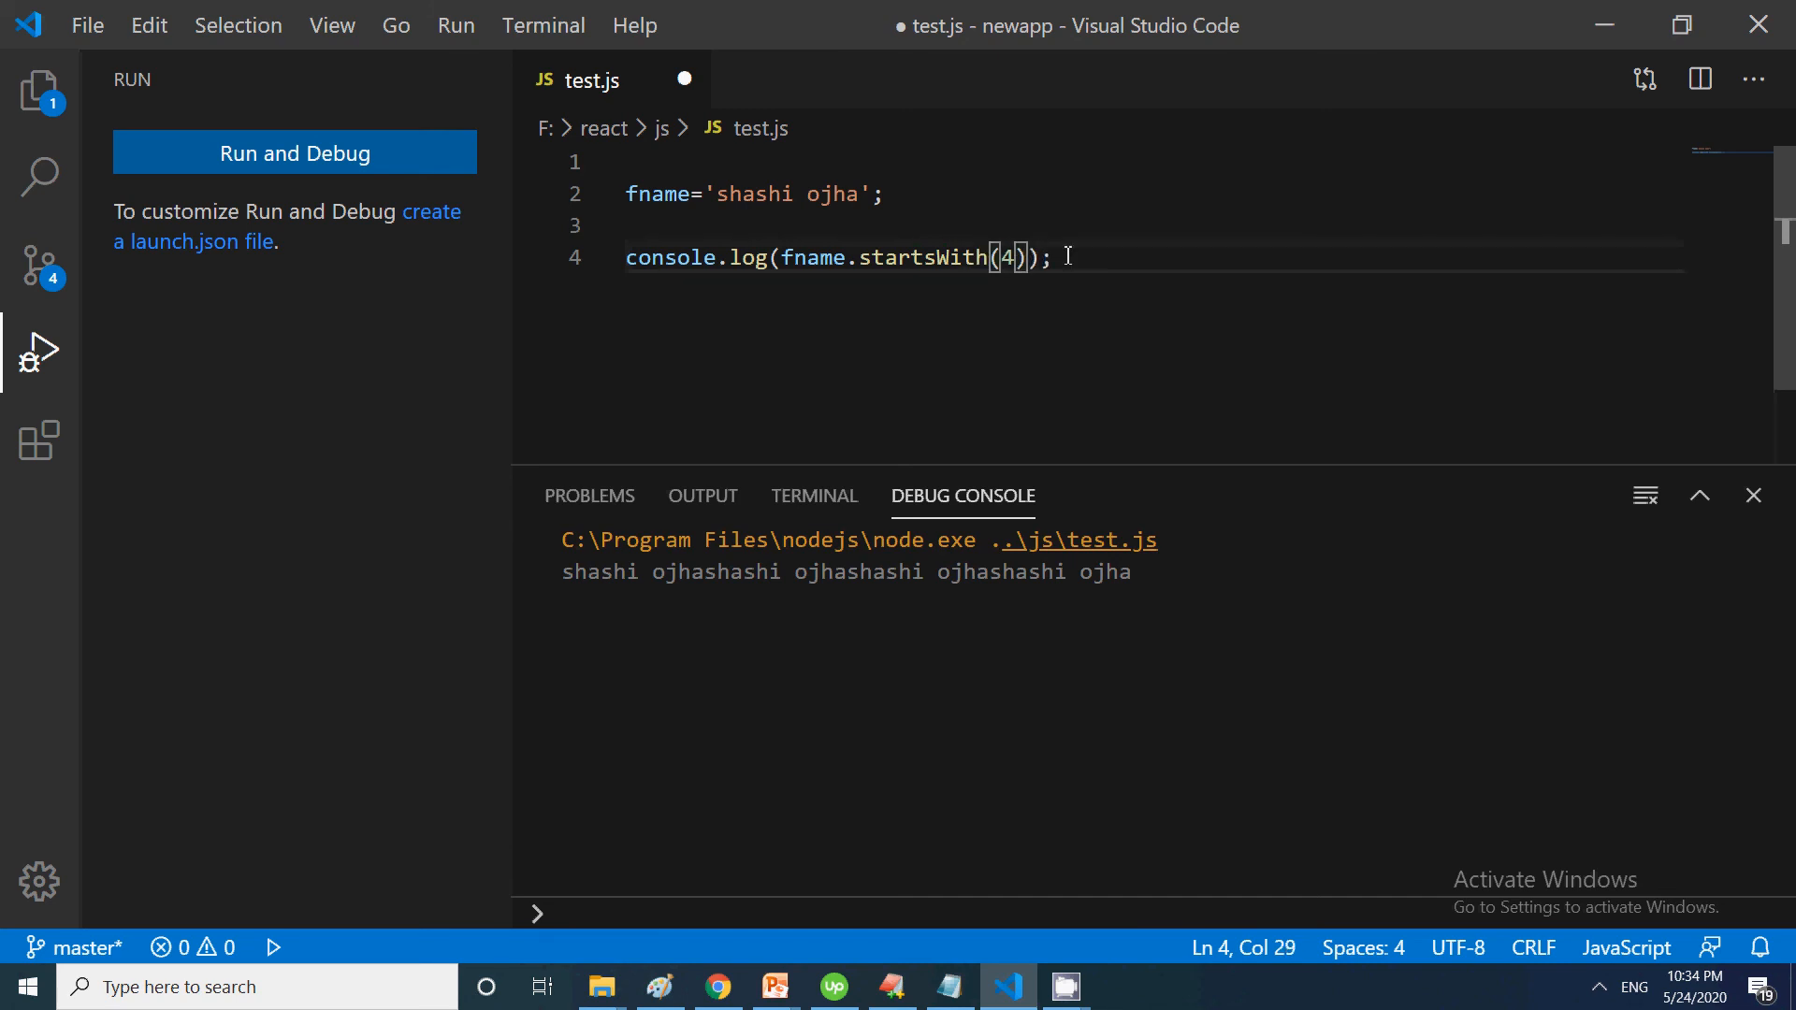
key("Backspace")
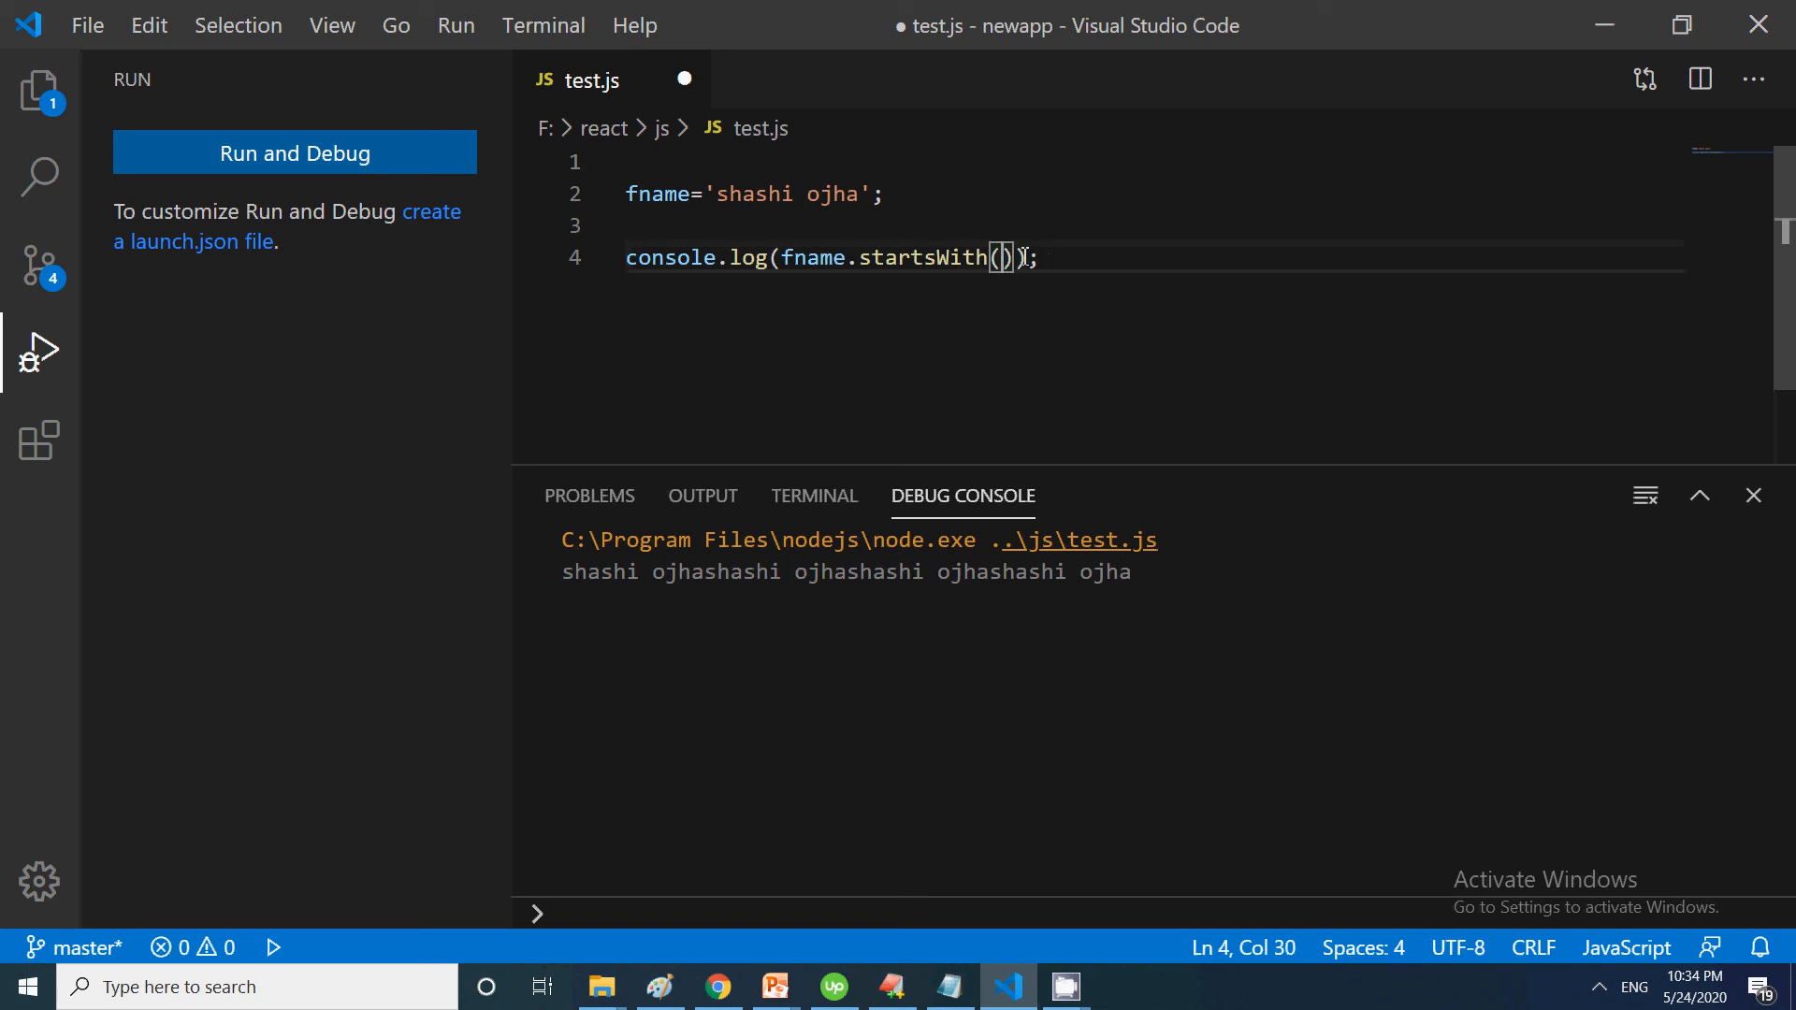
type("\"s\"")
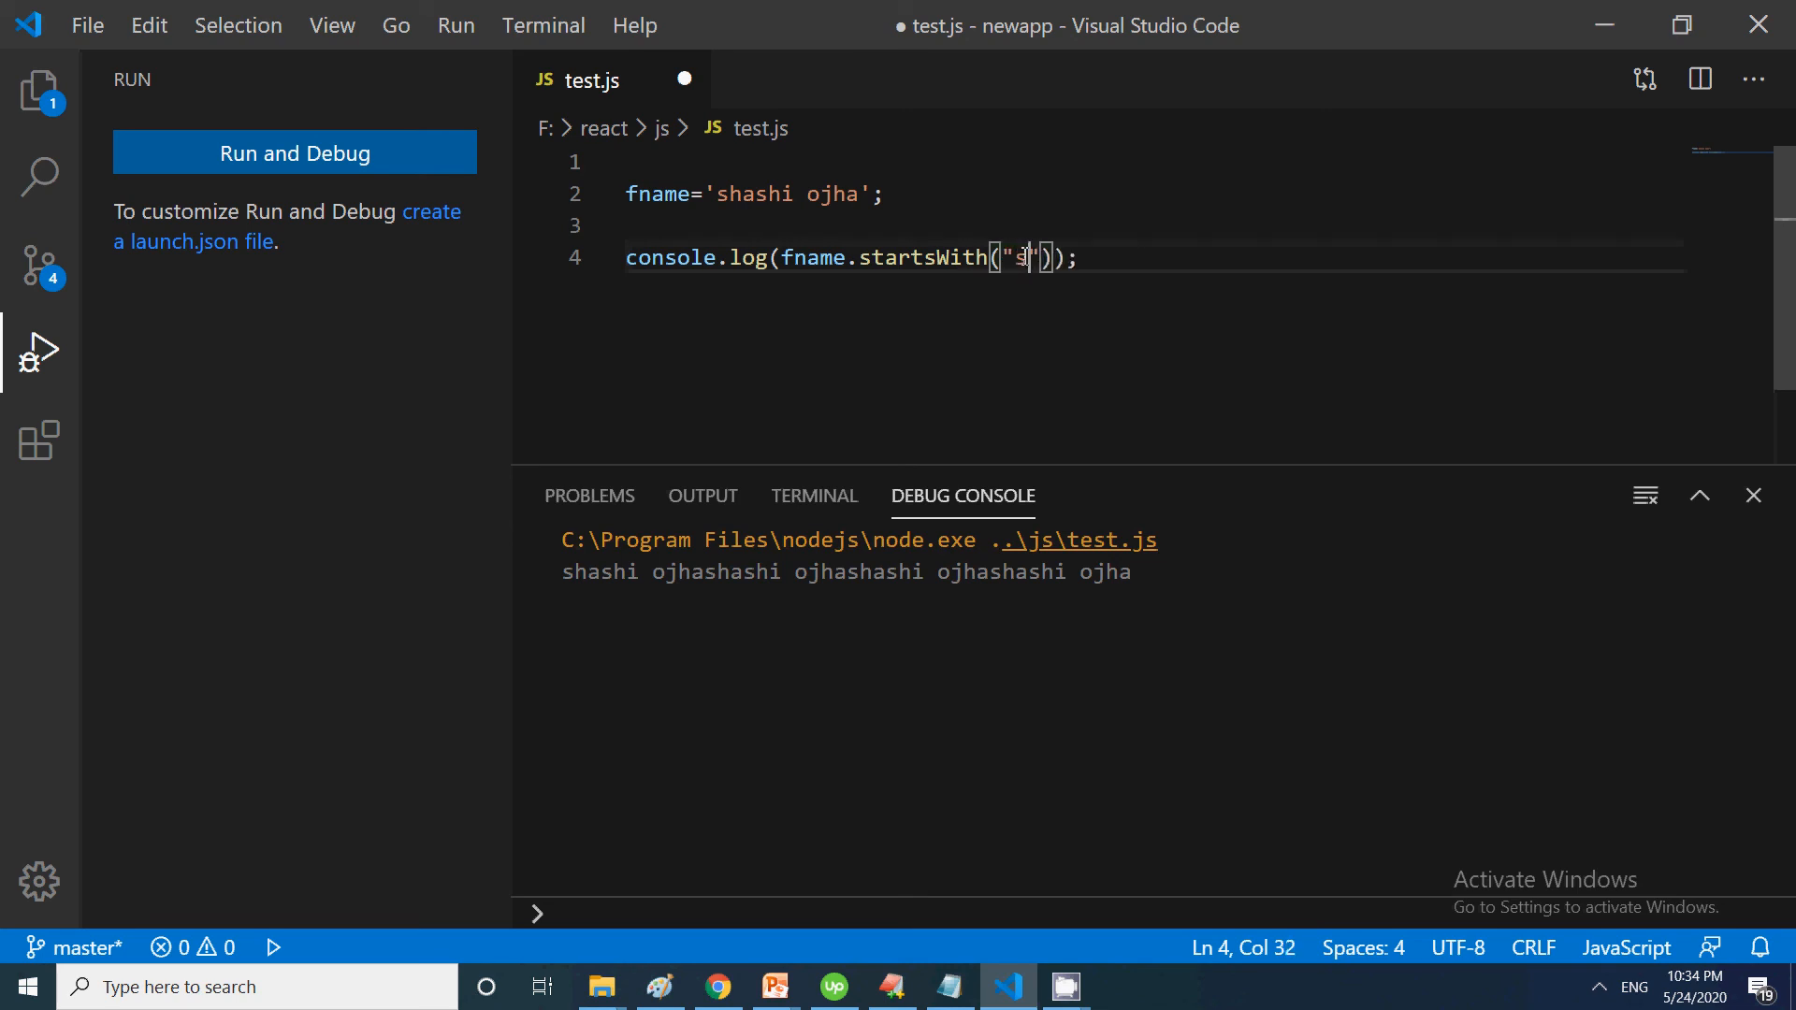
type("hashi")
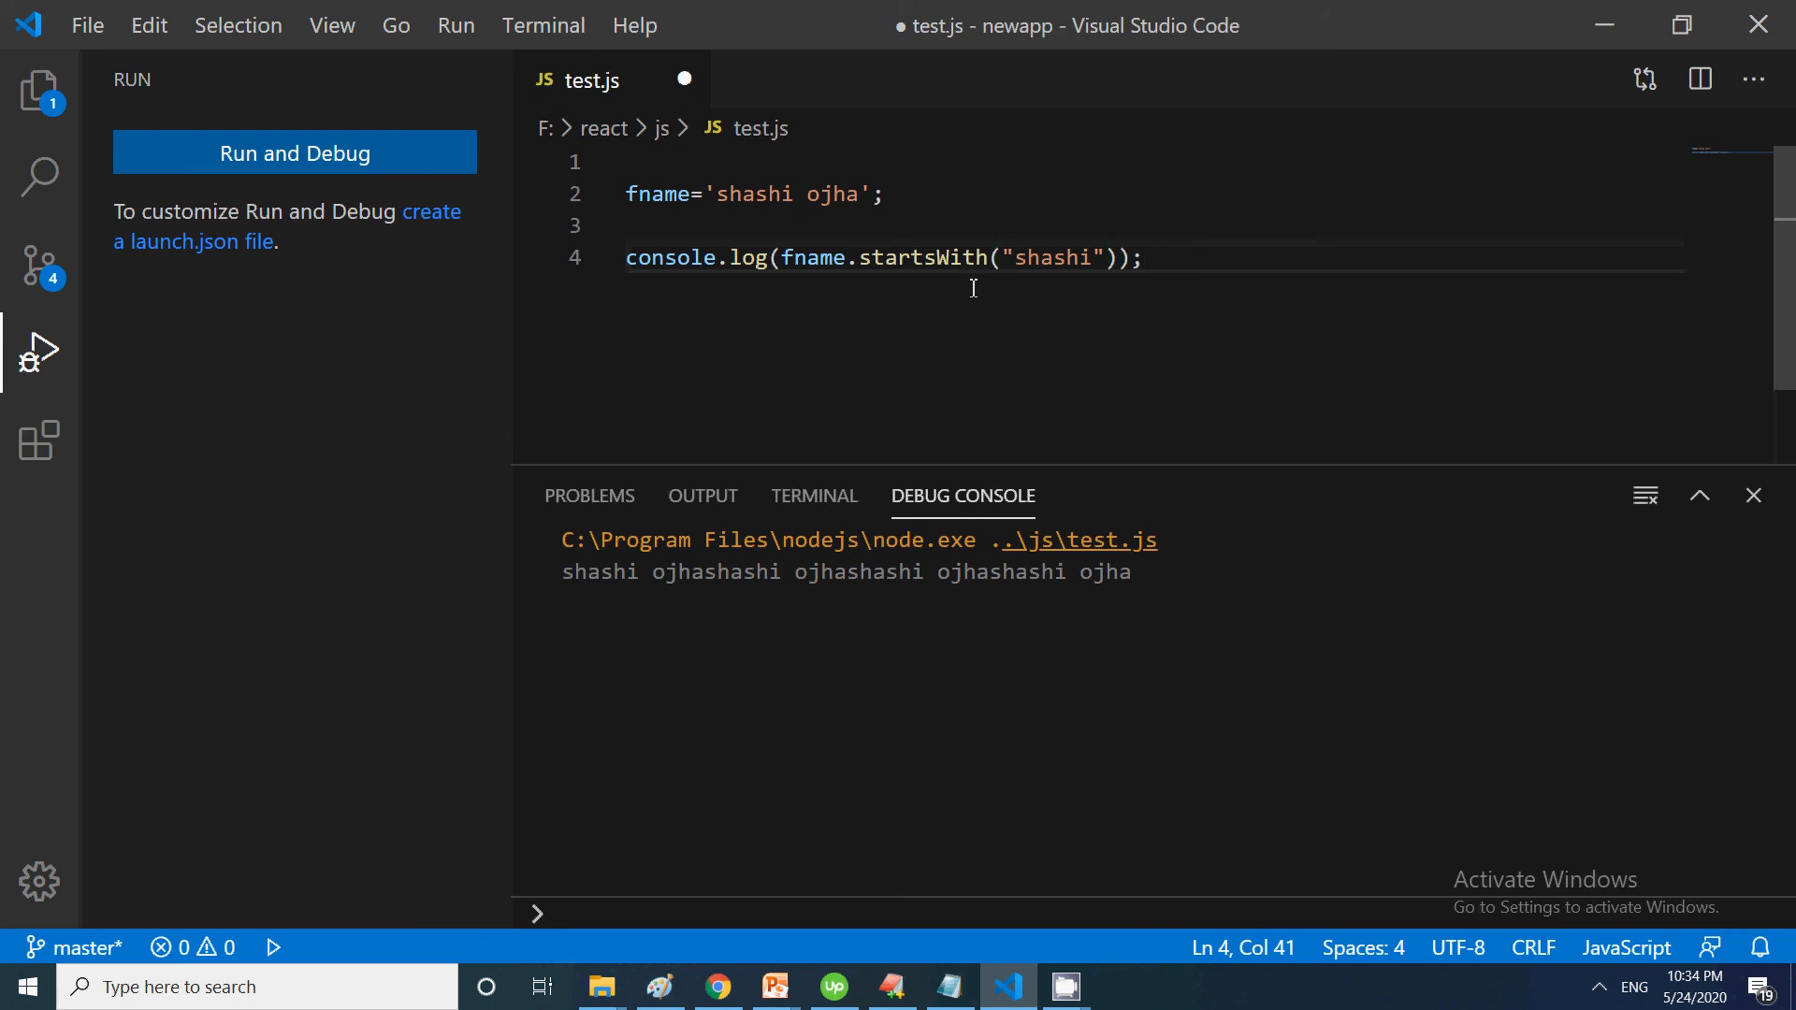
mouse_move(1002, 313)
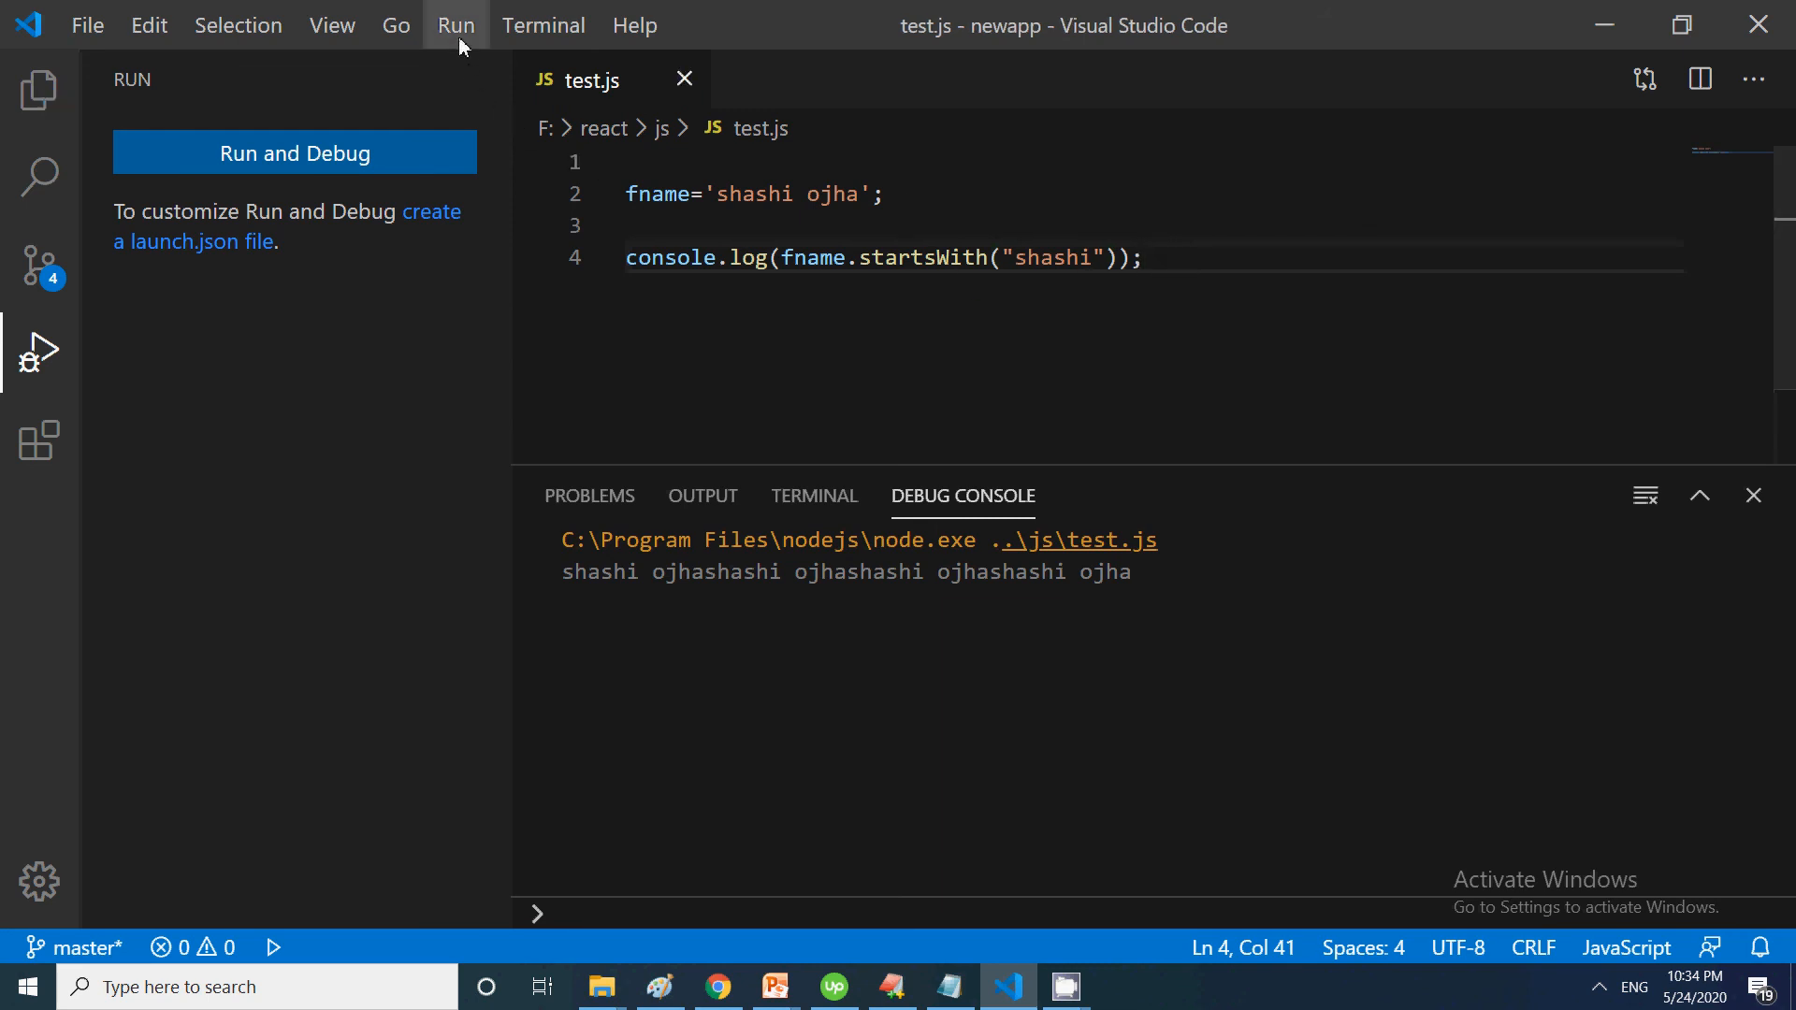
Run the startsWith("shashi") check and start renaming it to endsWith
left_click(294, 152)
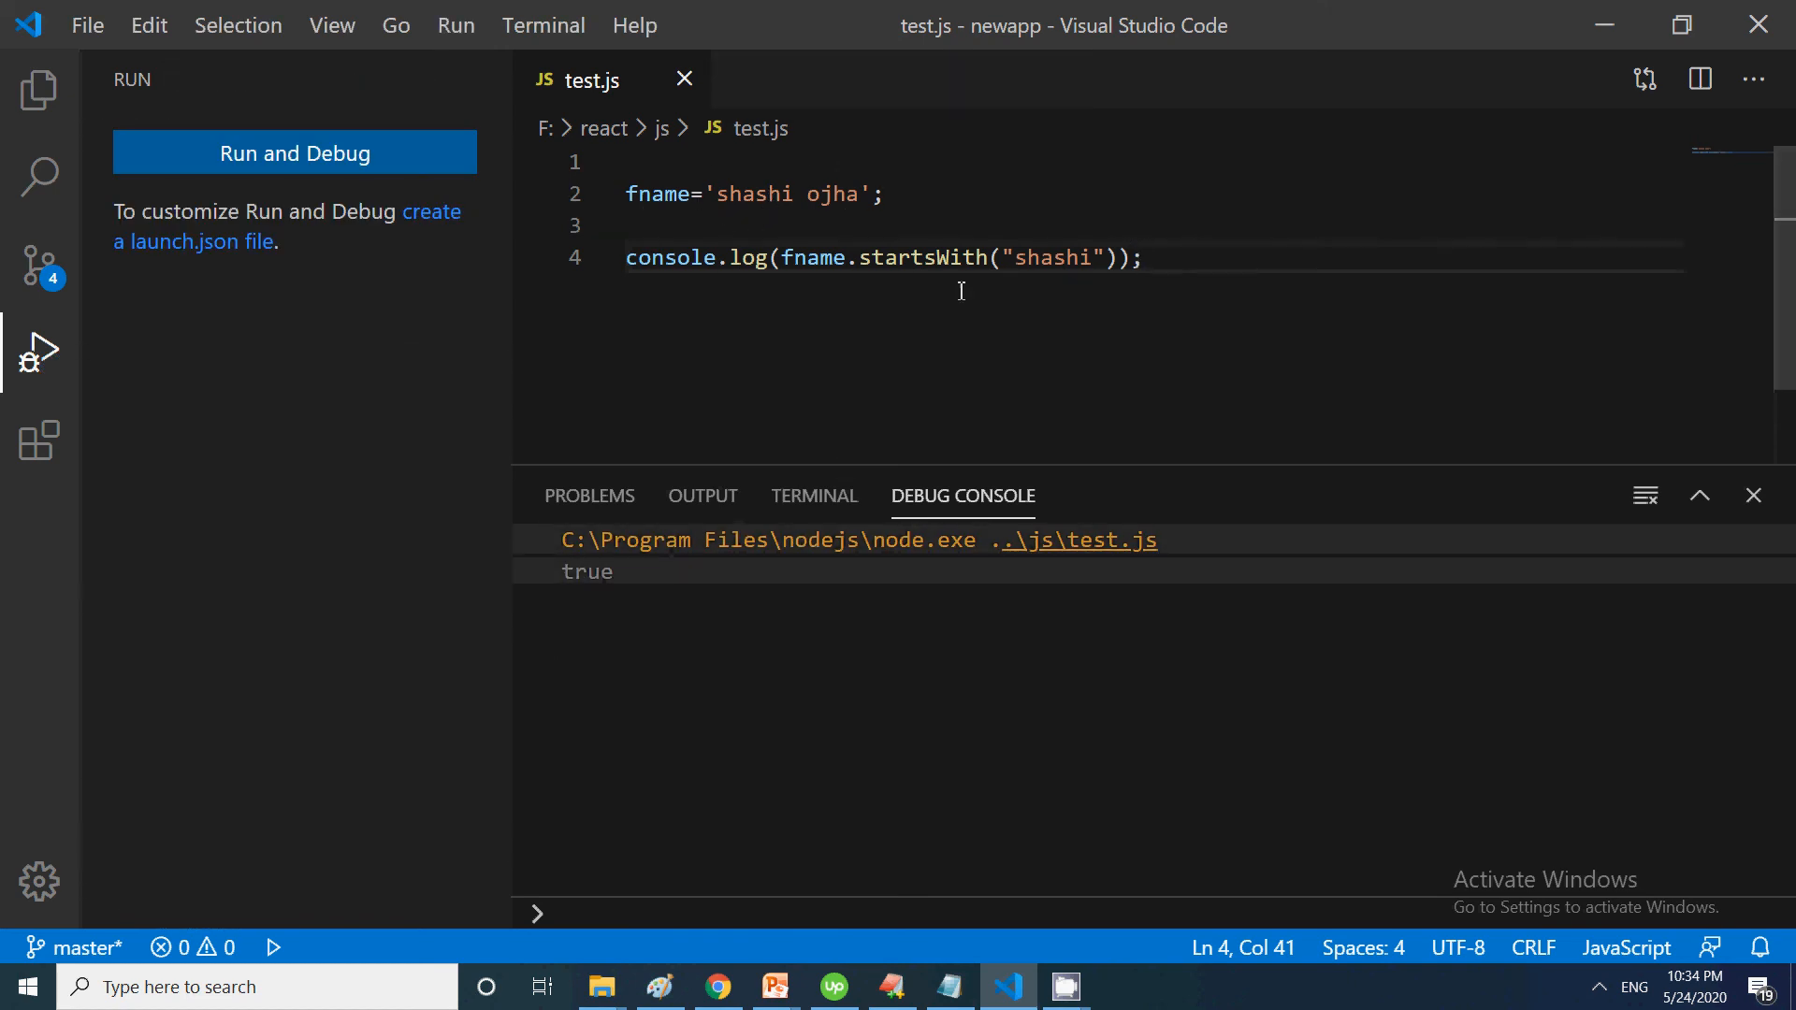
left_click(1147, 258)
type("end")
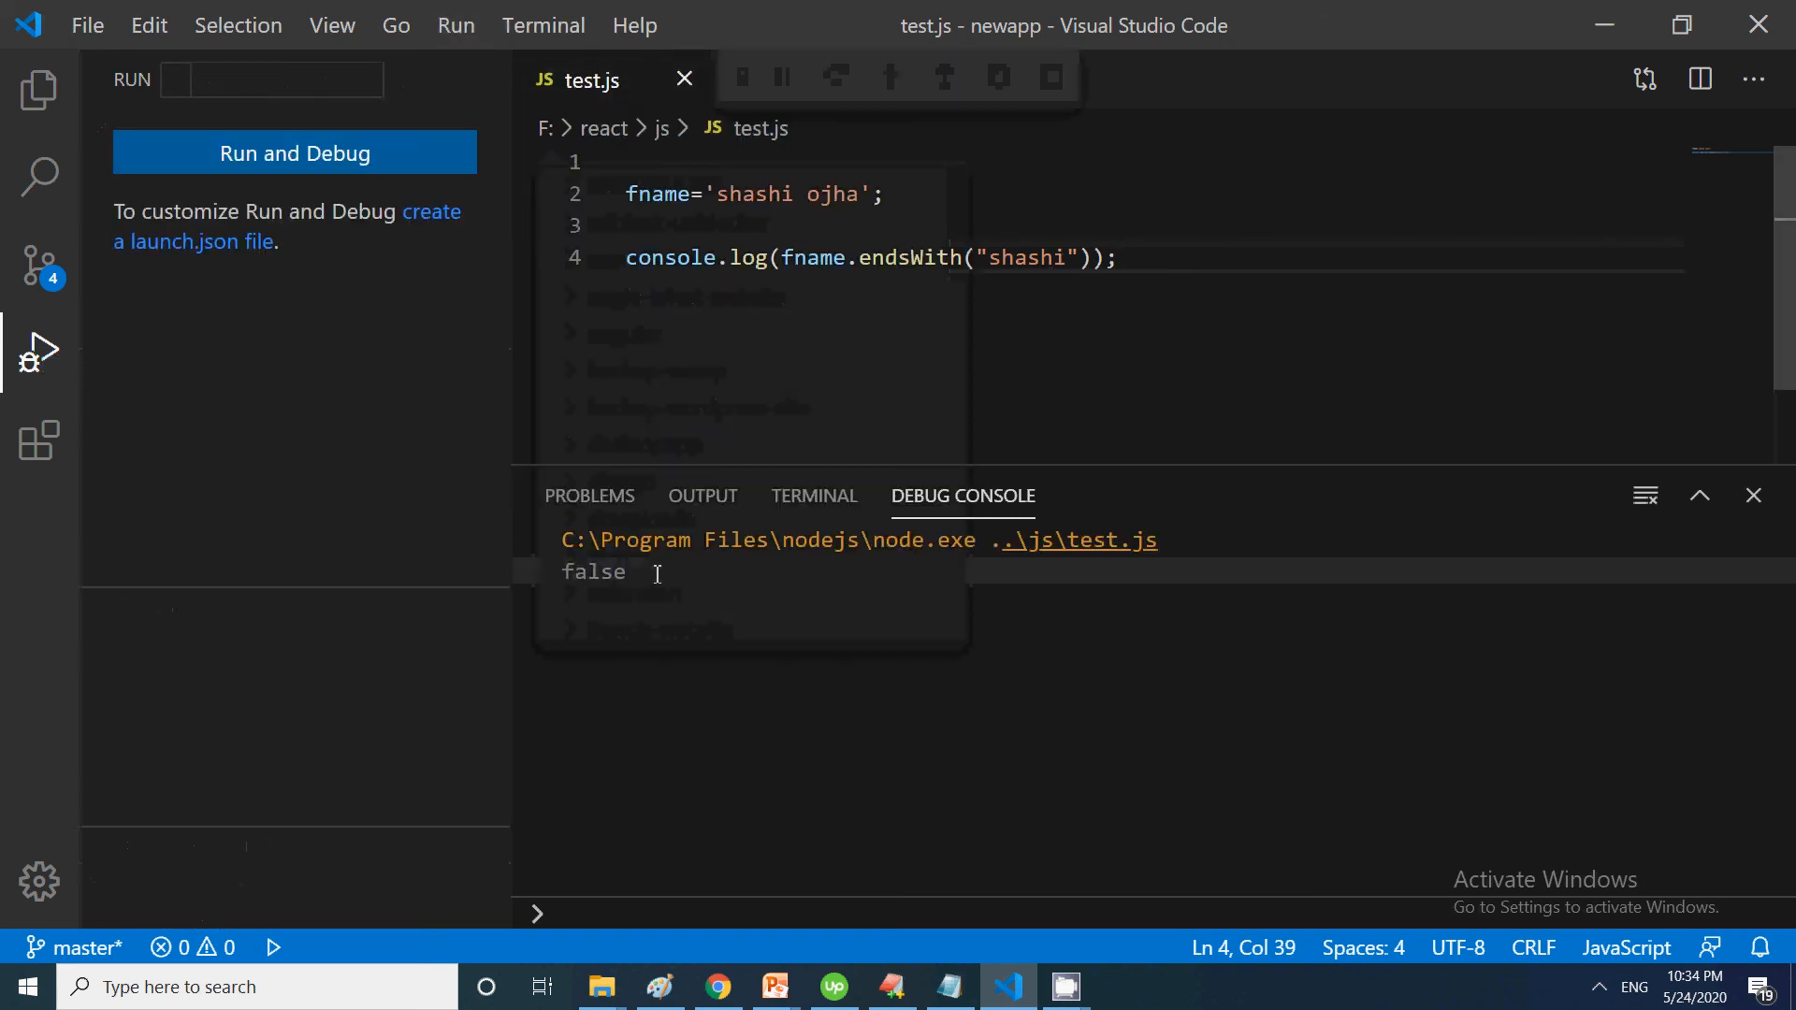
mouse_move(1043, 274)
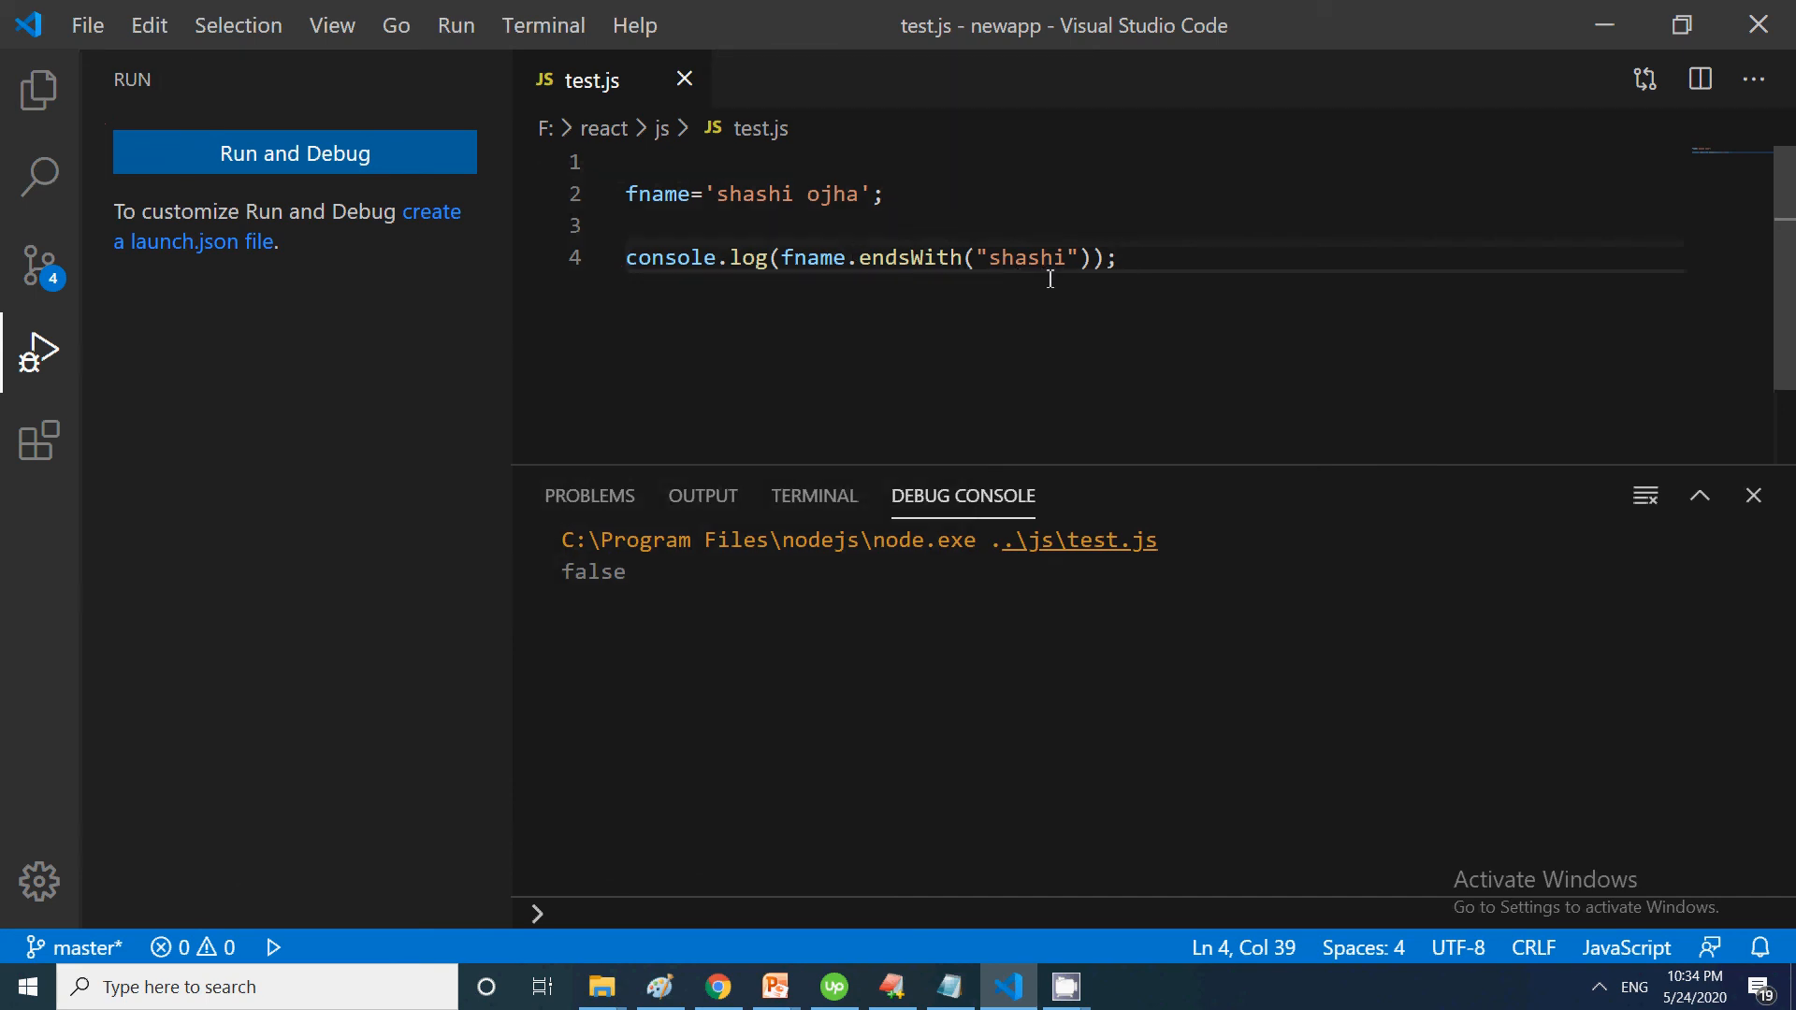
Change the endsWith argument to "ojha" and run it, printing true
double_click(1026, 258)
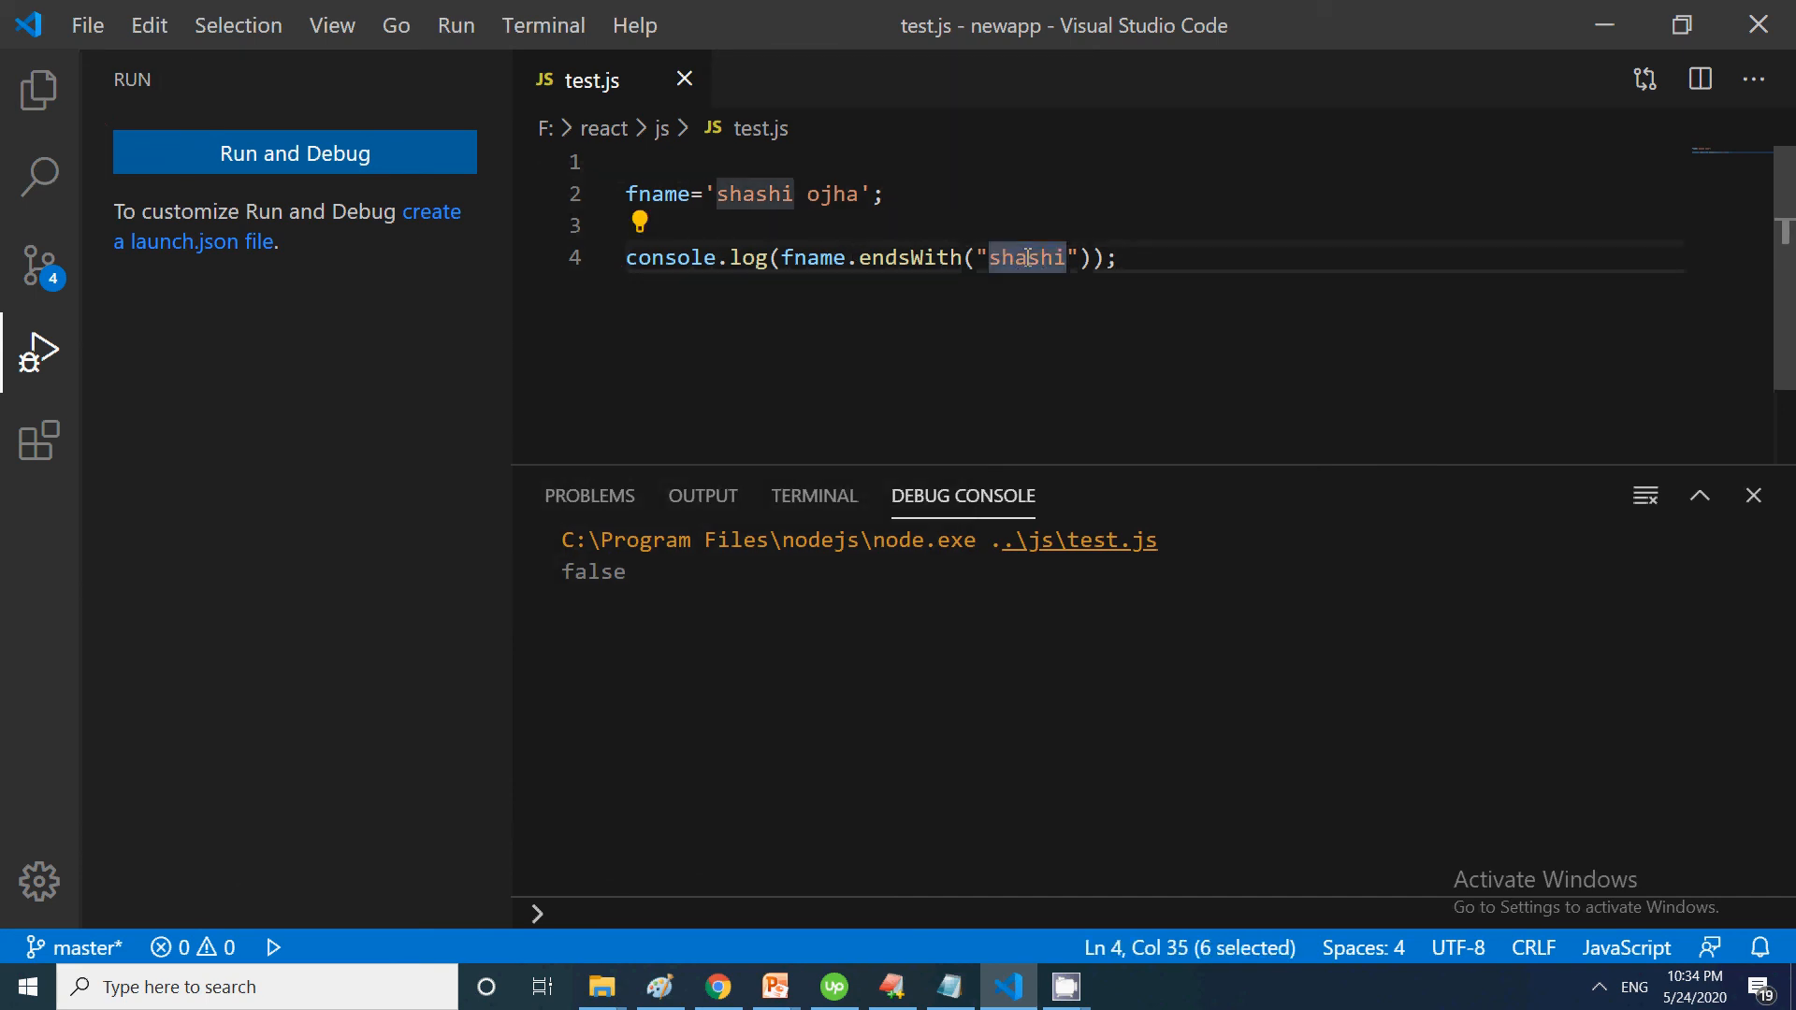
key("Delete")
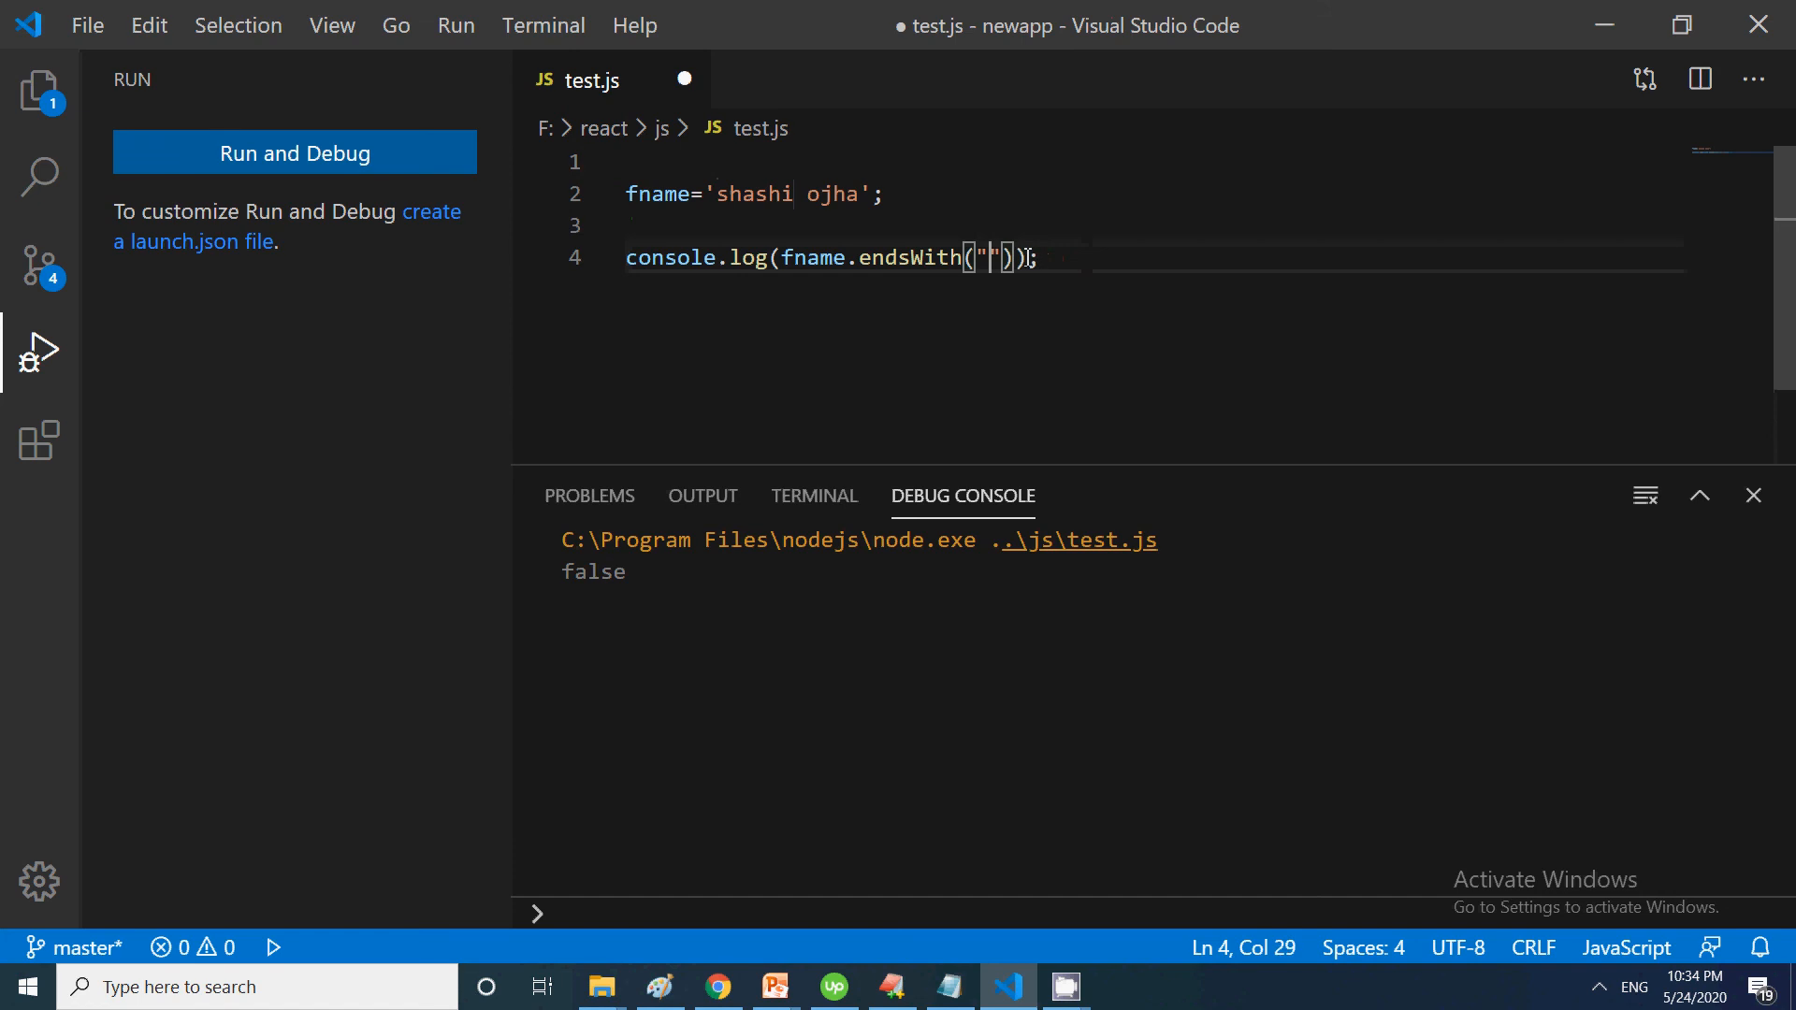
type("ho")
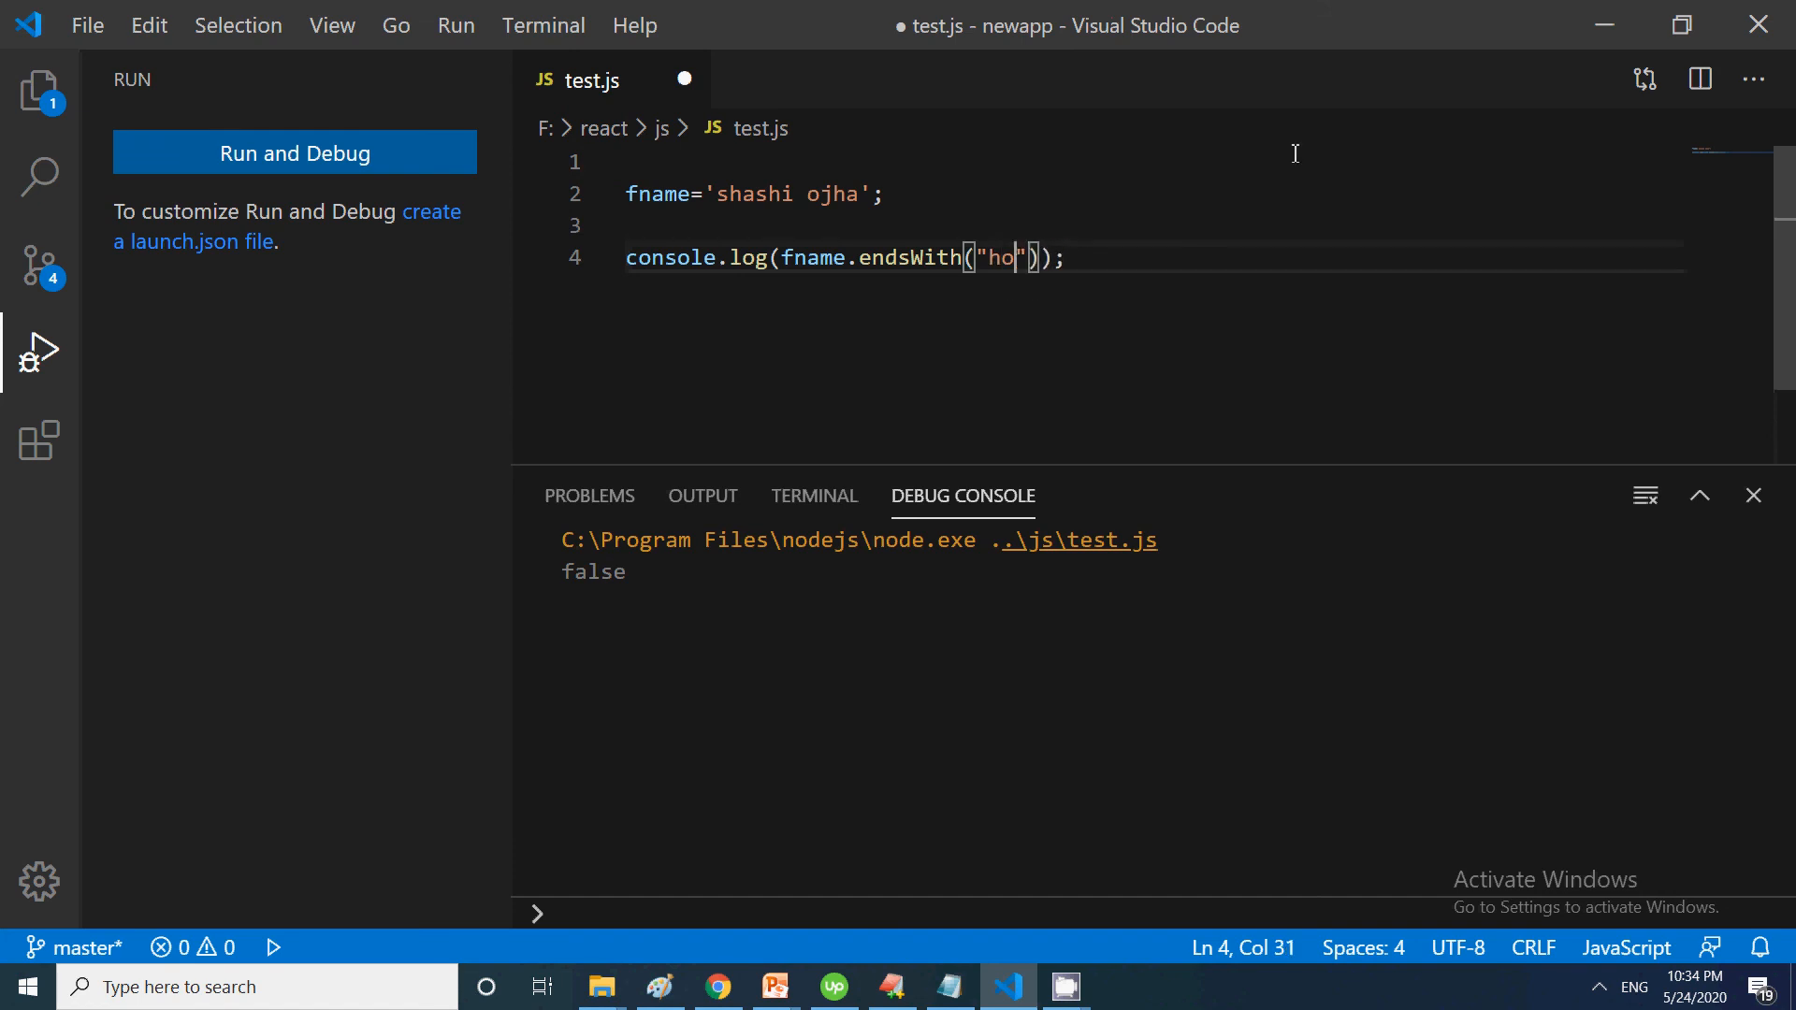
type("ojha")
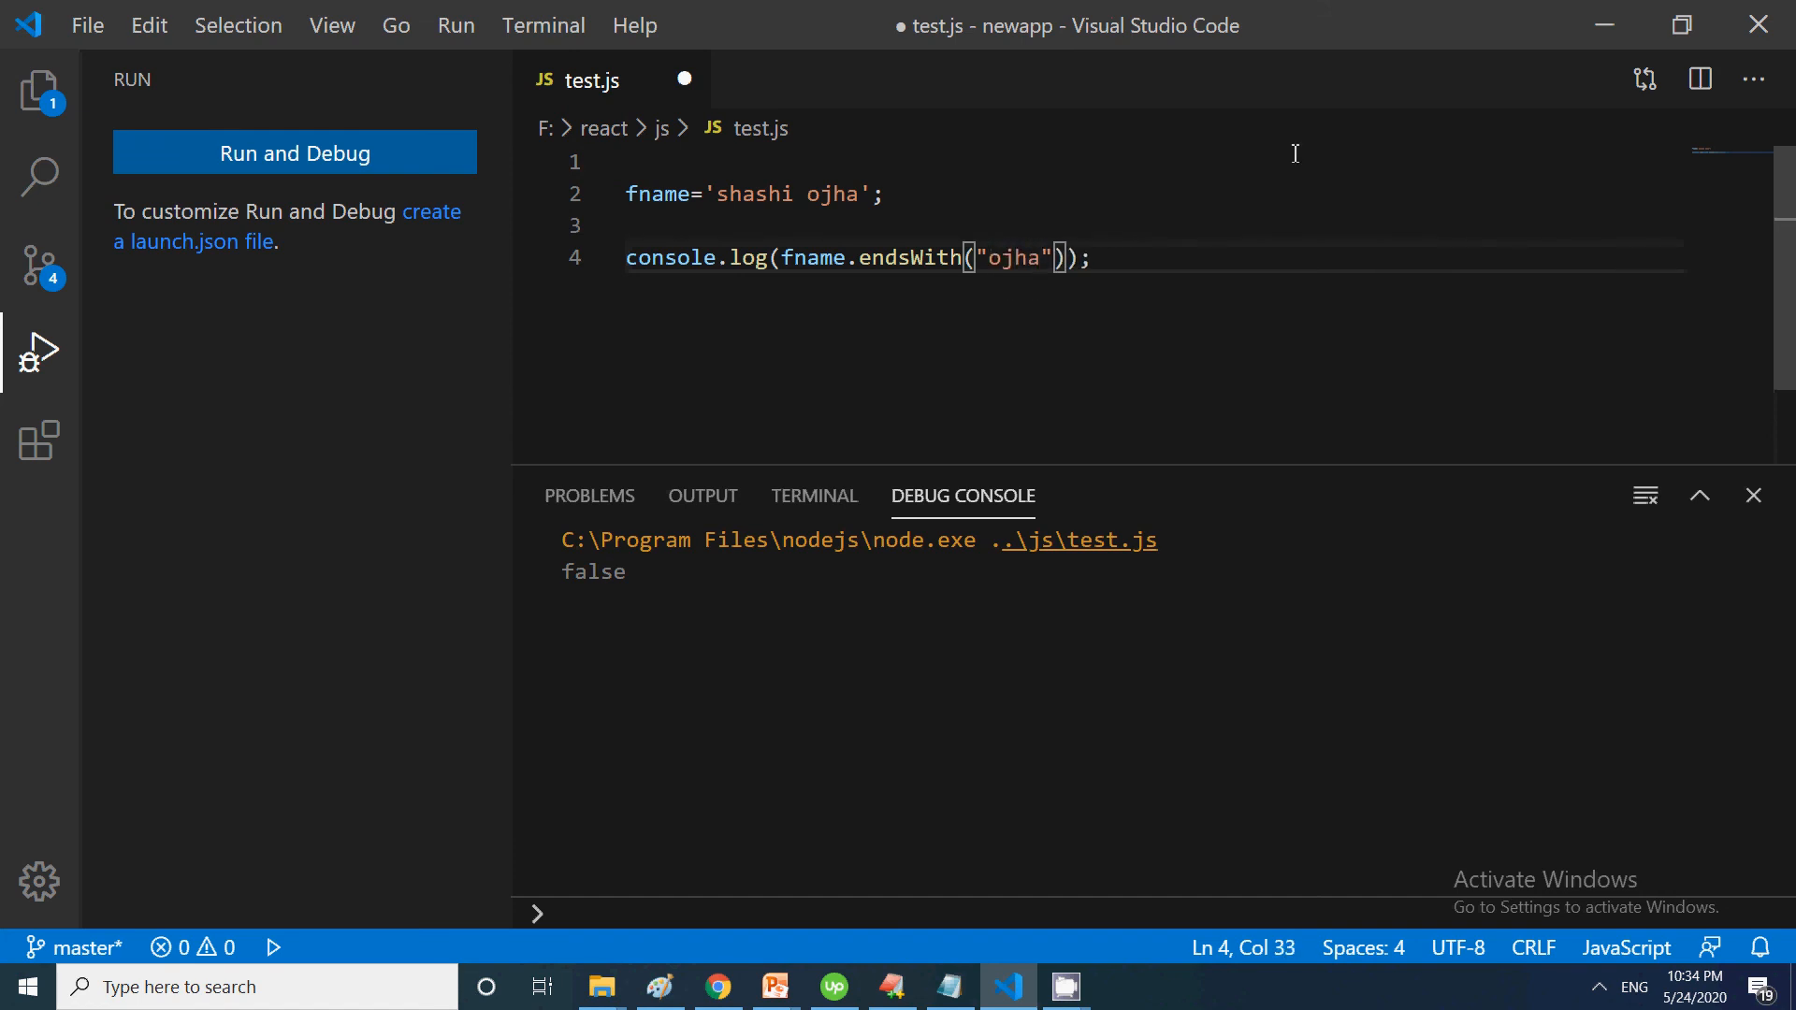
left_click(456, 25)
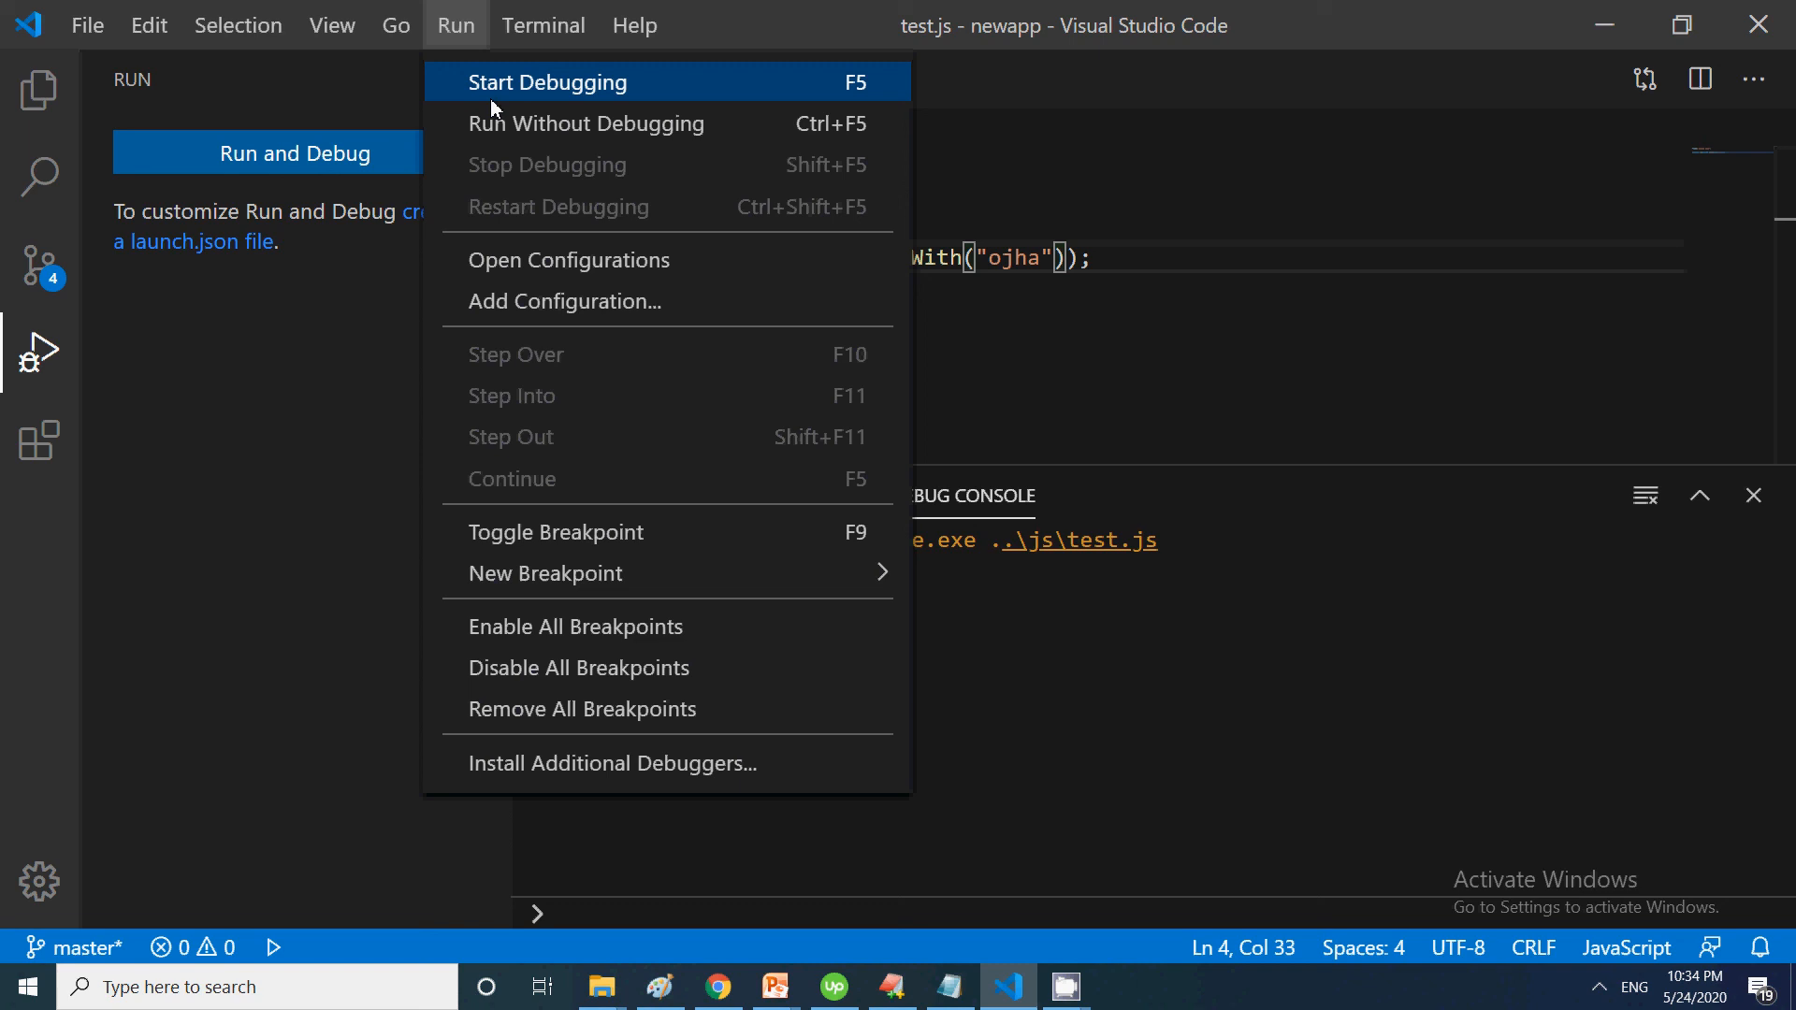
left_click(548, 82)
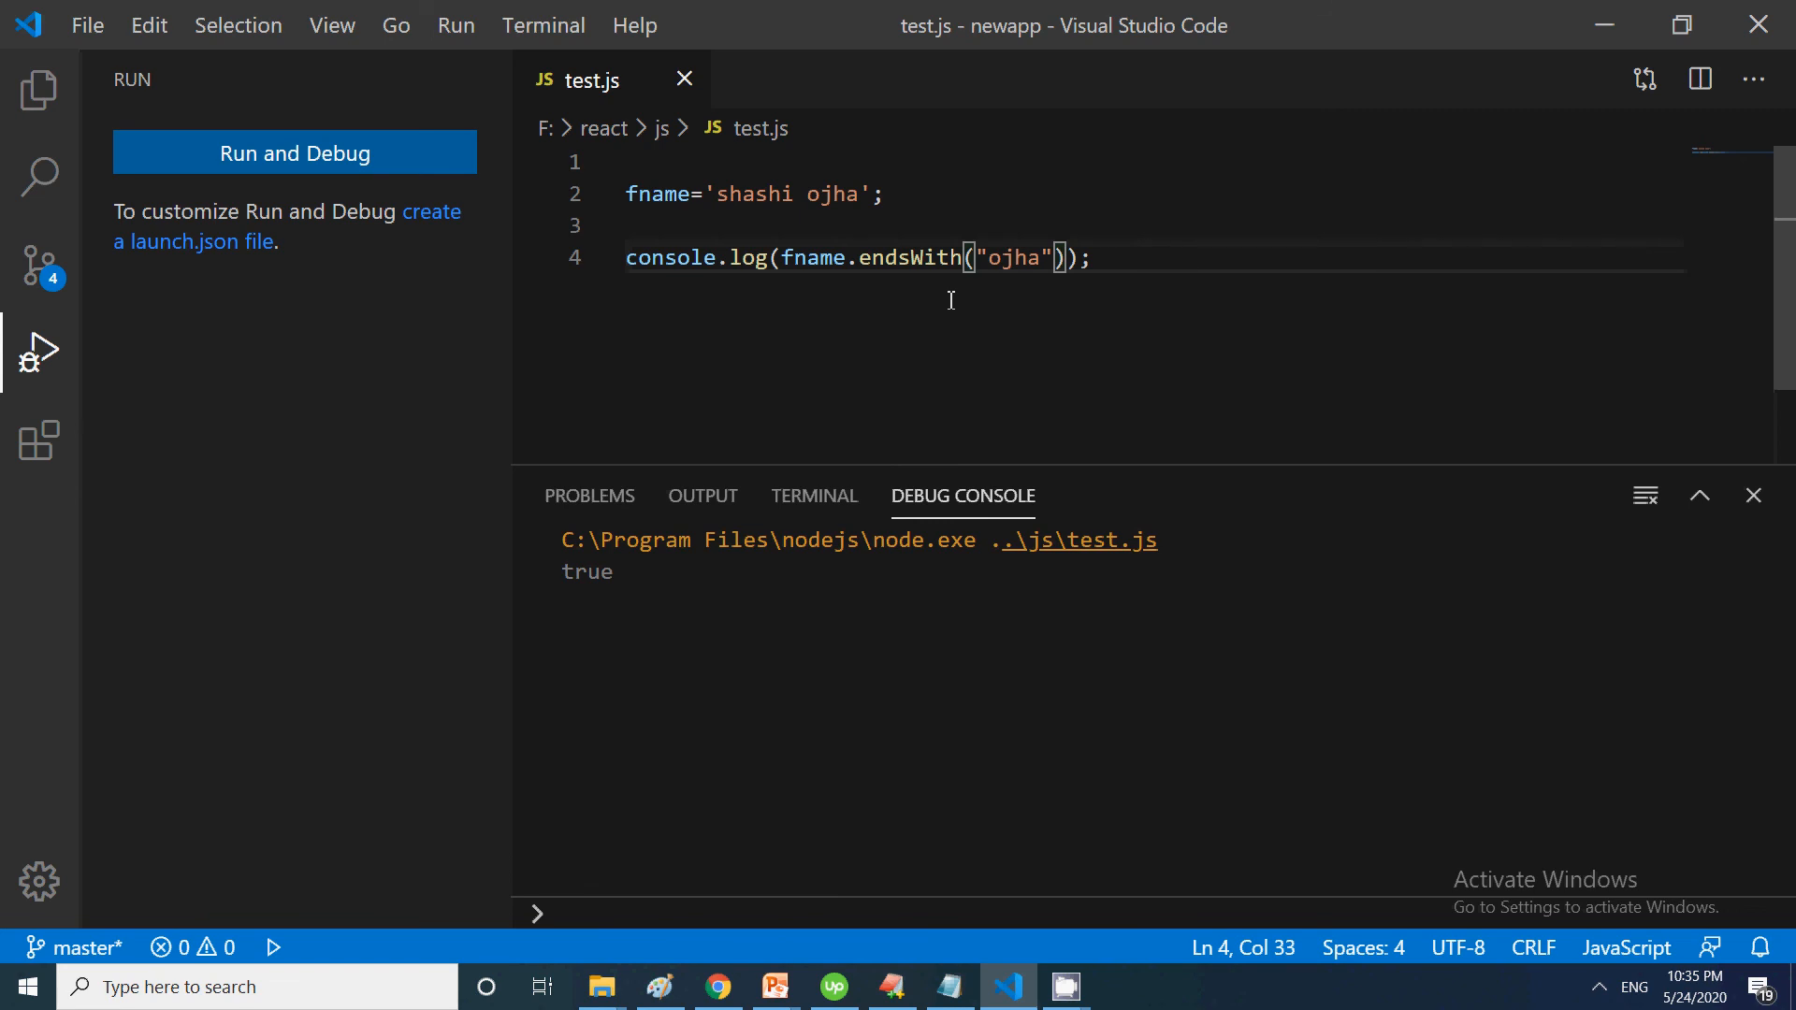
mouse_move(929, 270)
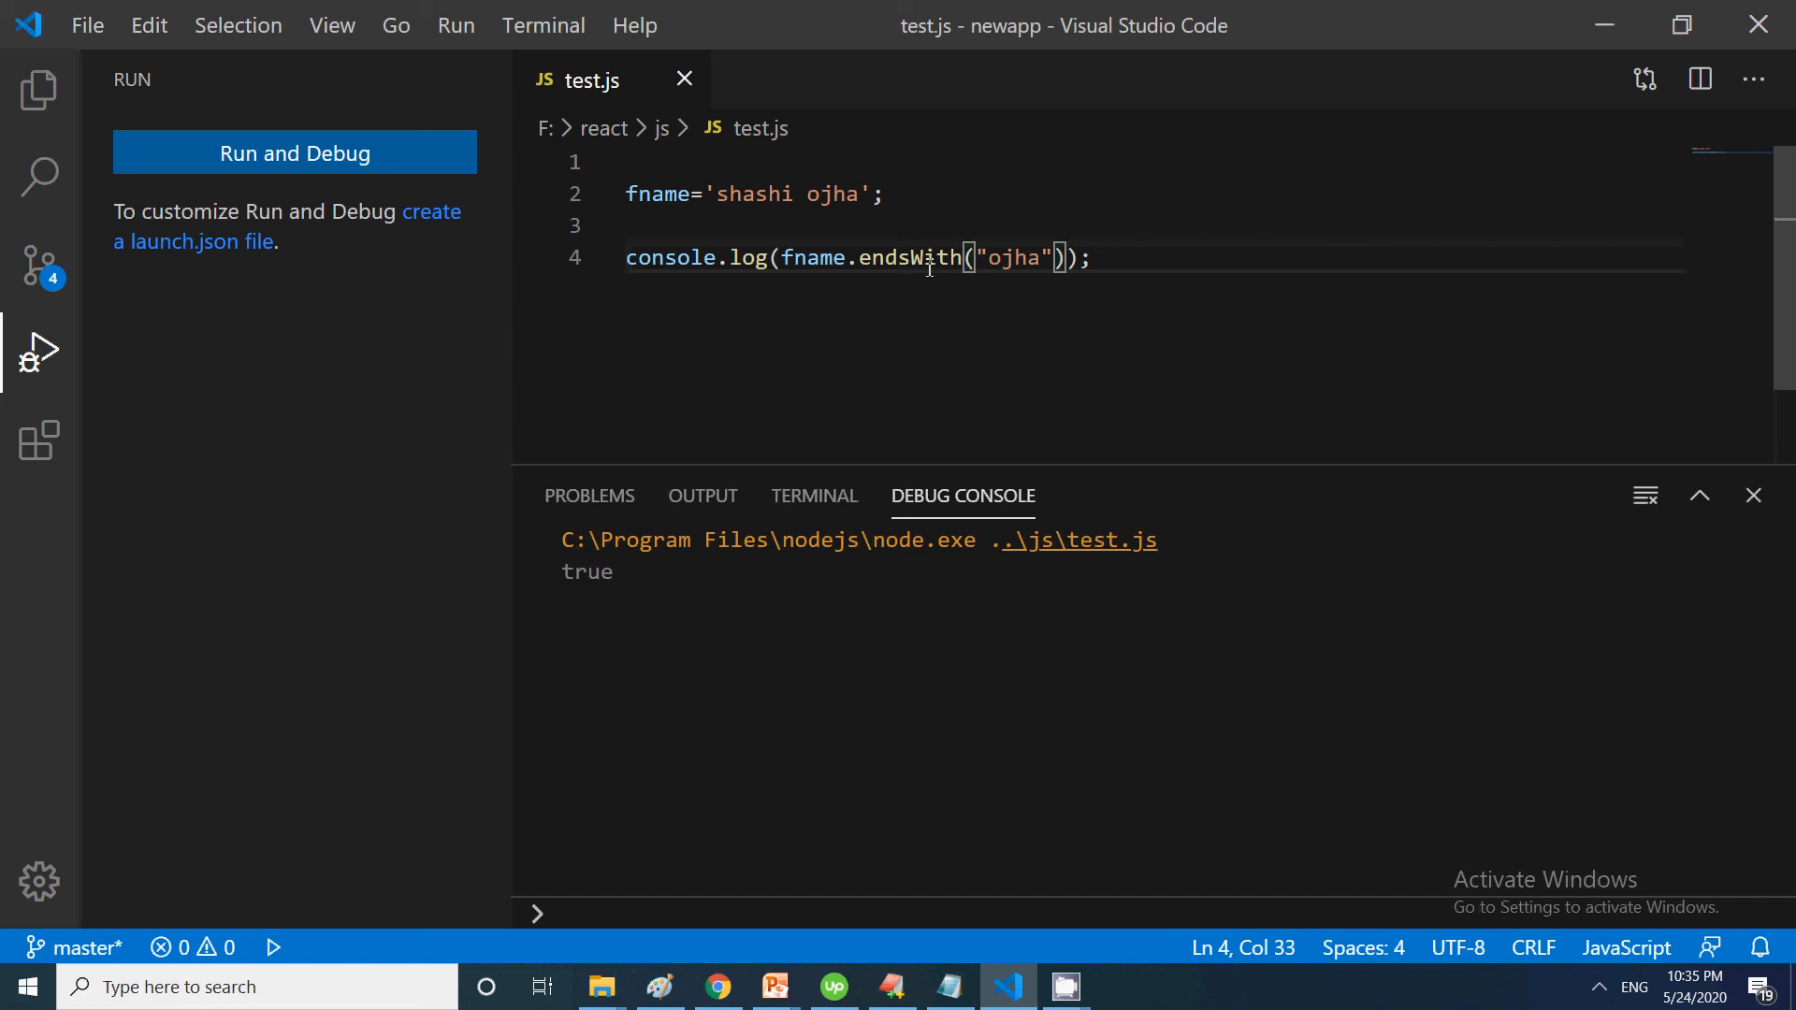
Rename the method to includes("ojha") and run it with Start Debugging
type("include")
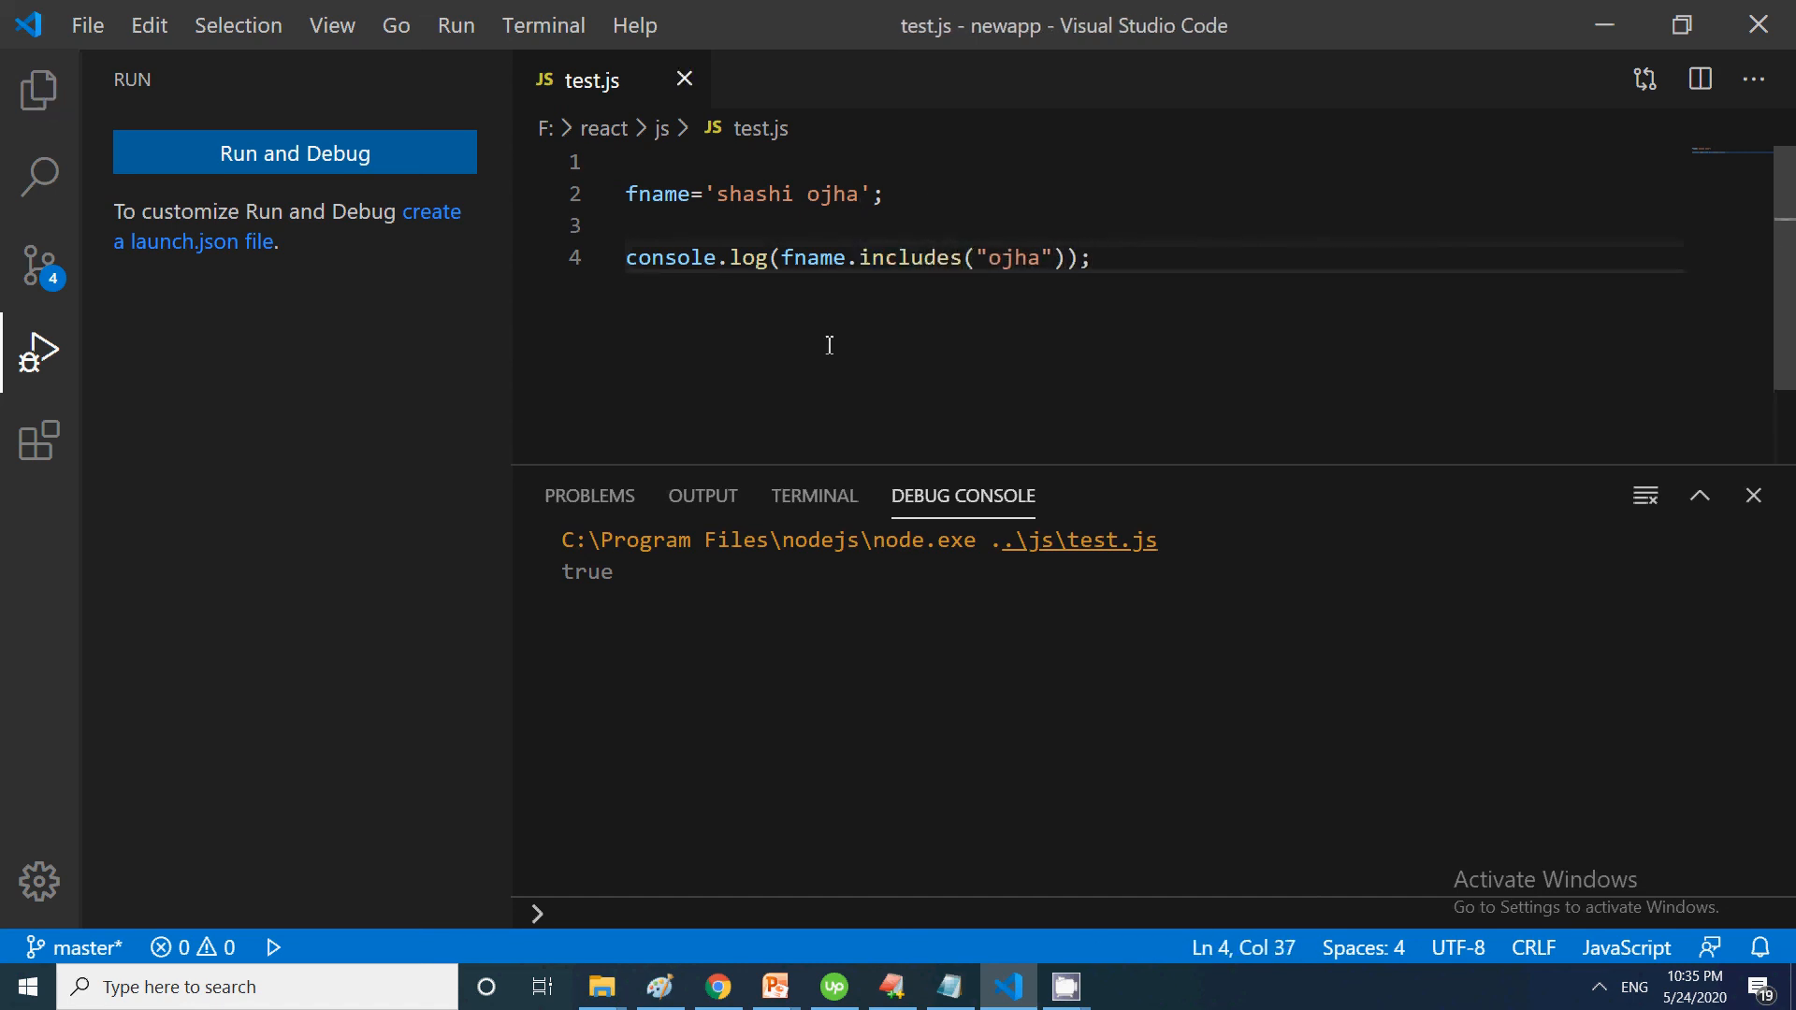
left_click(455, 25)
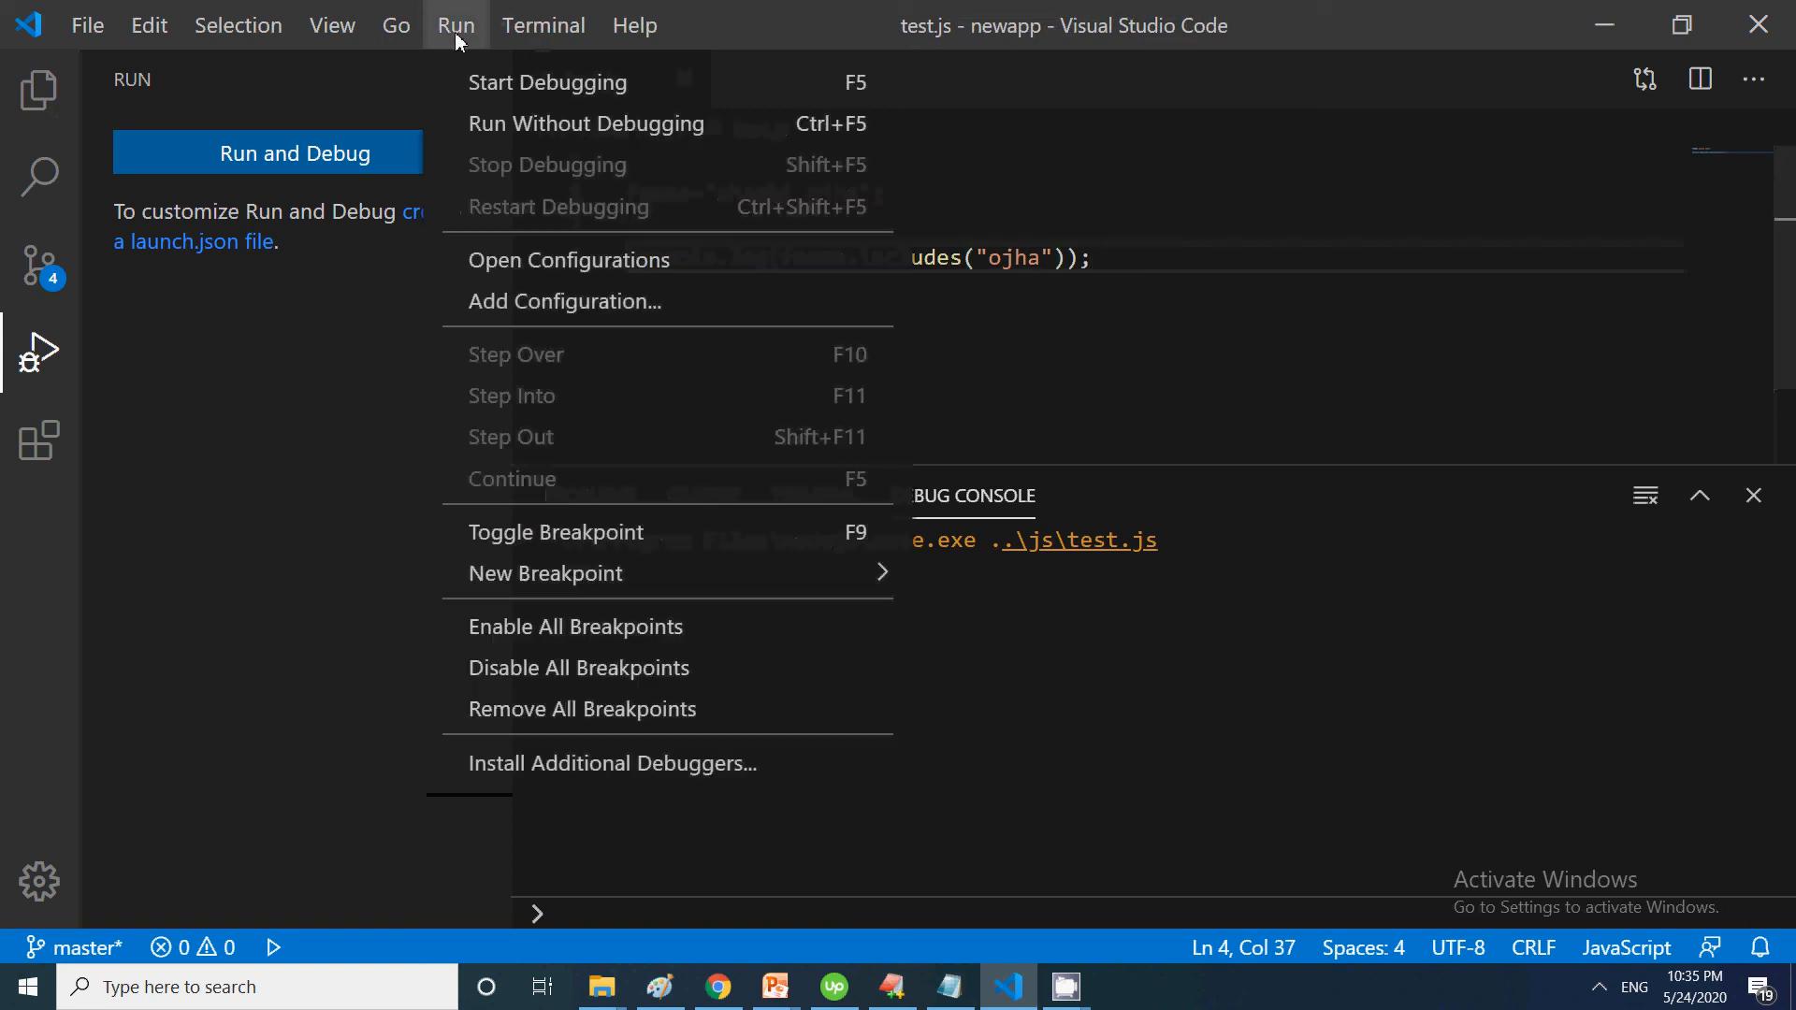
left_click(549, 82)
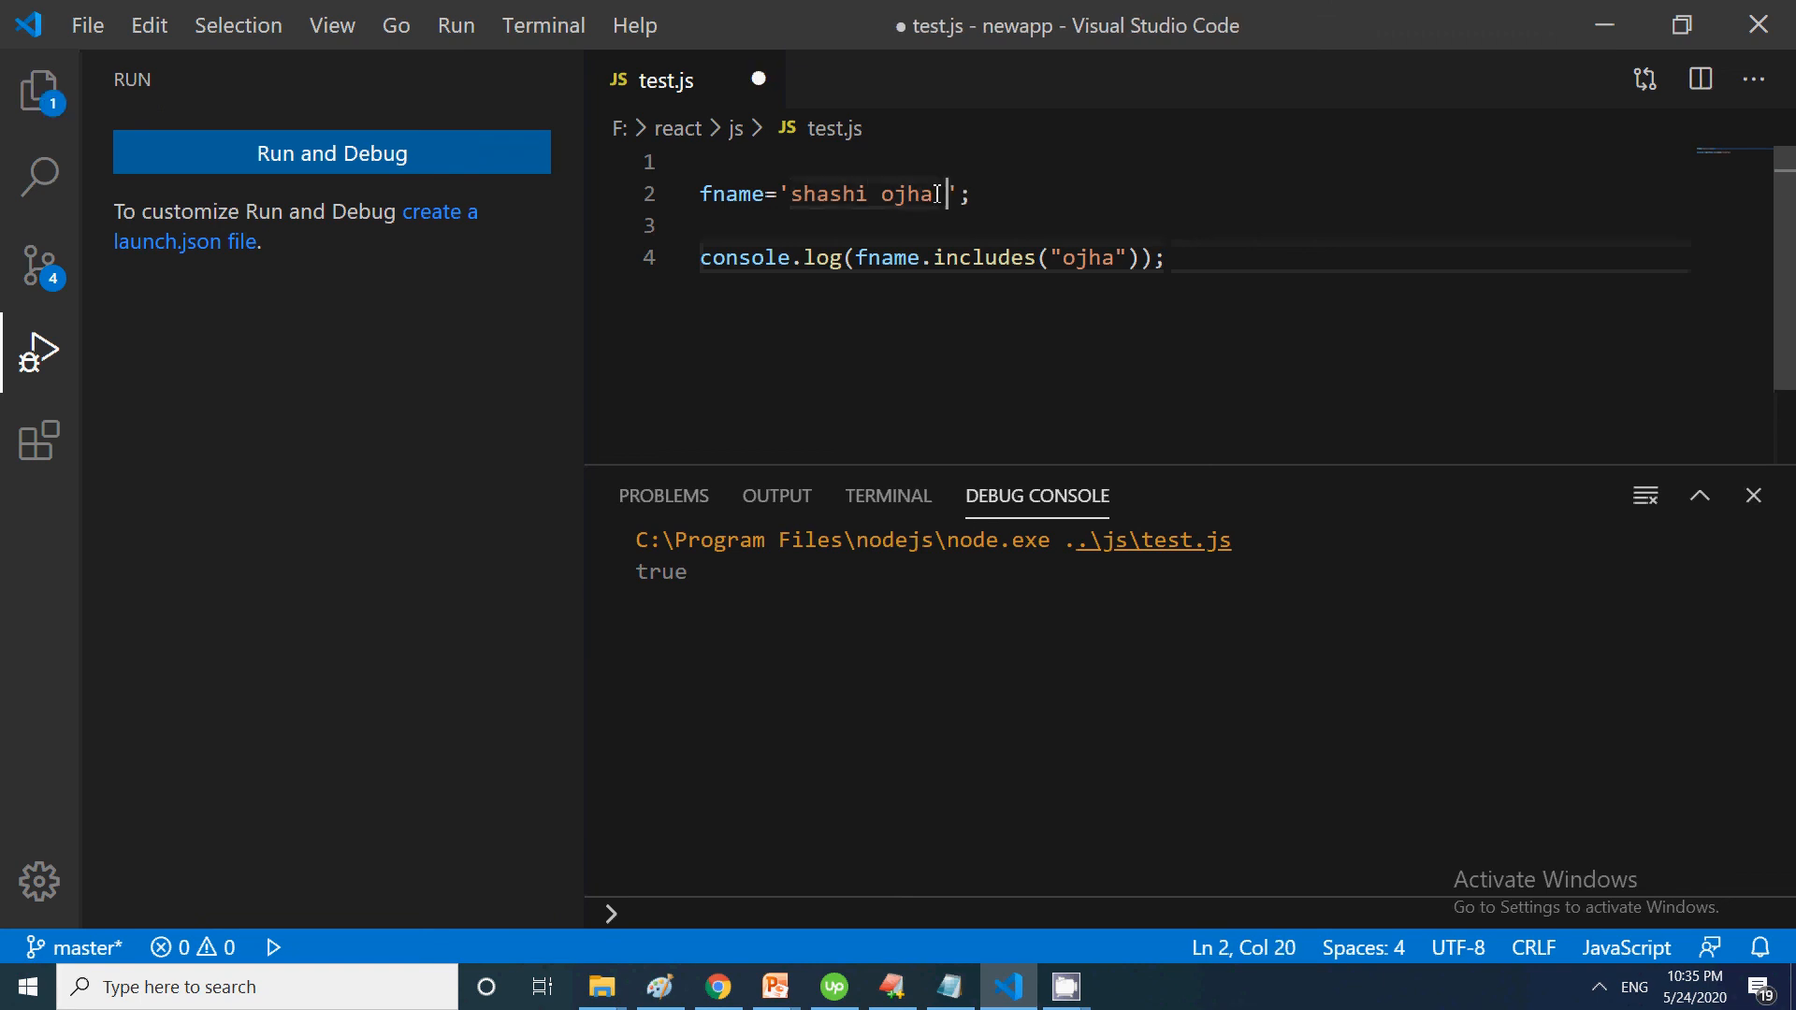
Extend fname to 'shashi ojha this is my new sentence' and save
type("this is my new")
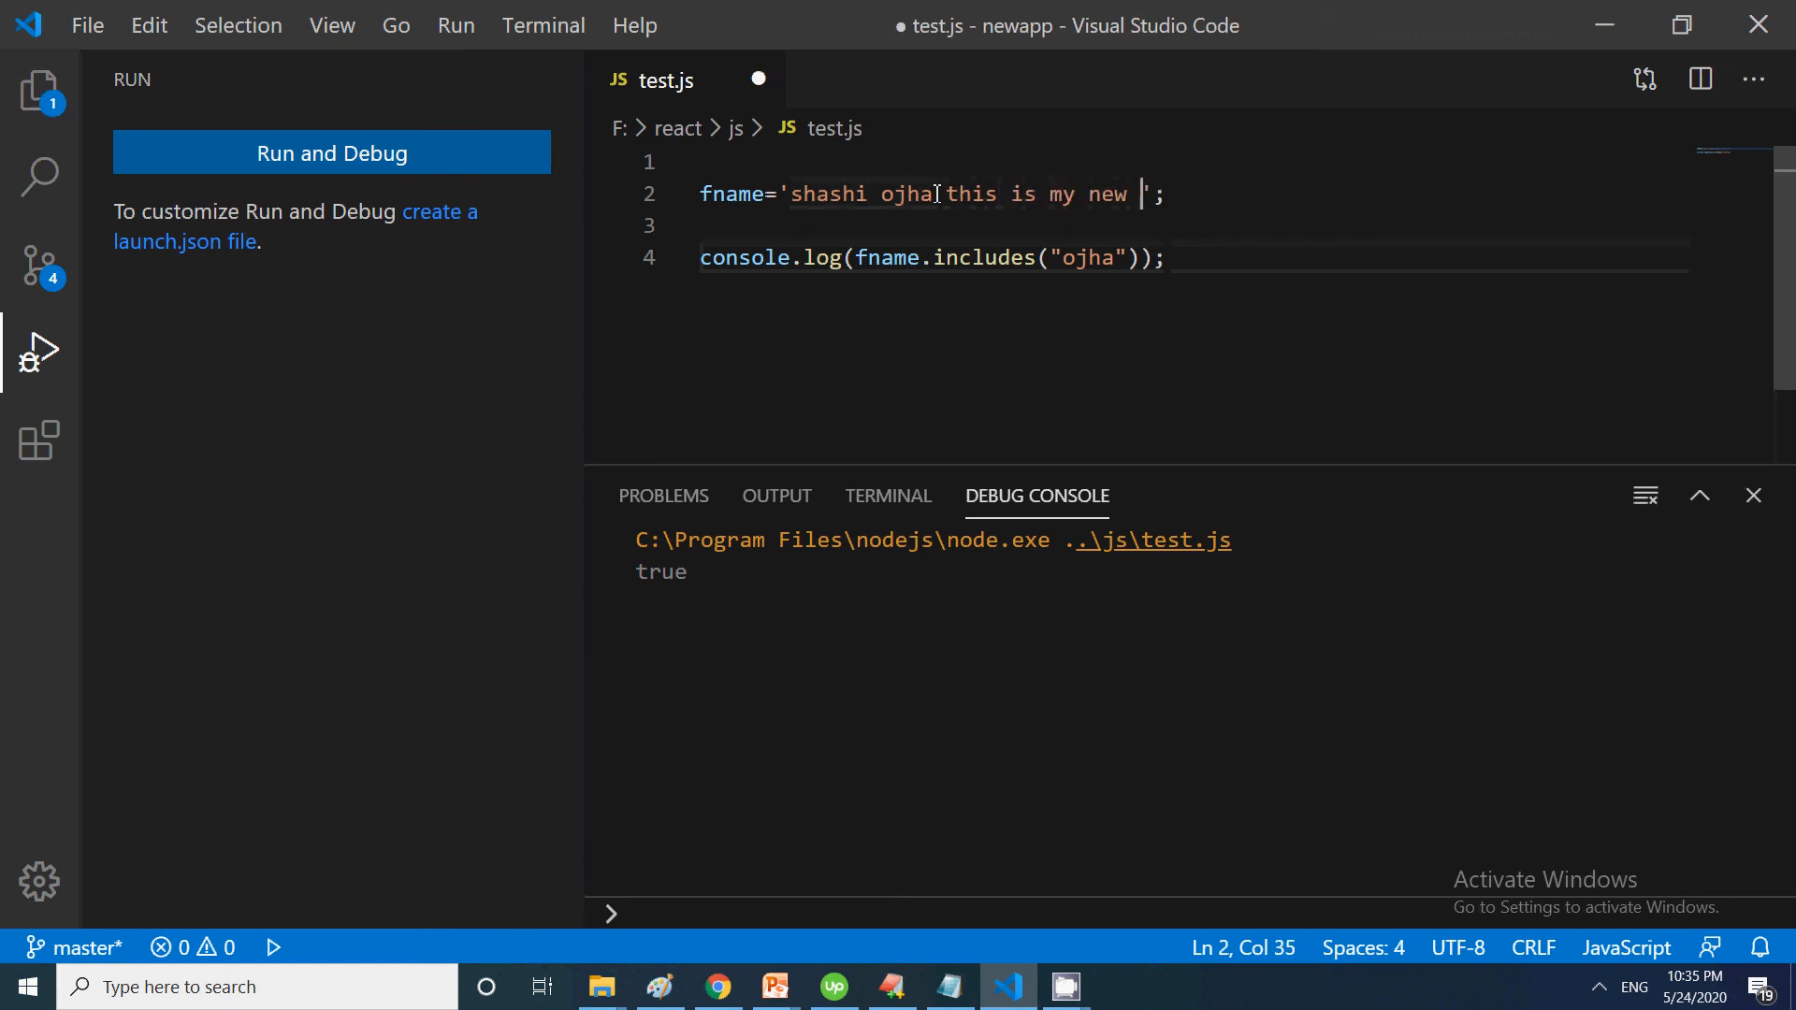
type("sentence")
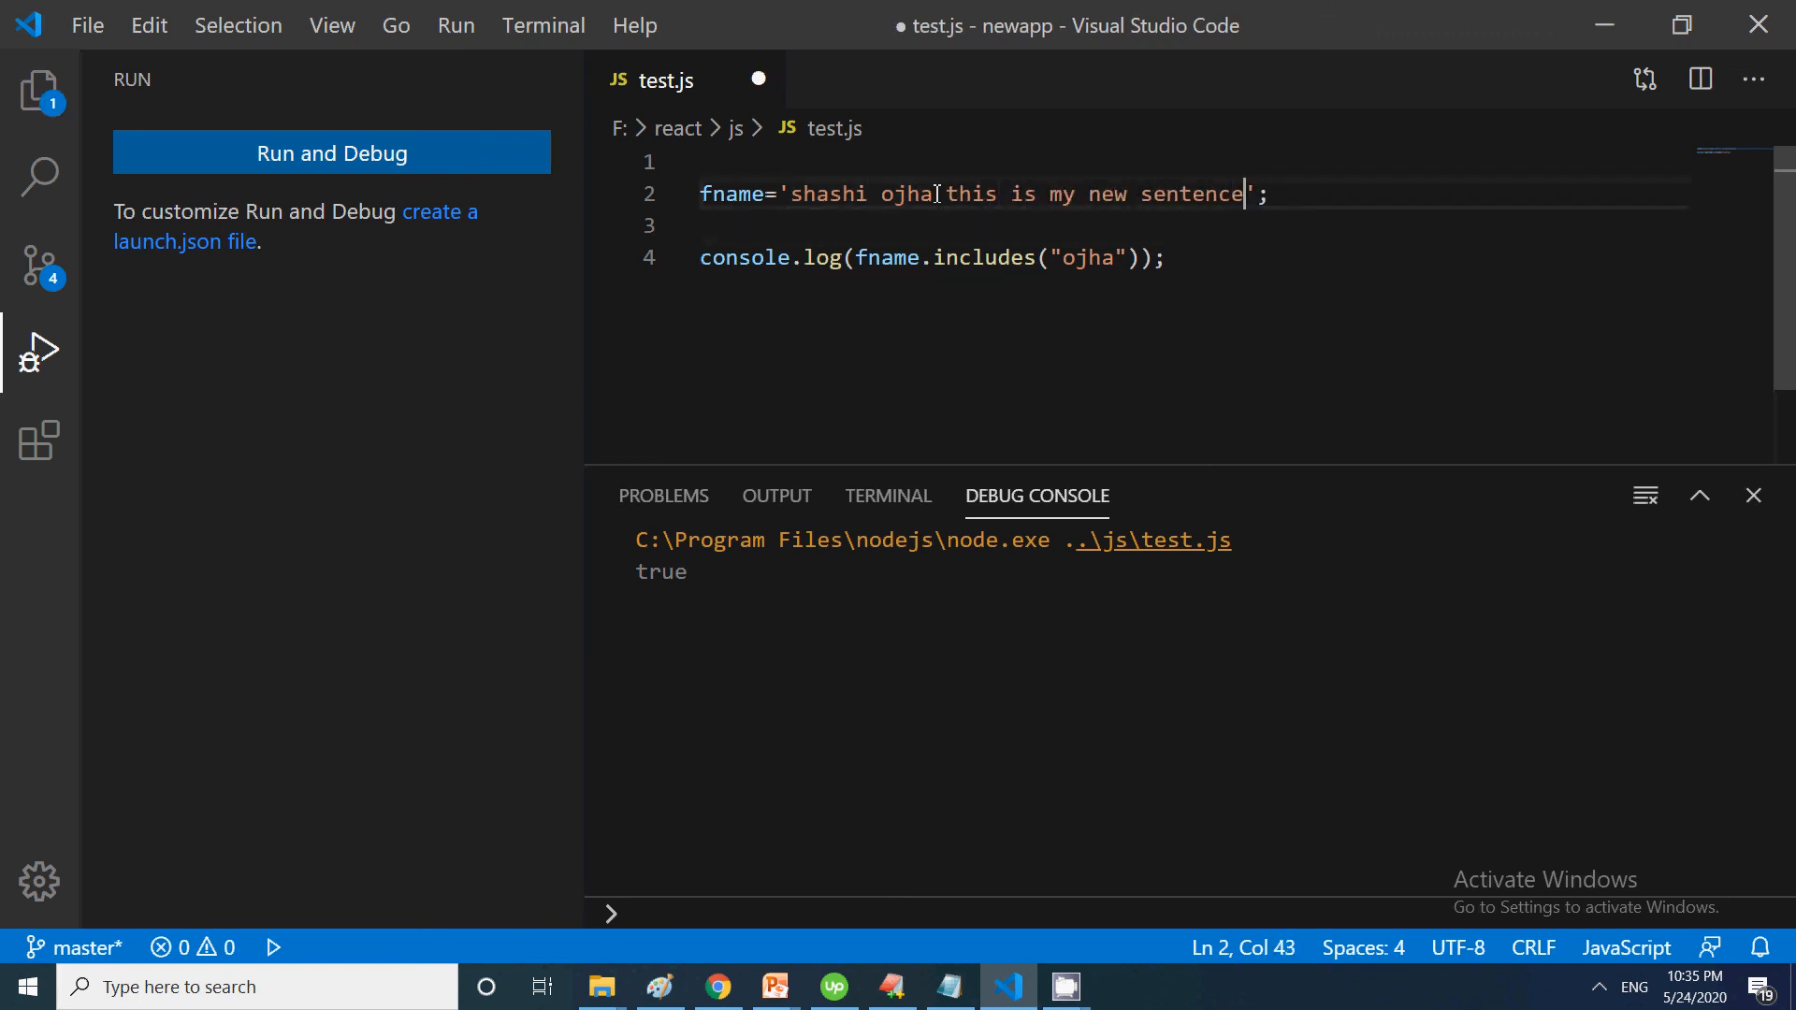
key("Ctrl+s")
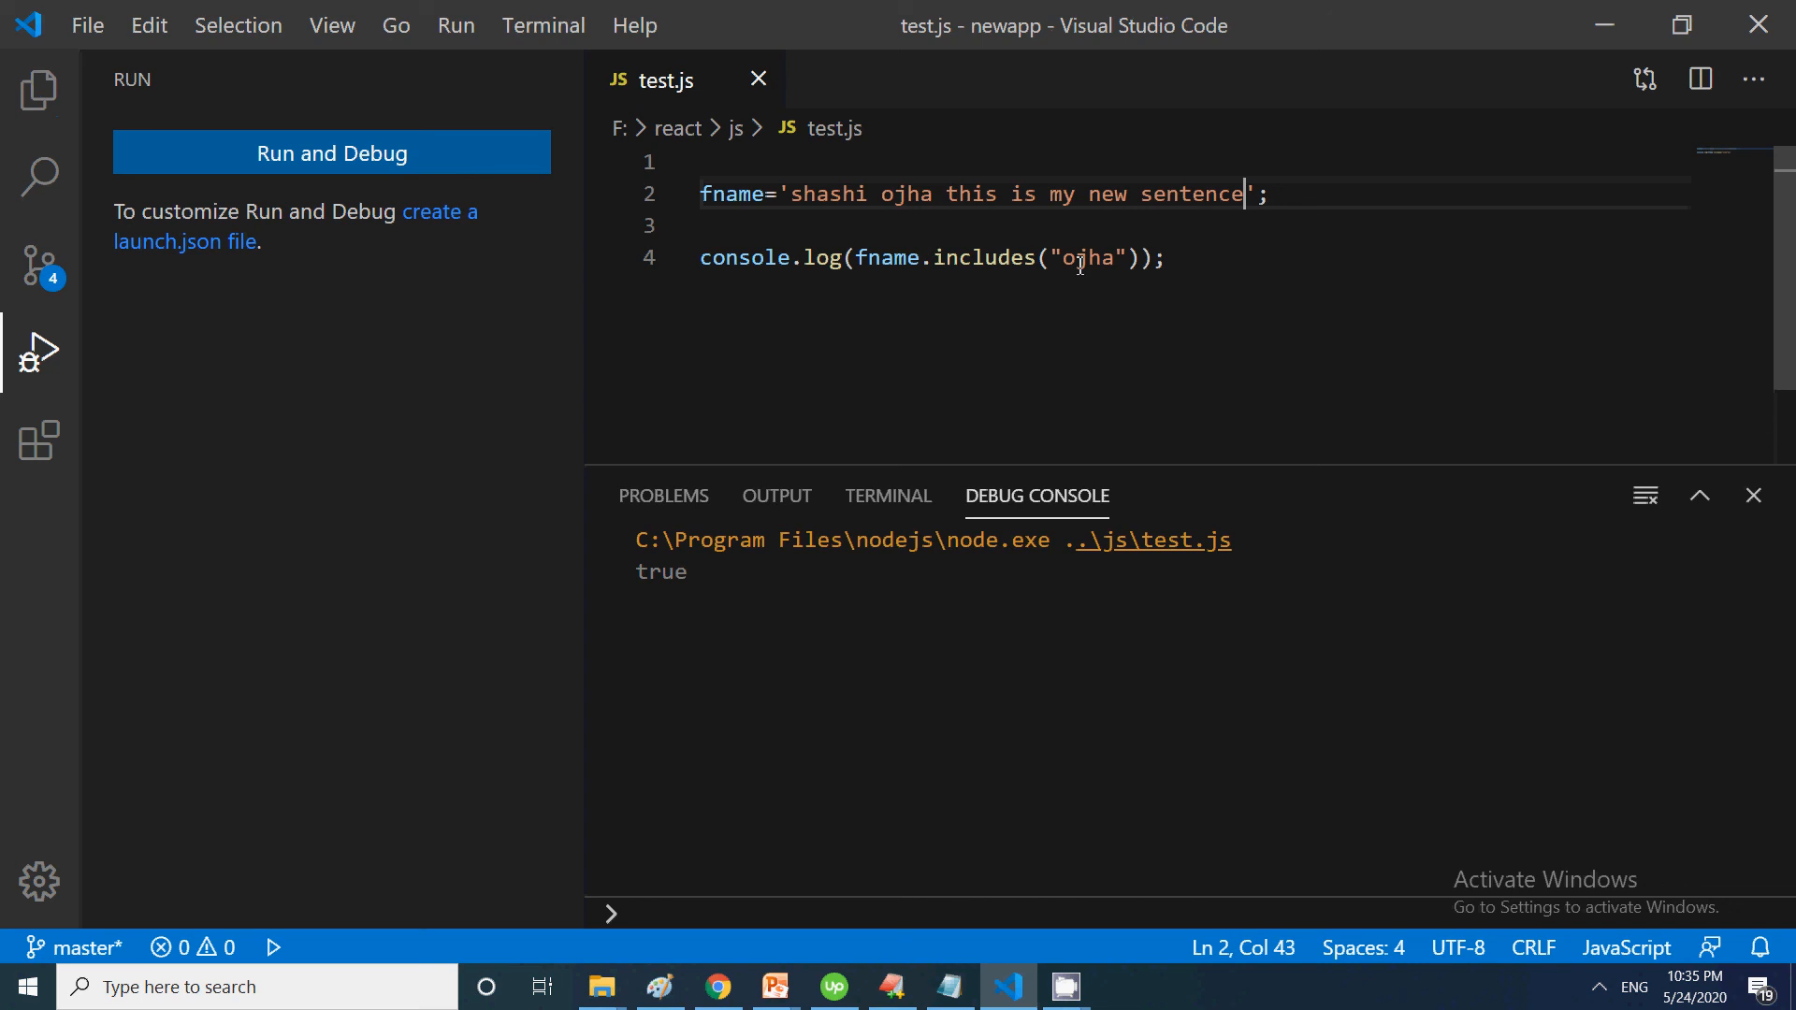
Check fname.includes("new") and run it, printing true
type("new")
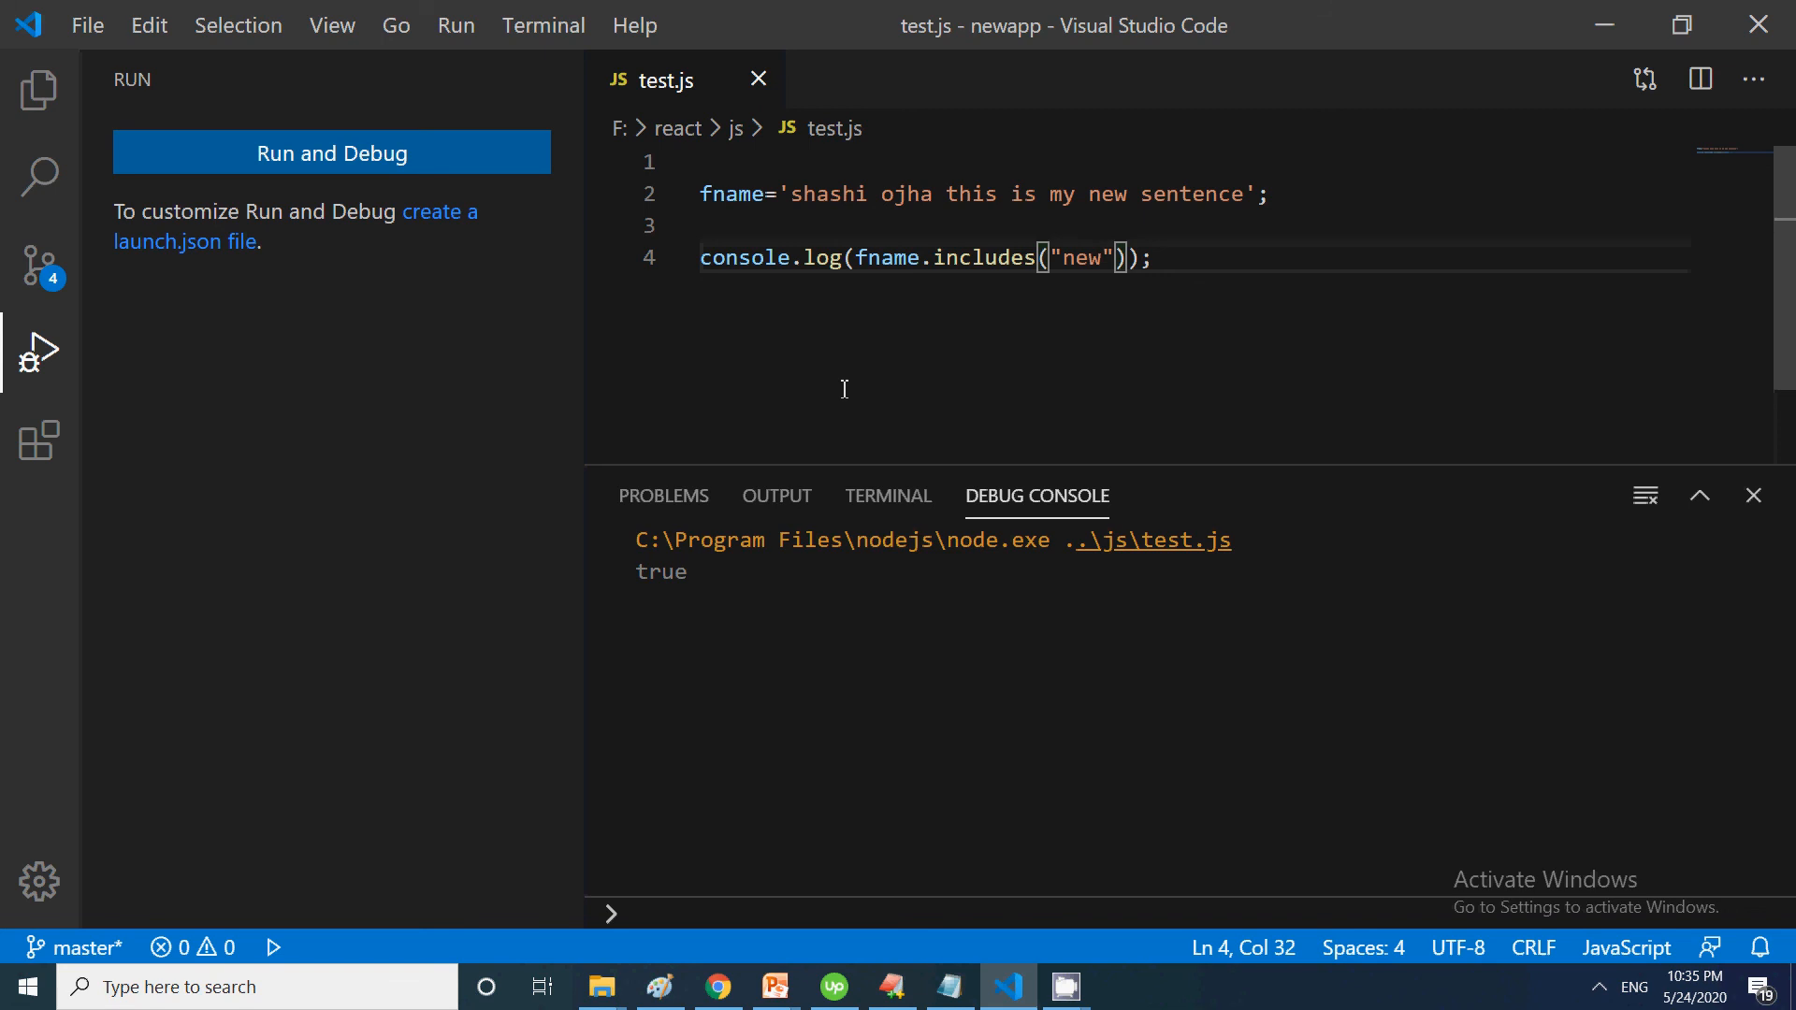
mouse_move(895, 215)
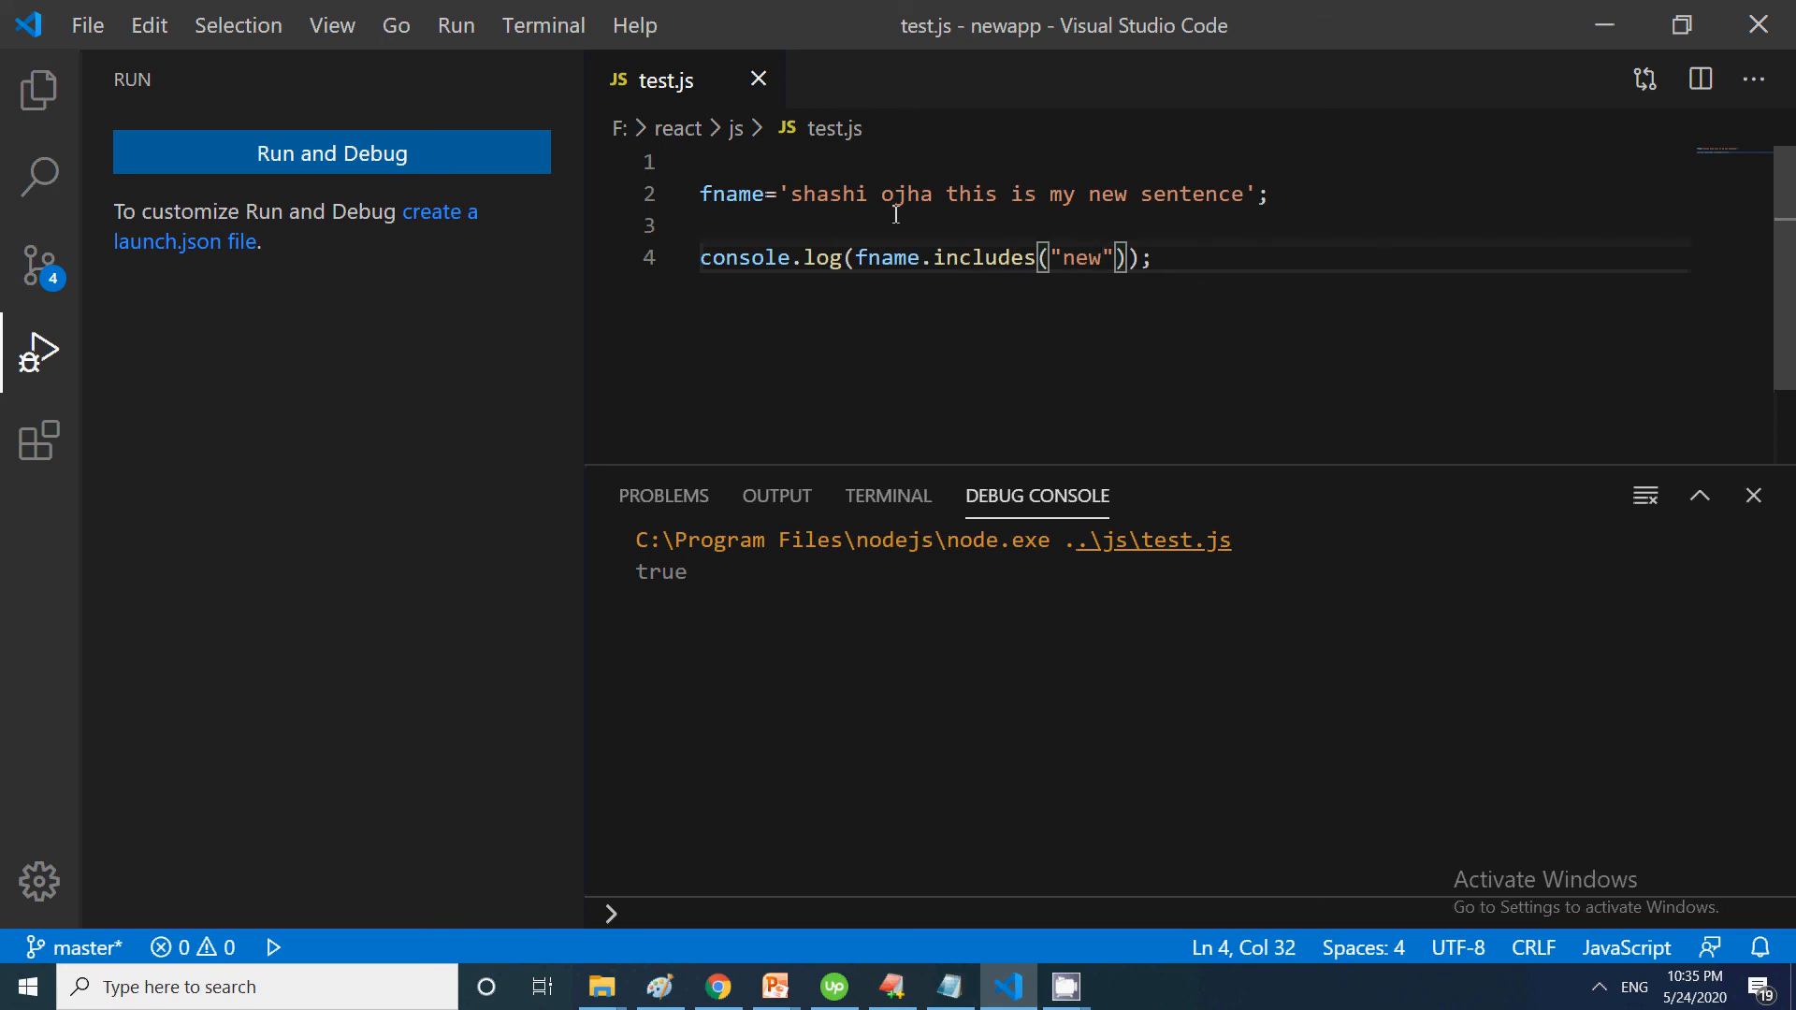
left_click(456, 25)
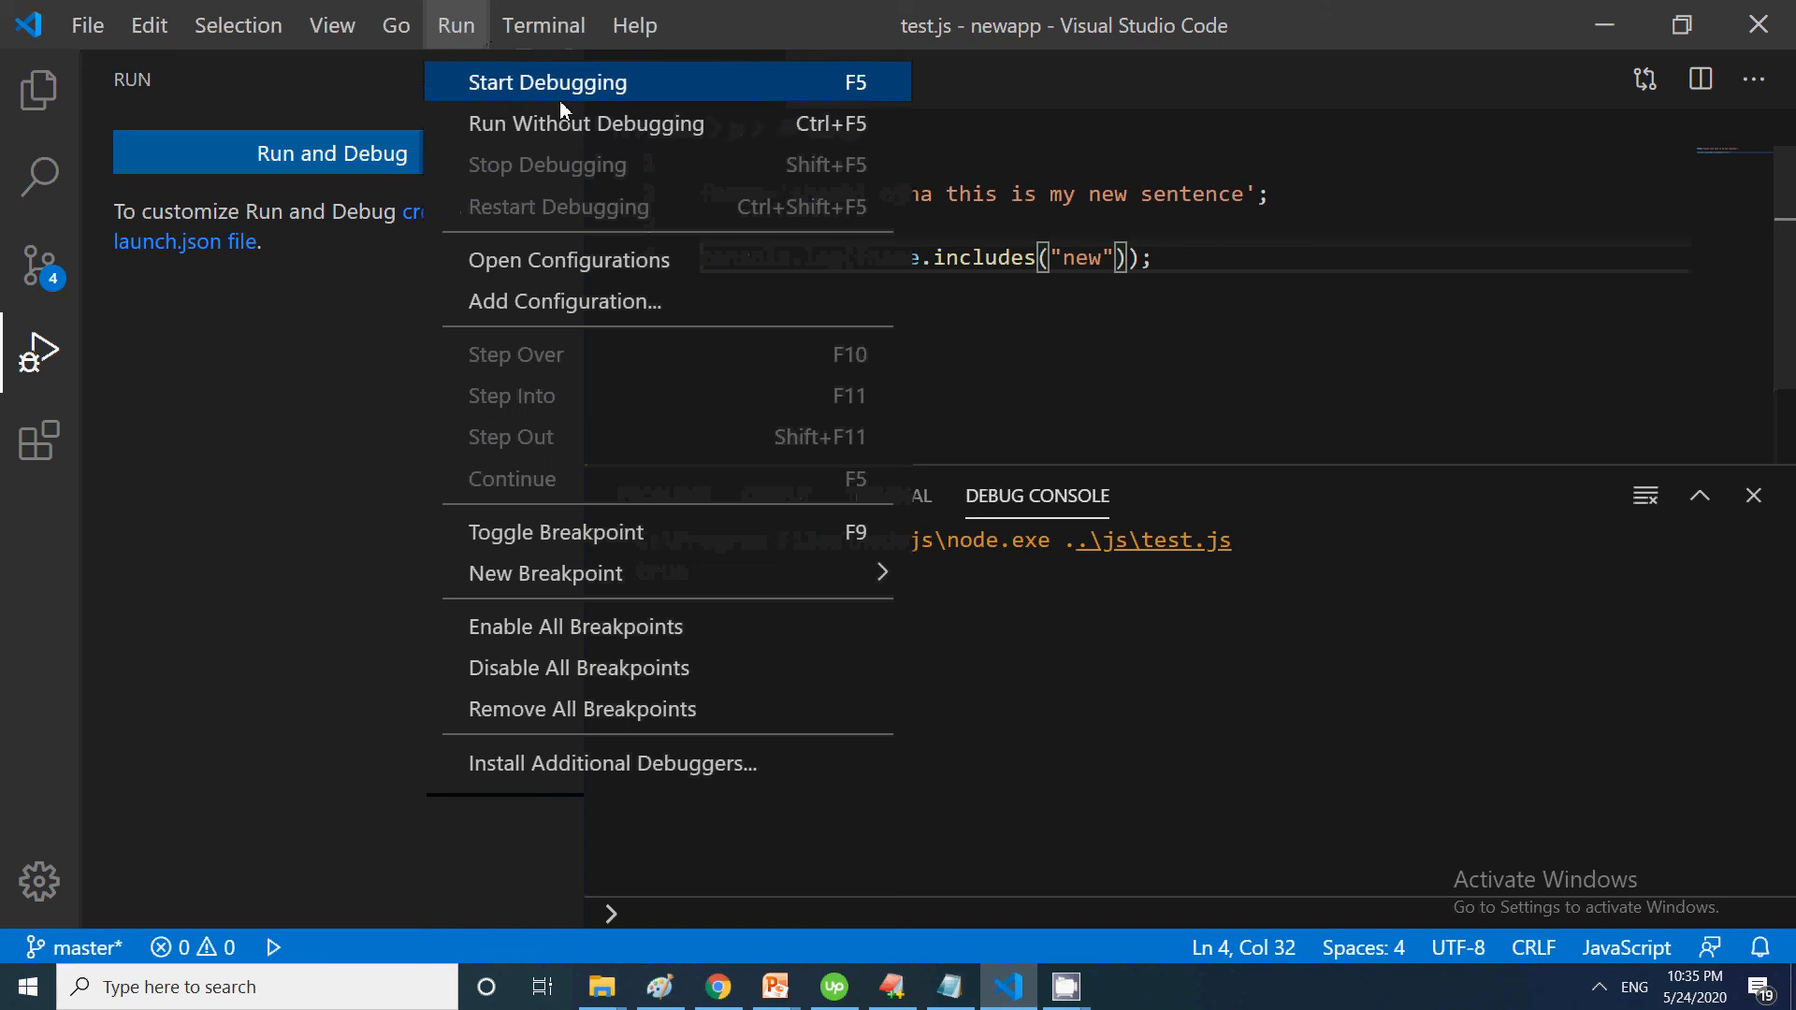
left_click(548, 83)
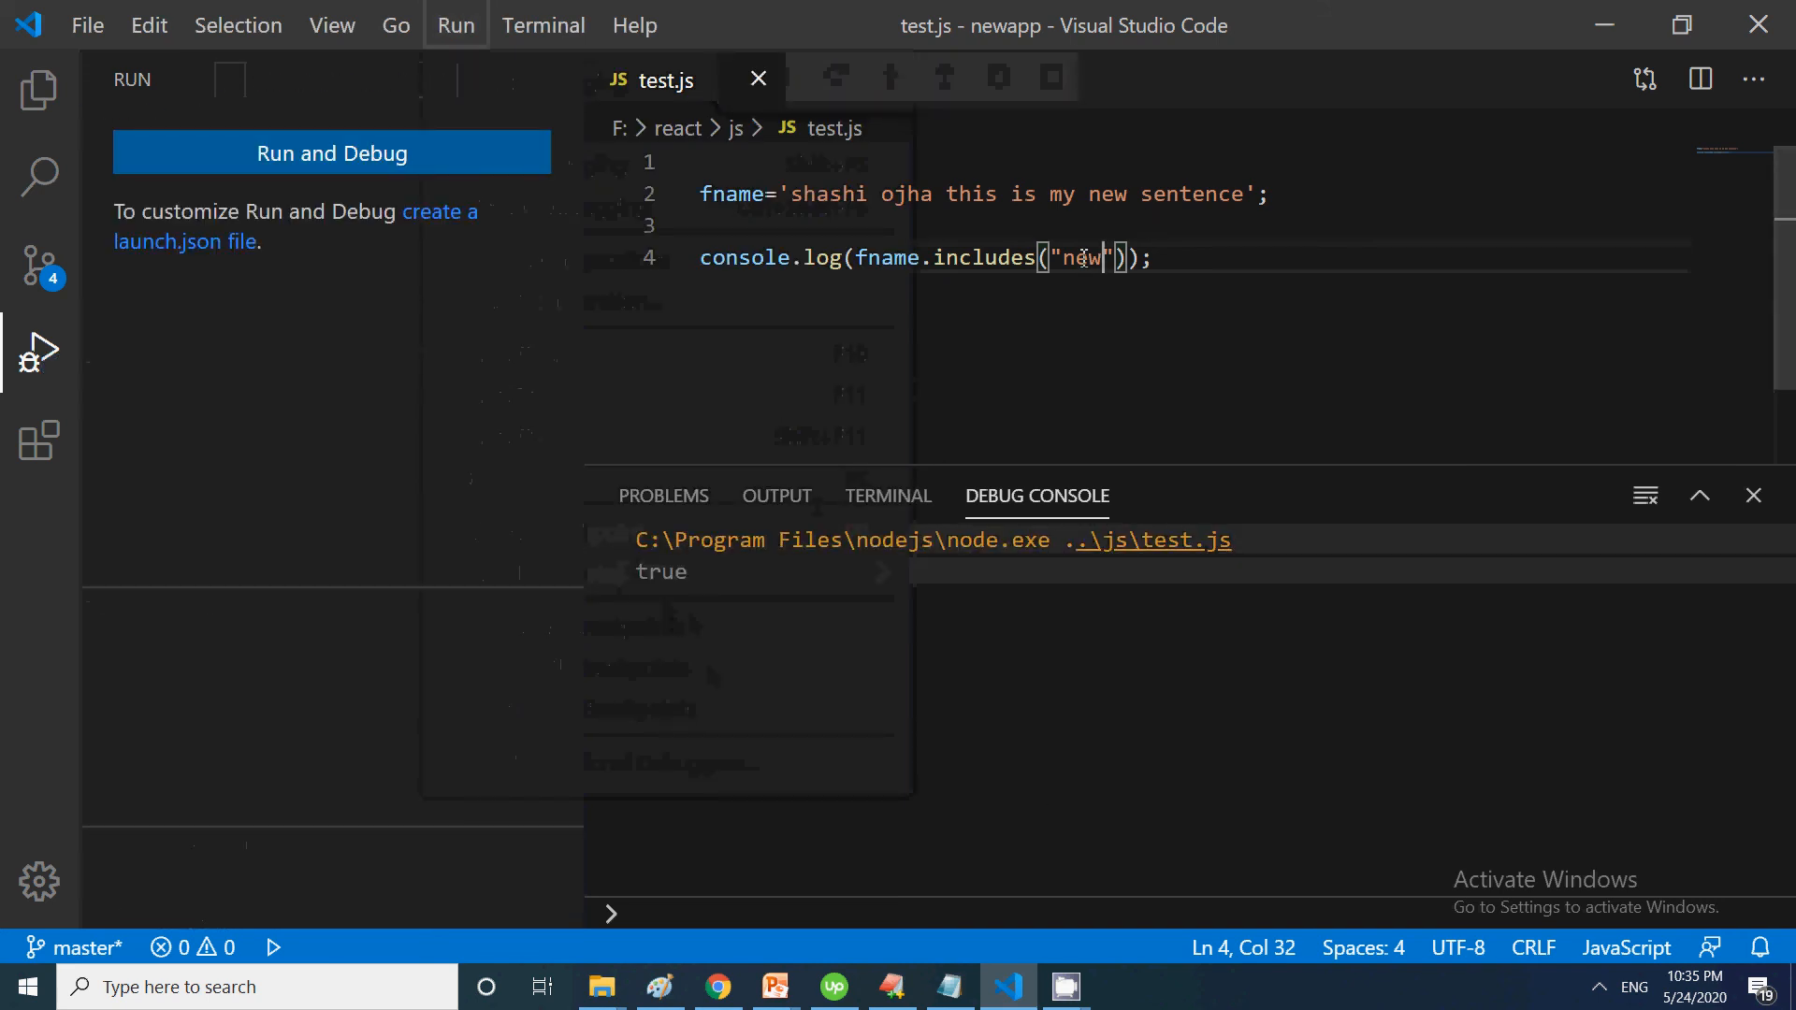
Replace the search word with "shalbh" and run, showing false in the Debug Console
double_click(1084, 257)
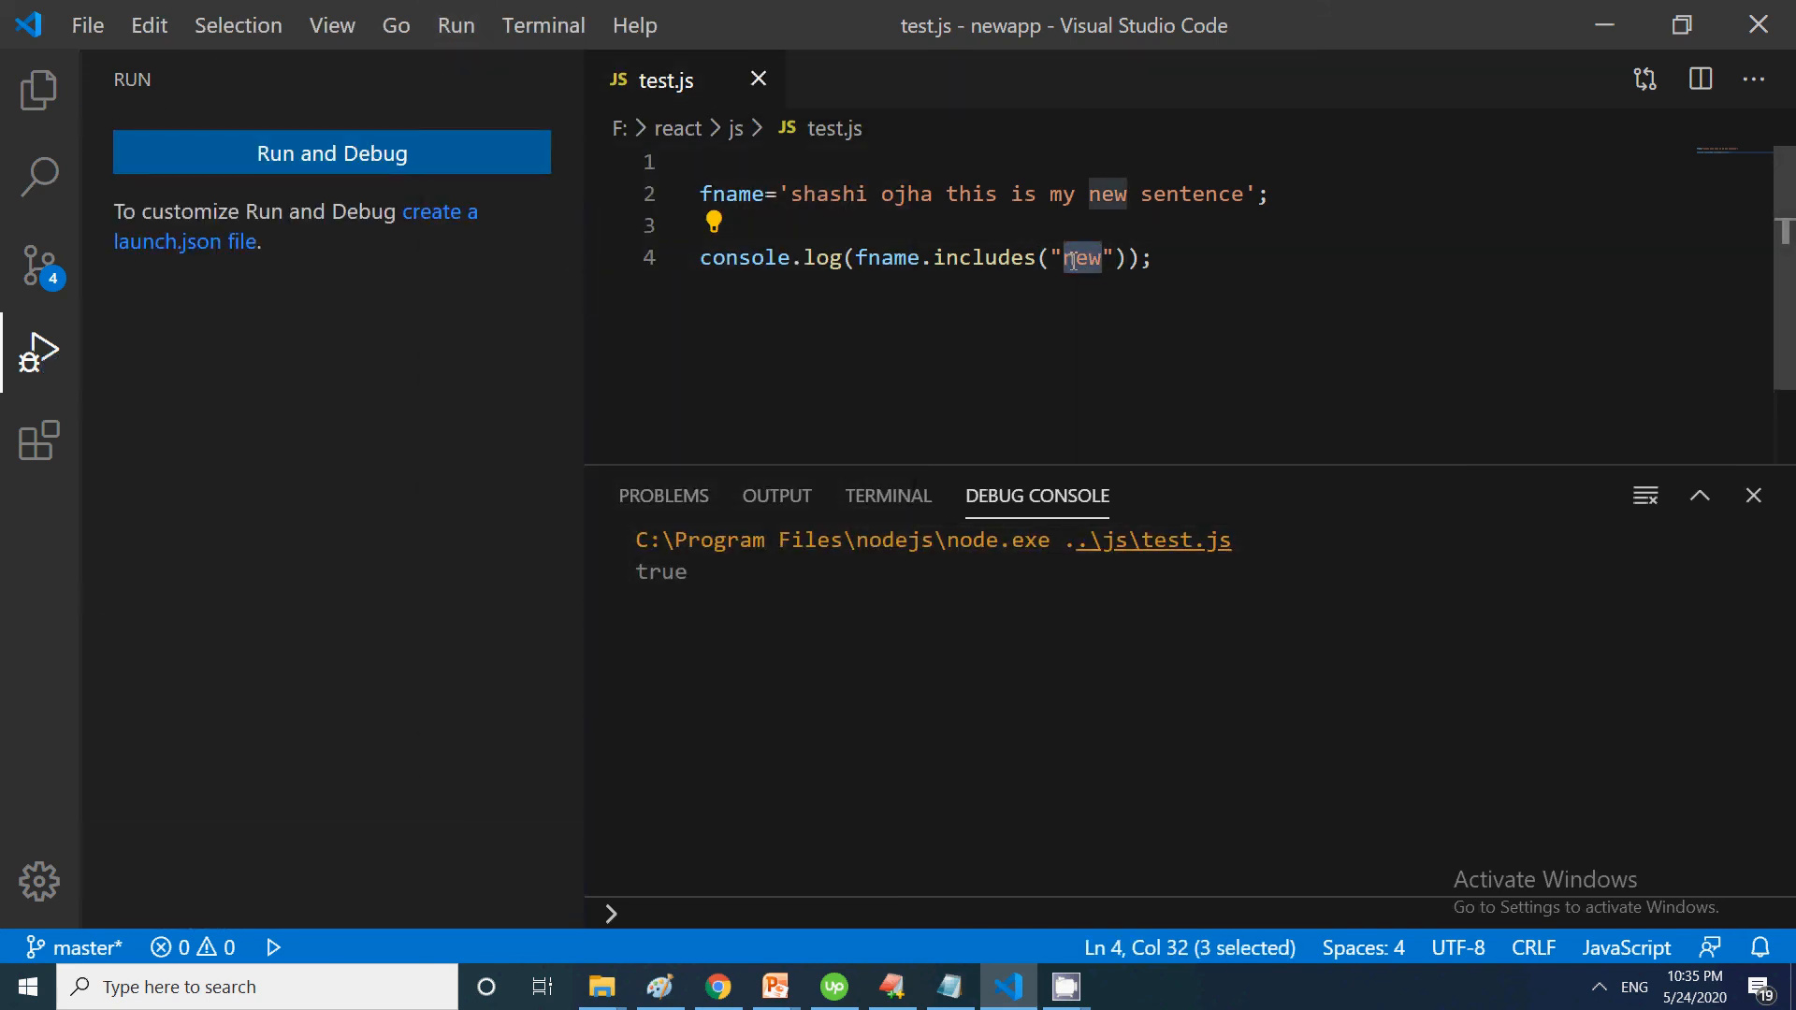
type("shalbh")
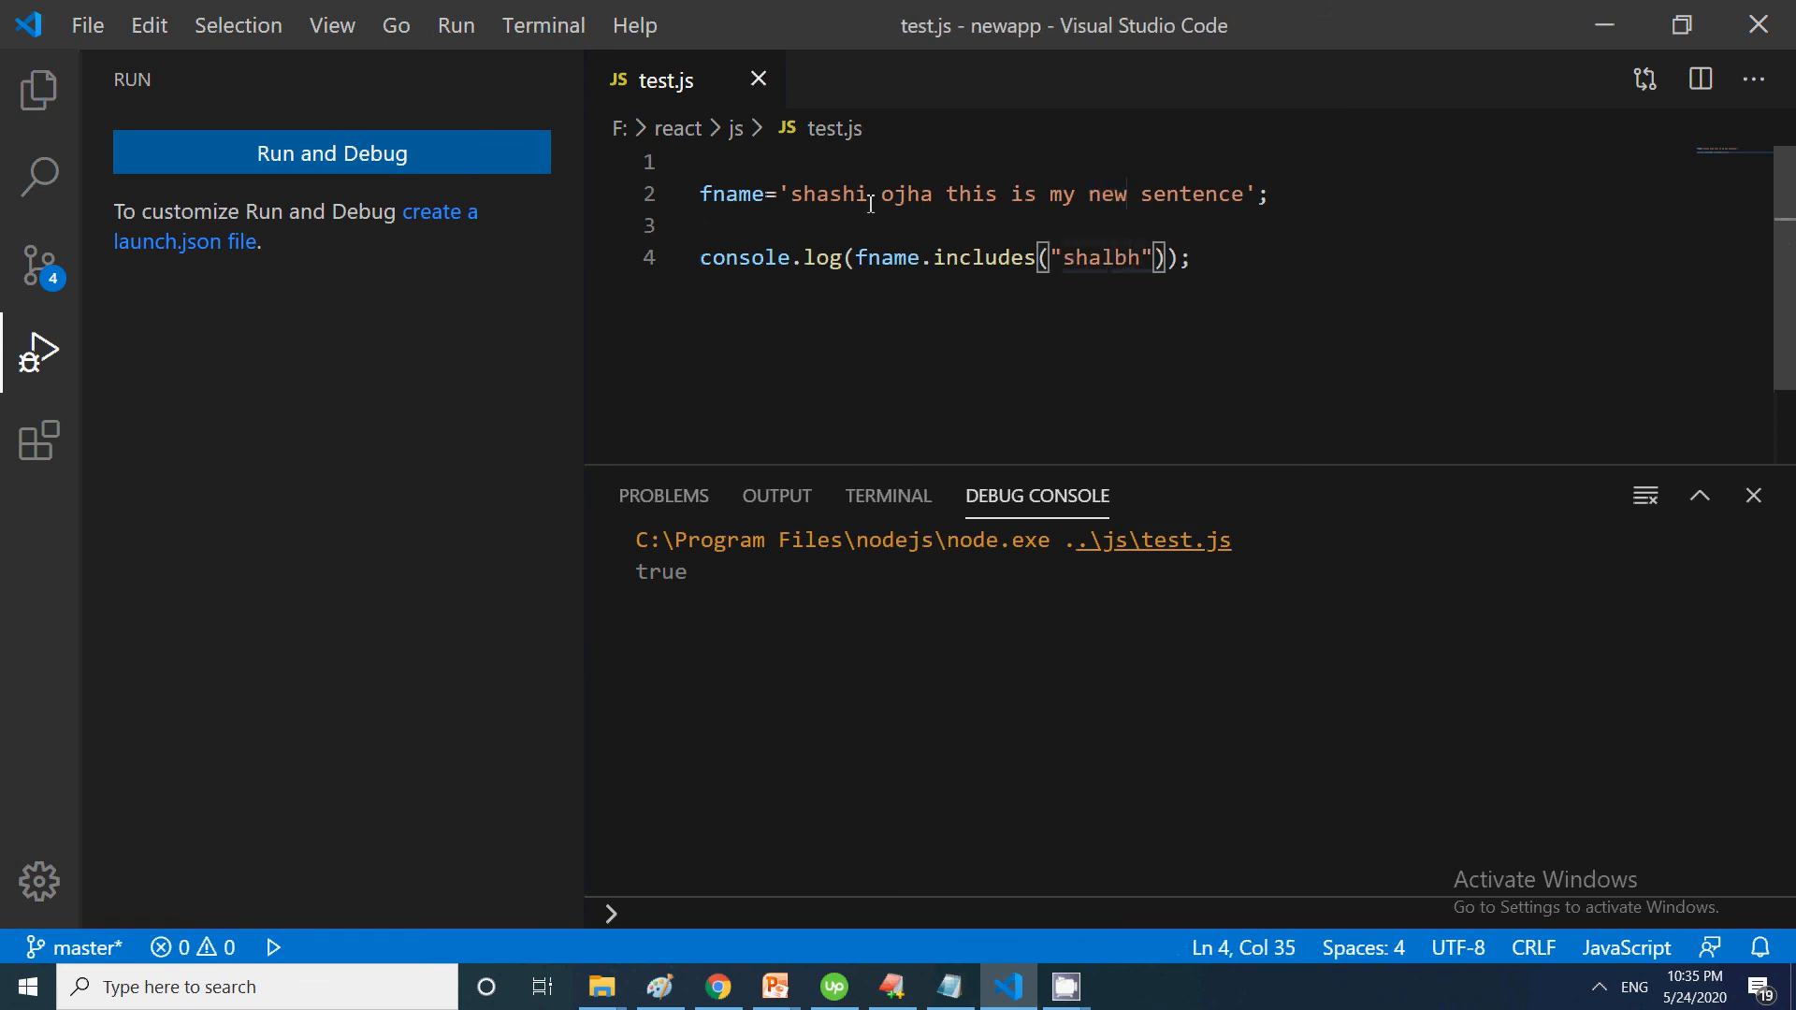
left_click(455, 25)
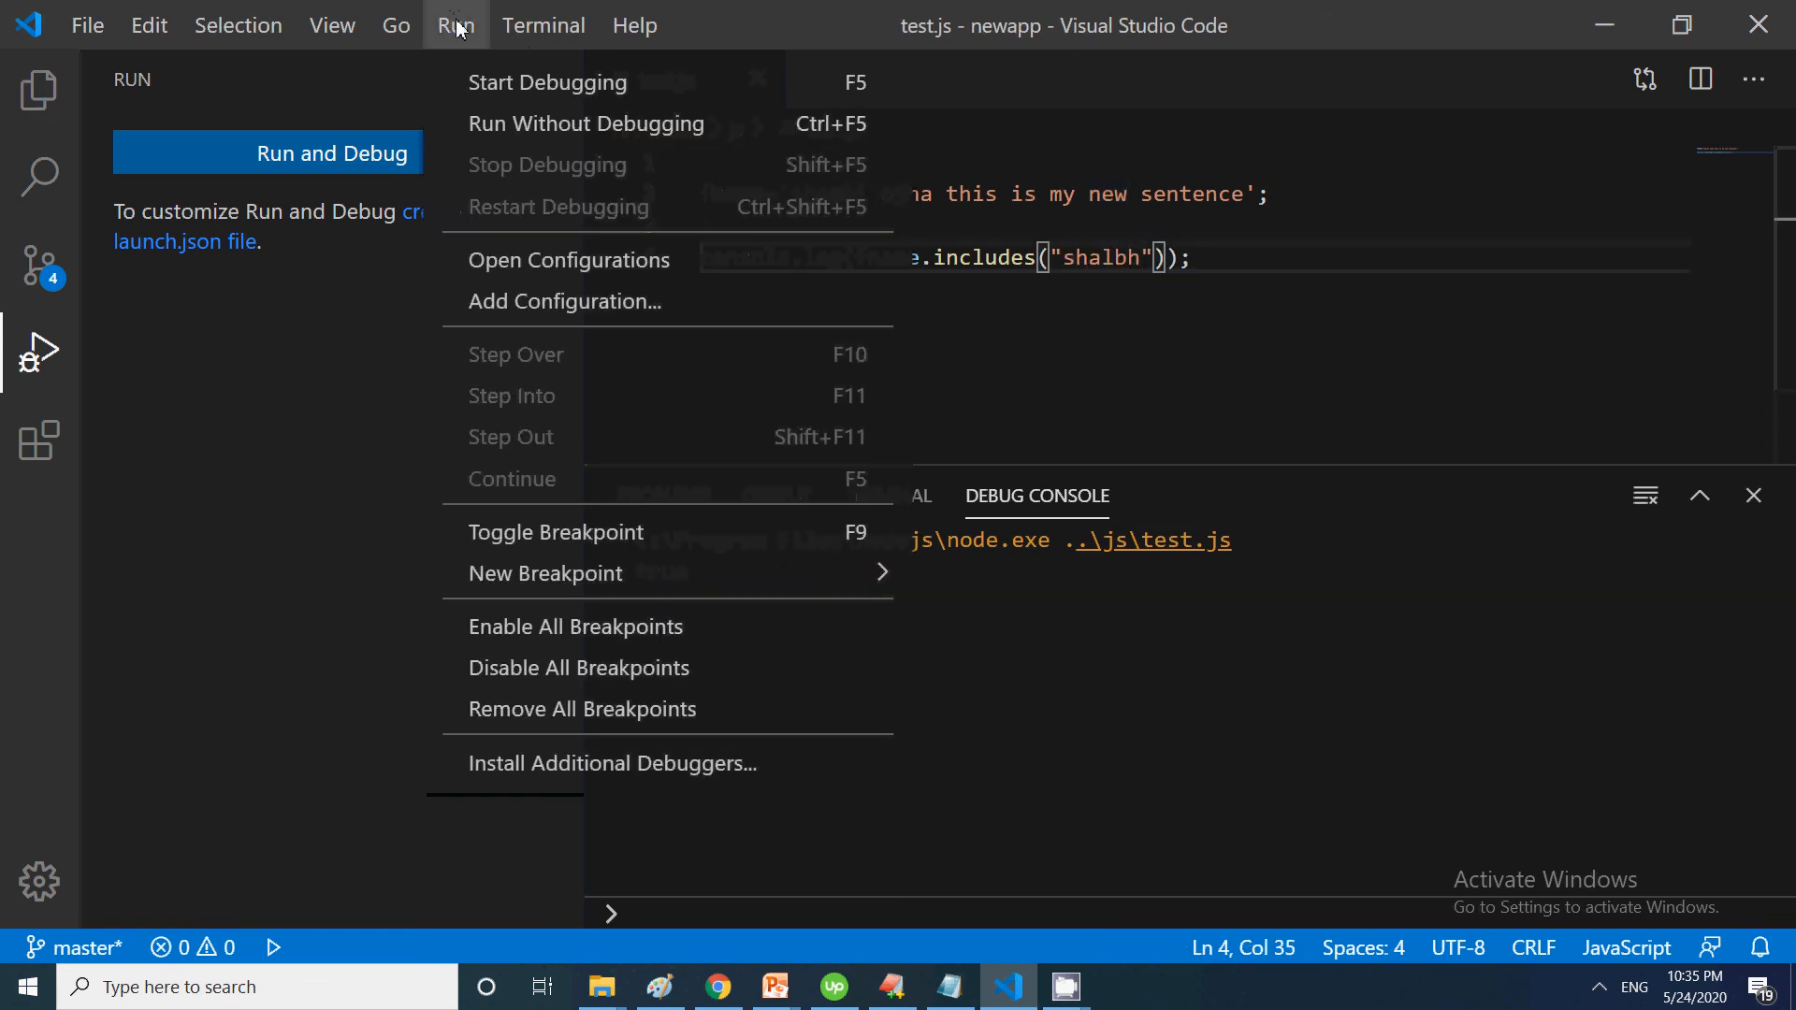
left_click(546, 82)
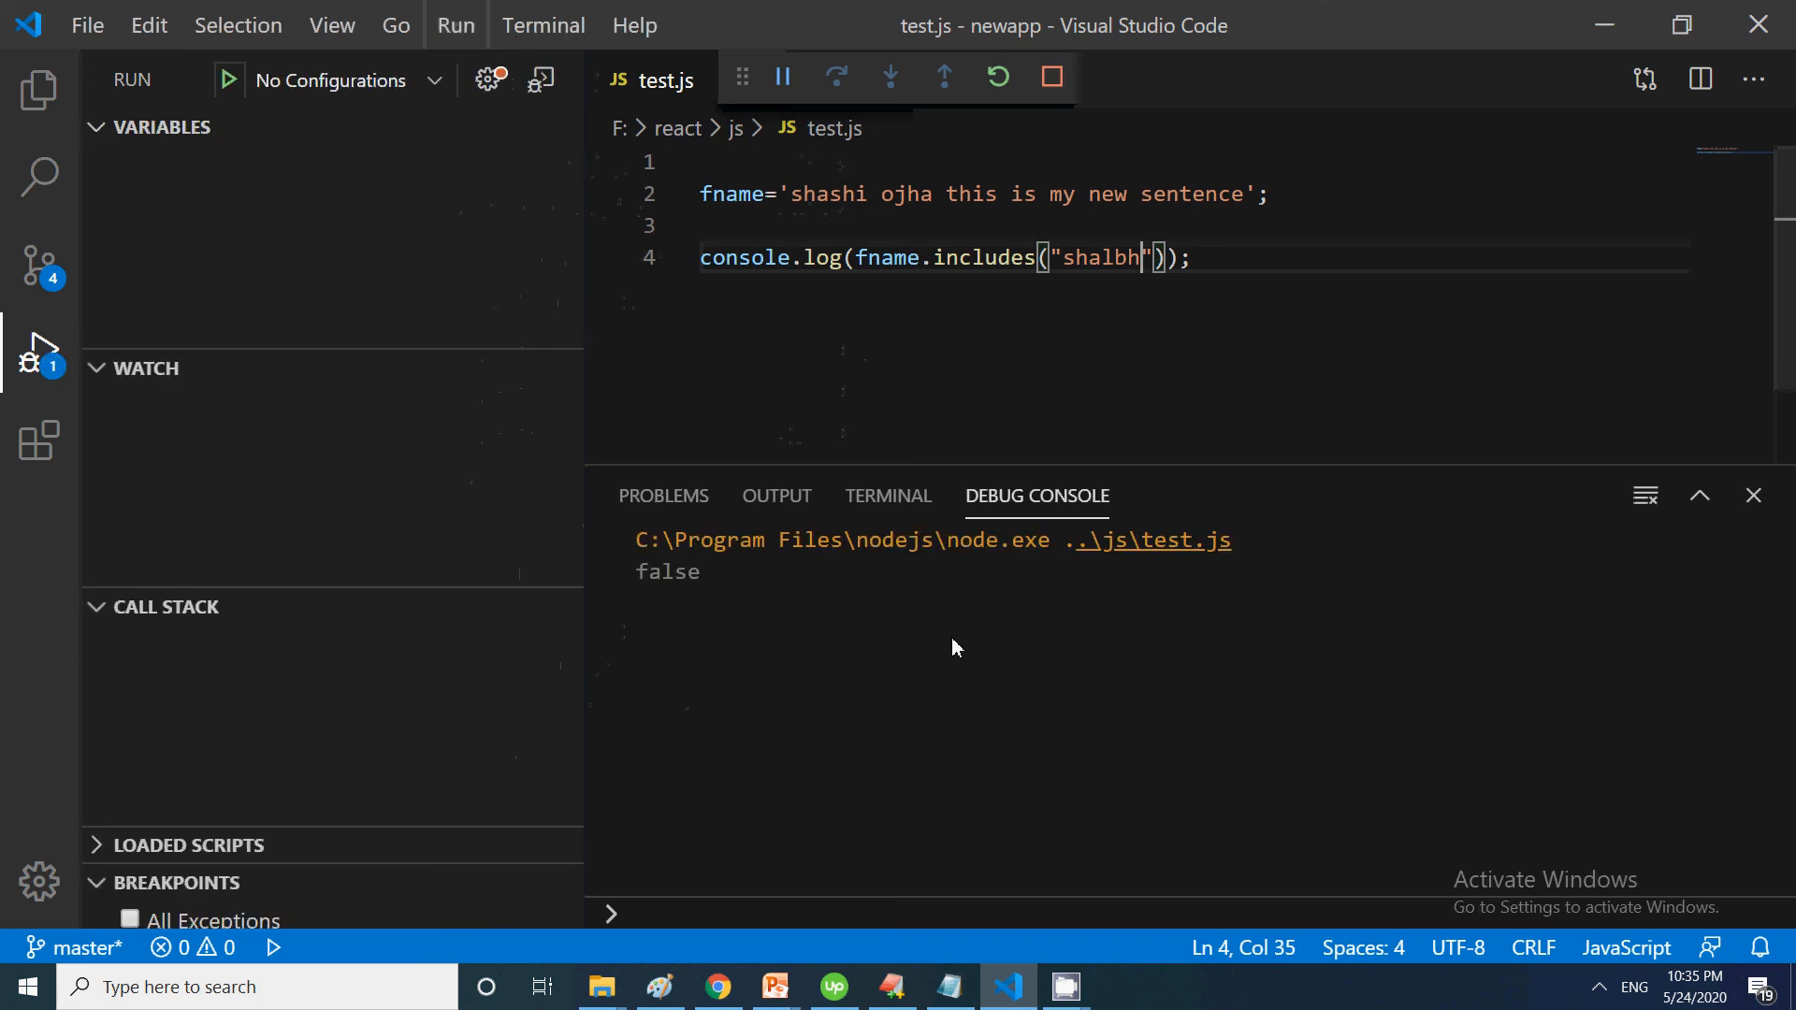
left_click(1051, 76)
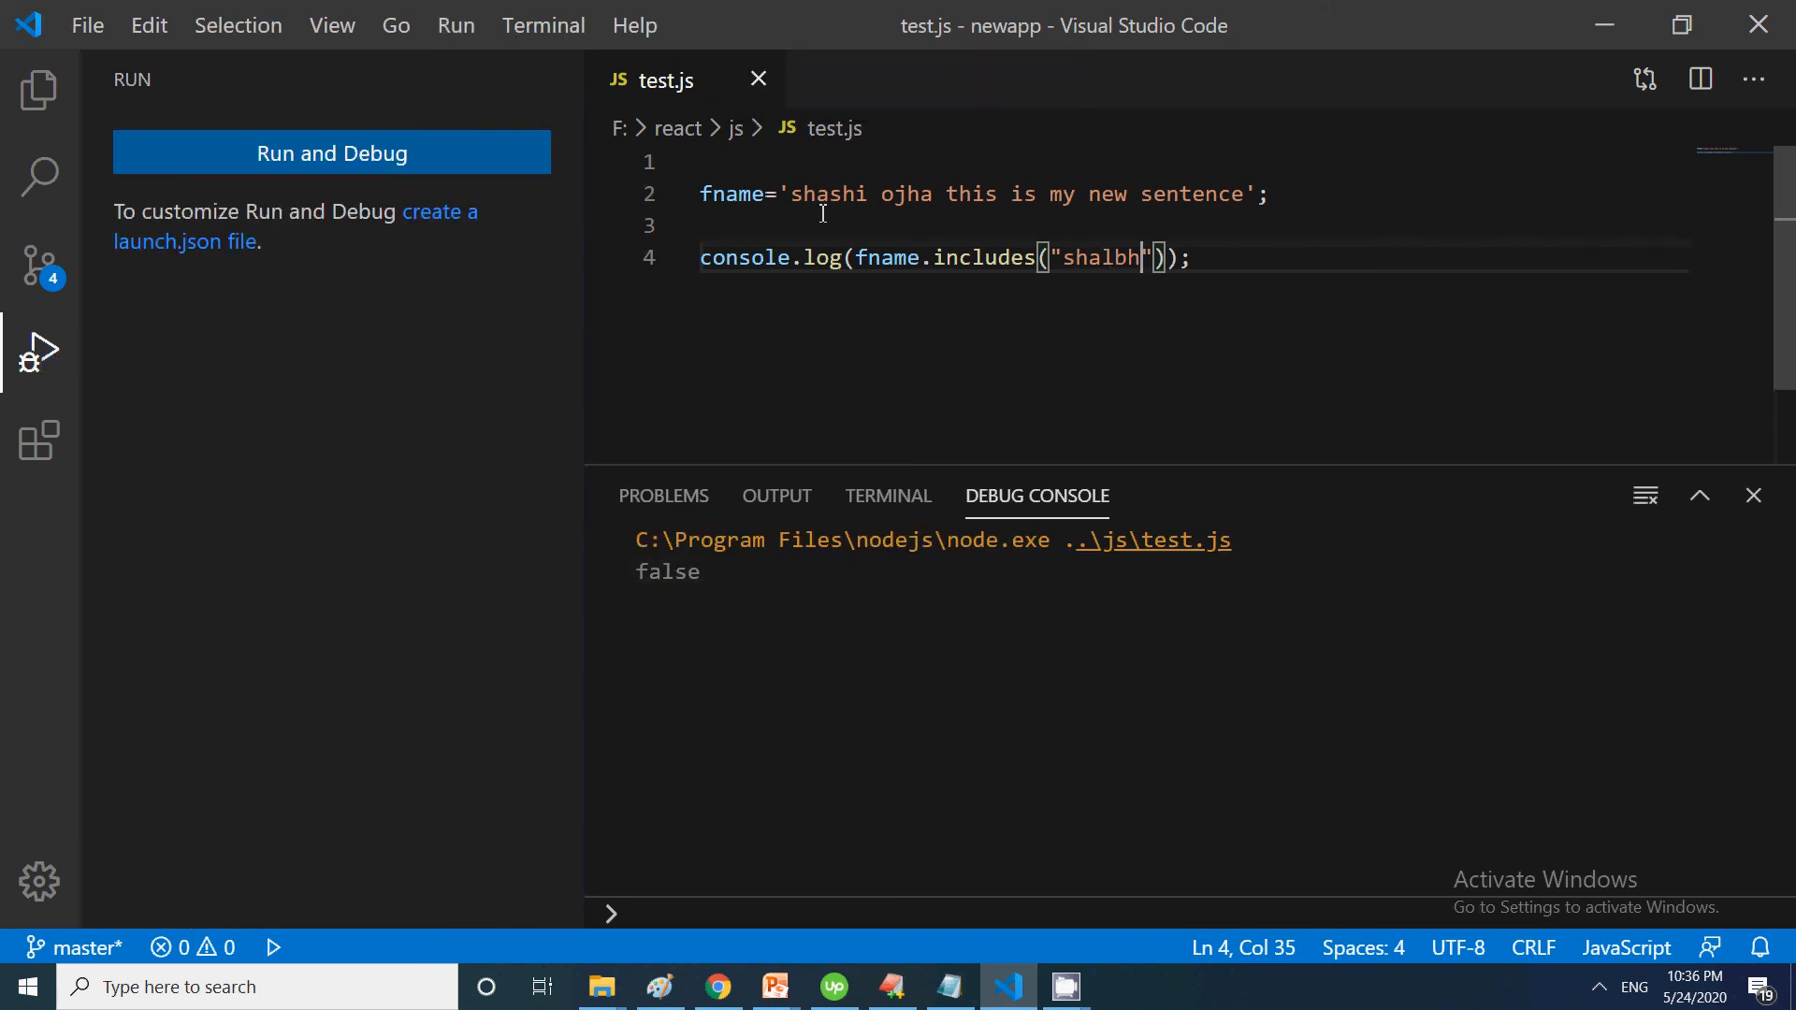
mouse_move(1060, 848)
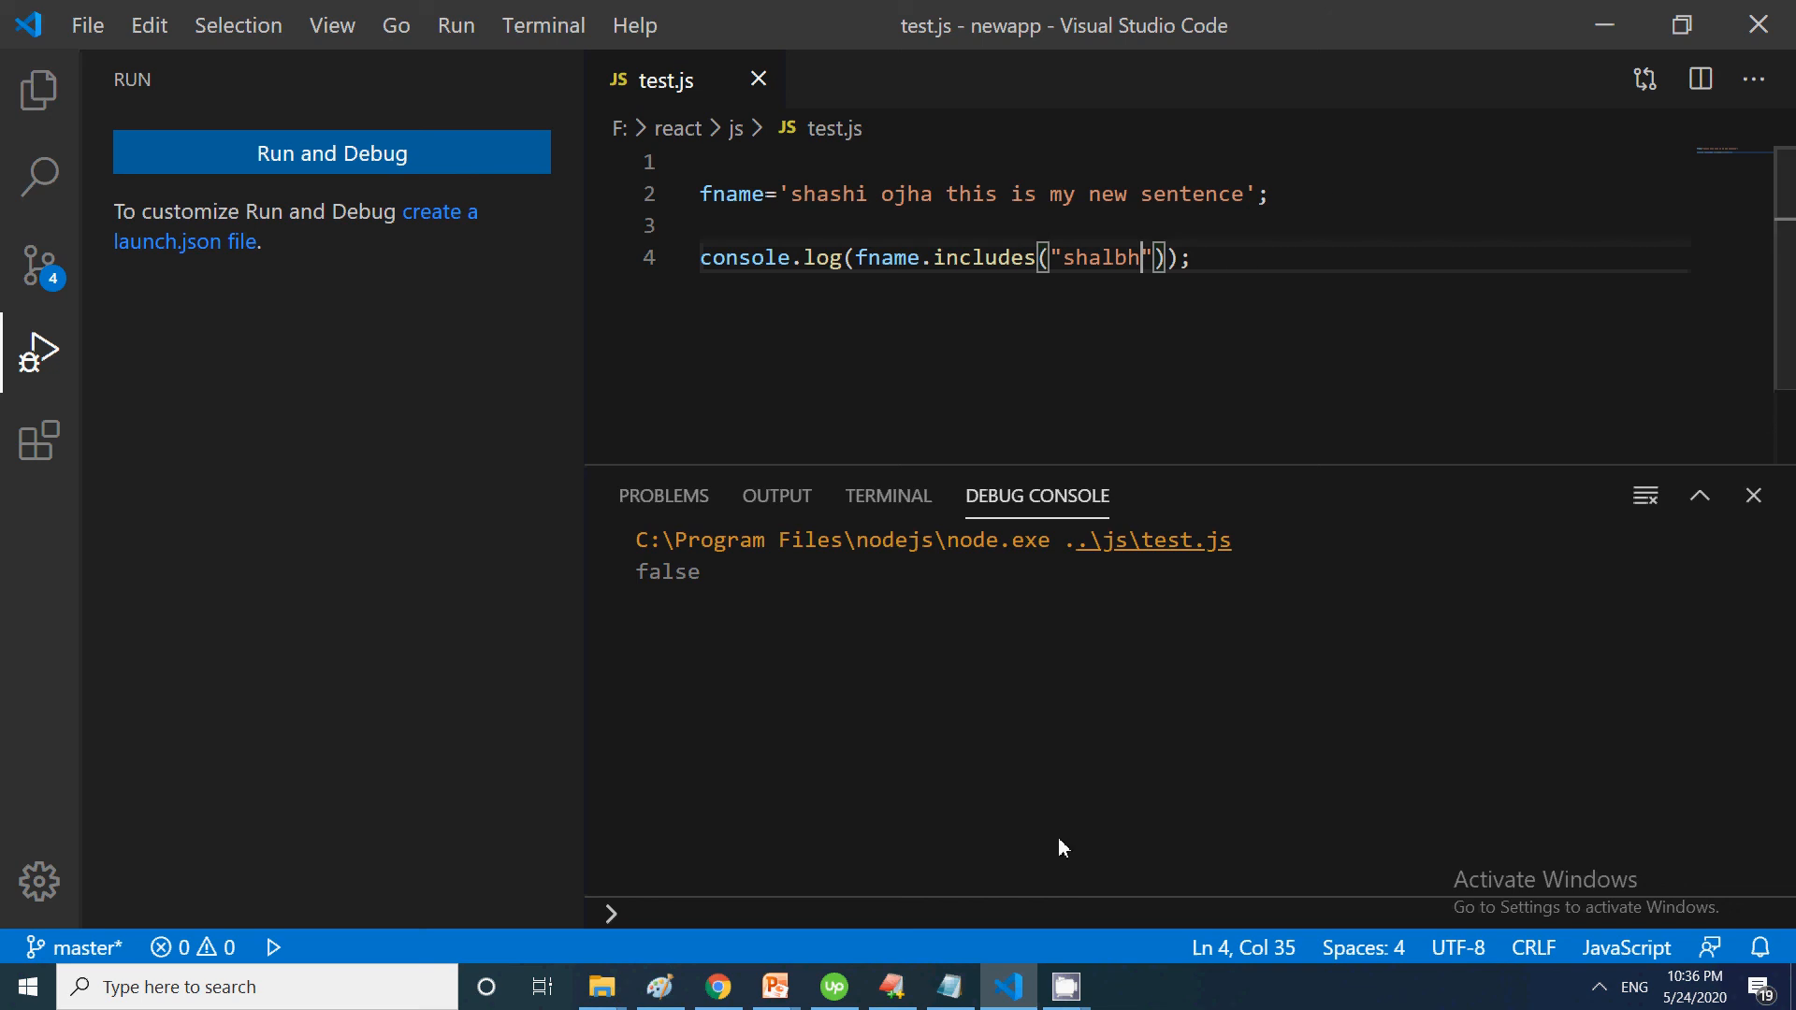
mouse_move(986, 904)
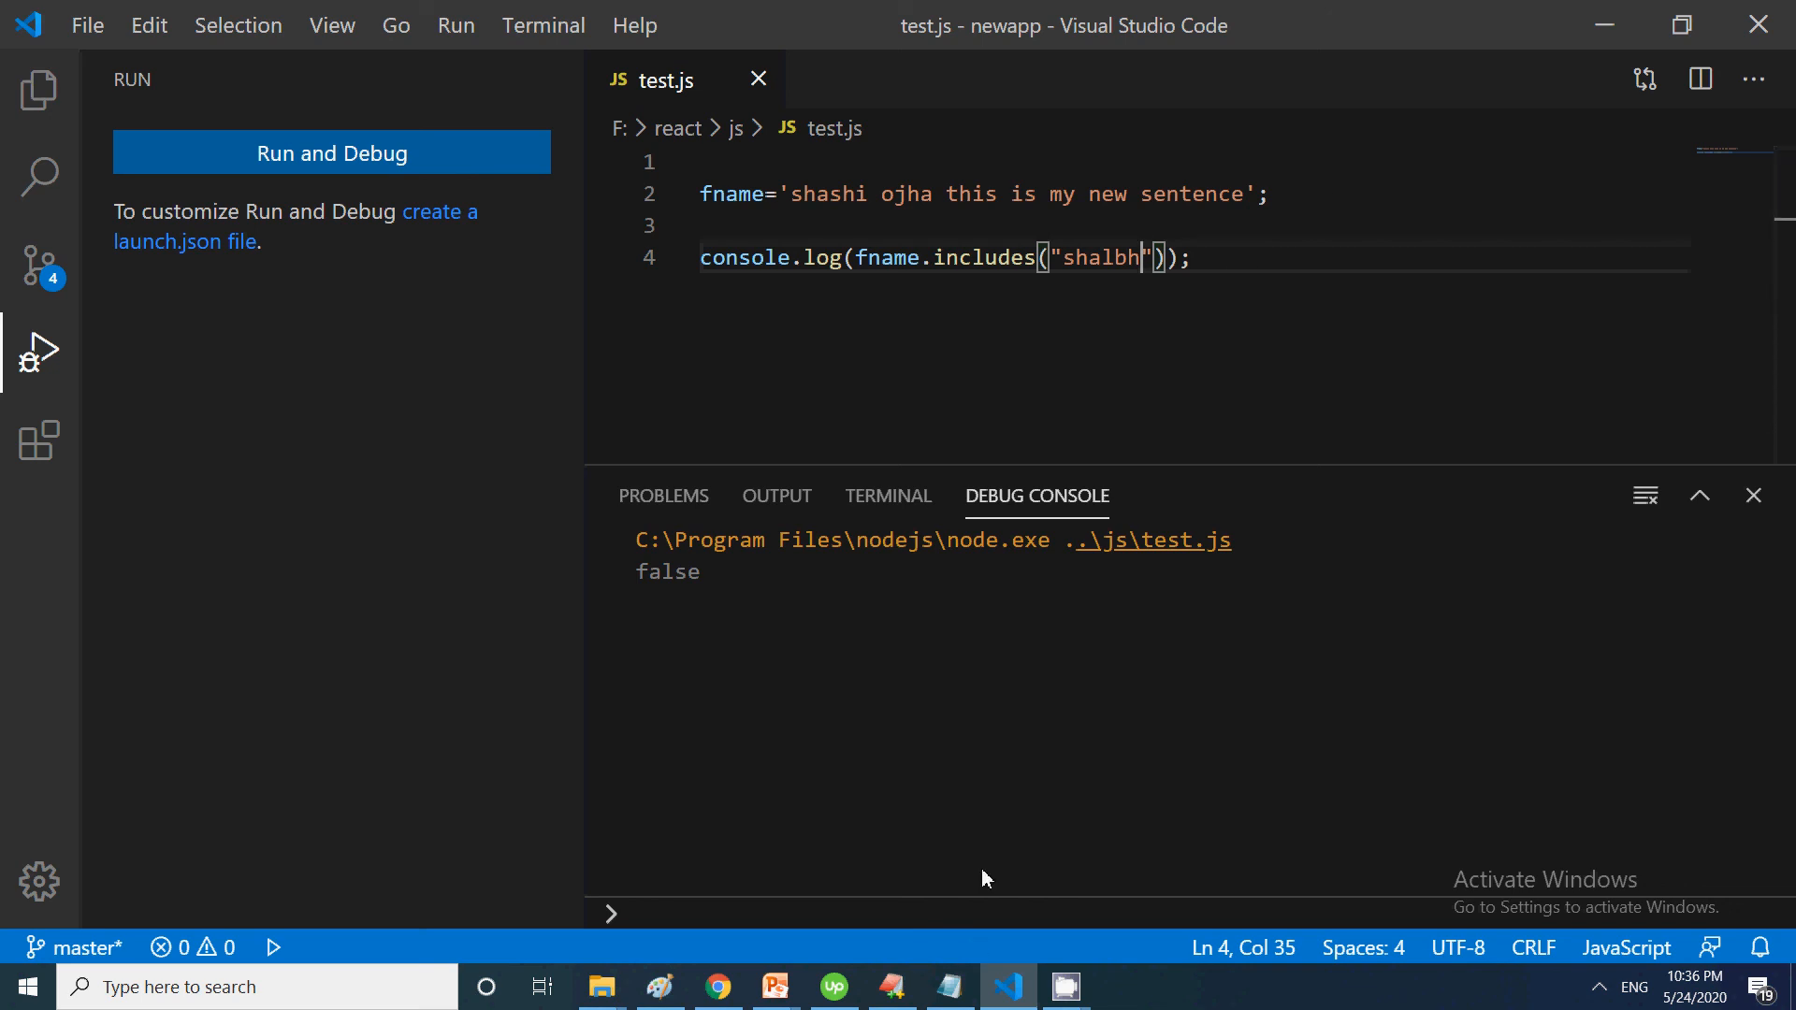
mouse_move(775, 986)
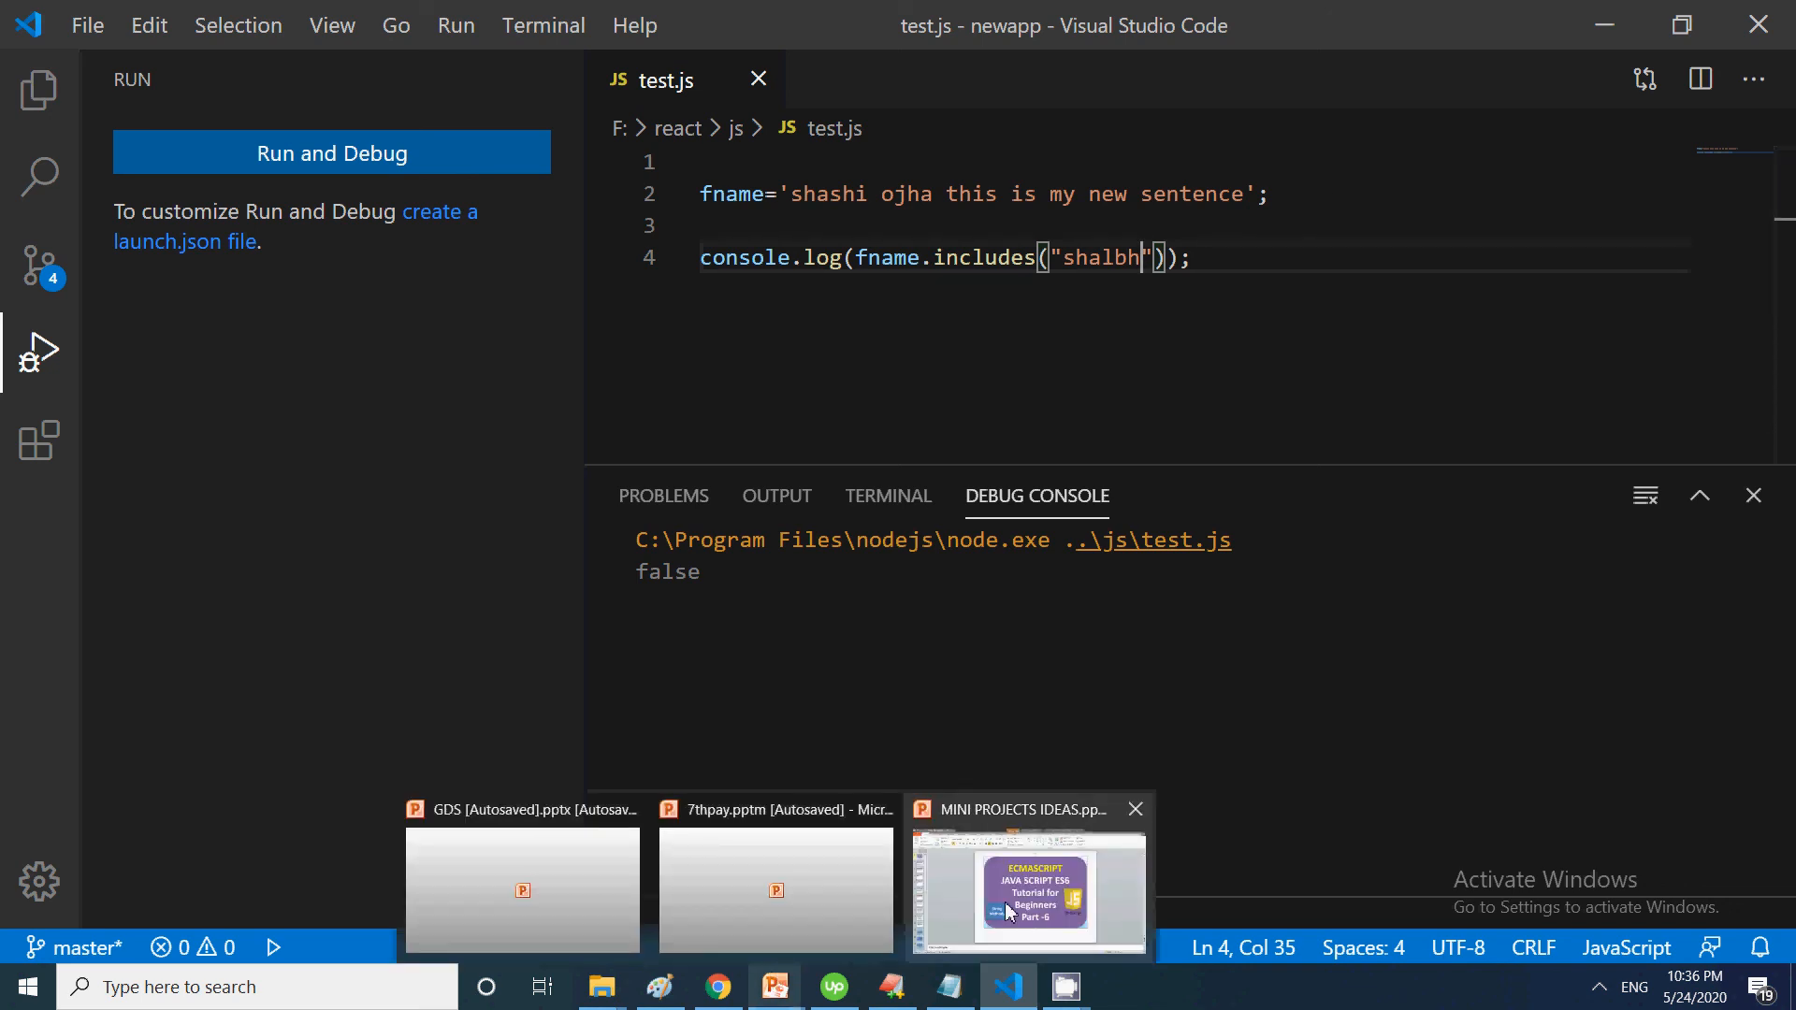
Restore the MINI PROJECTS IDEAS presentation from its taskbar preview
left_click(1029, 891)
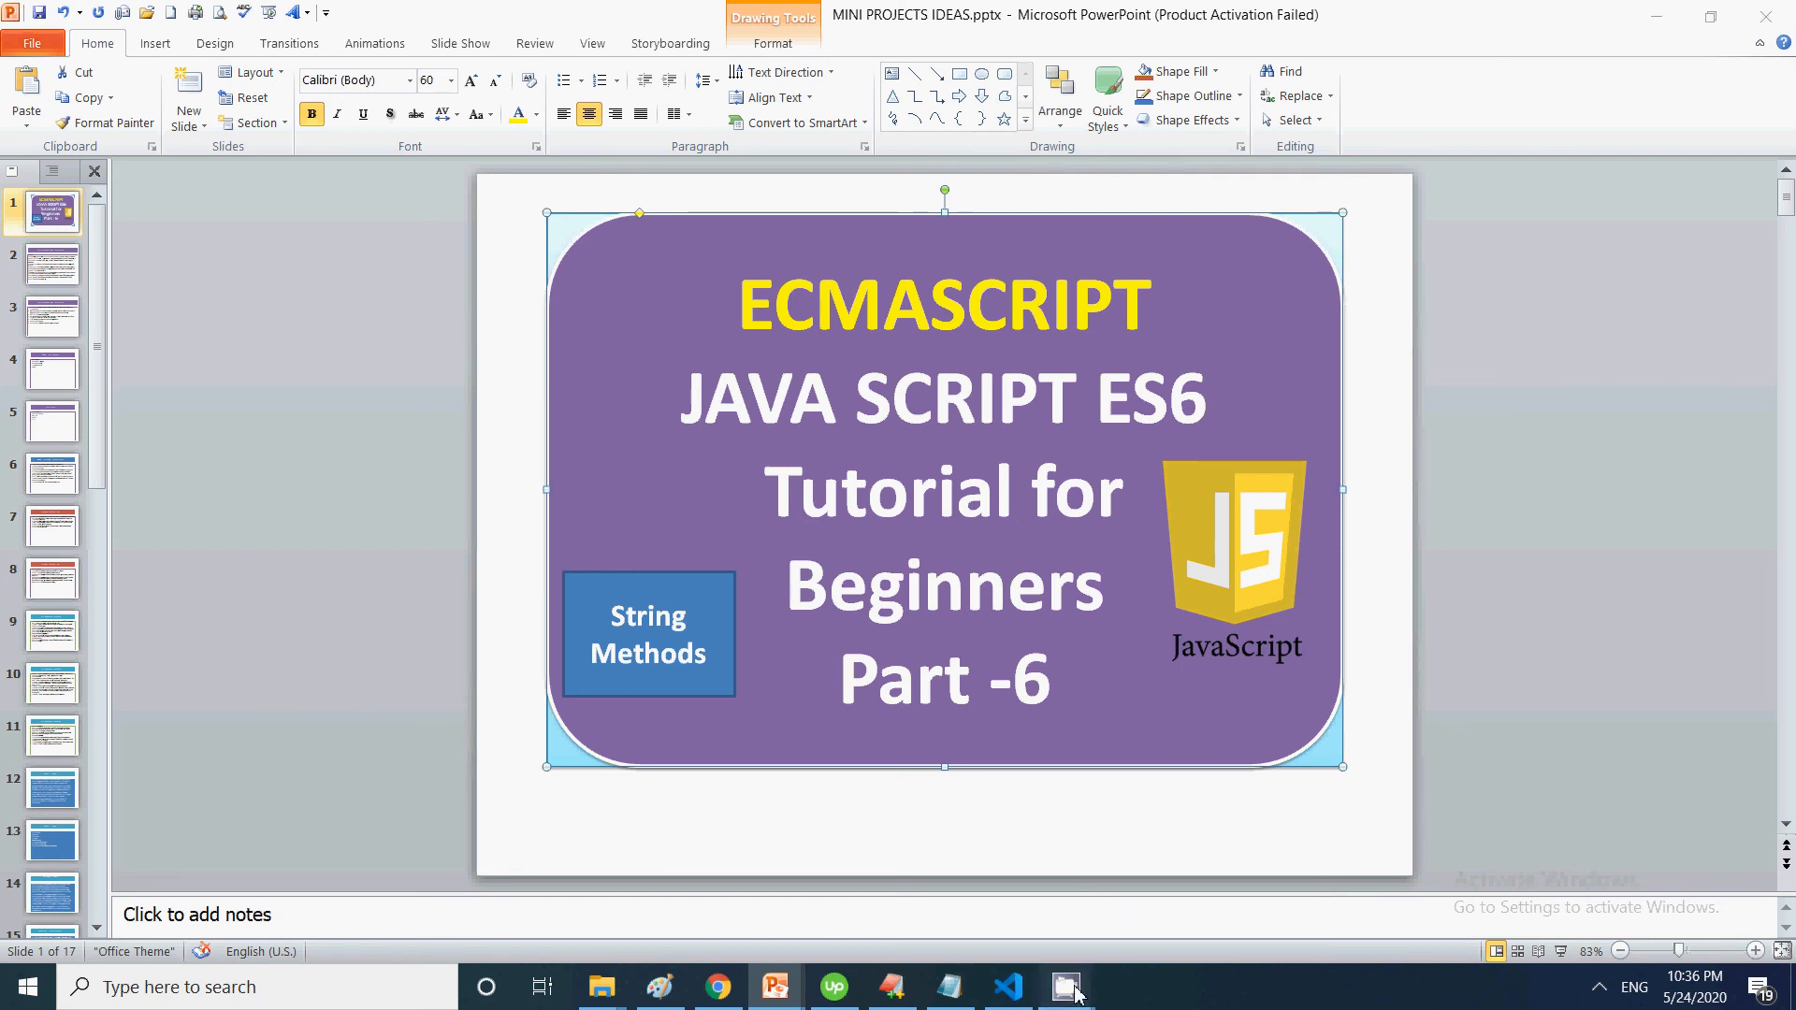
left_click(1065, 984)
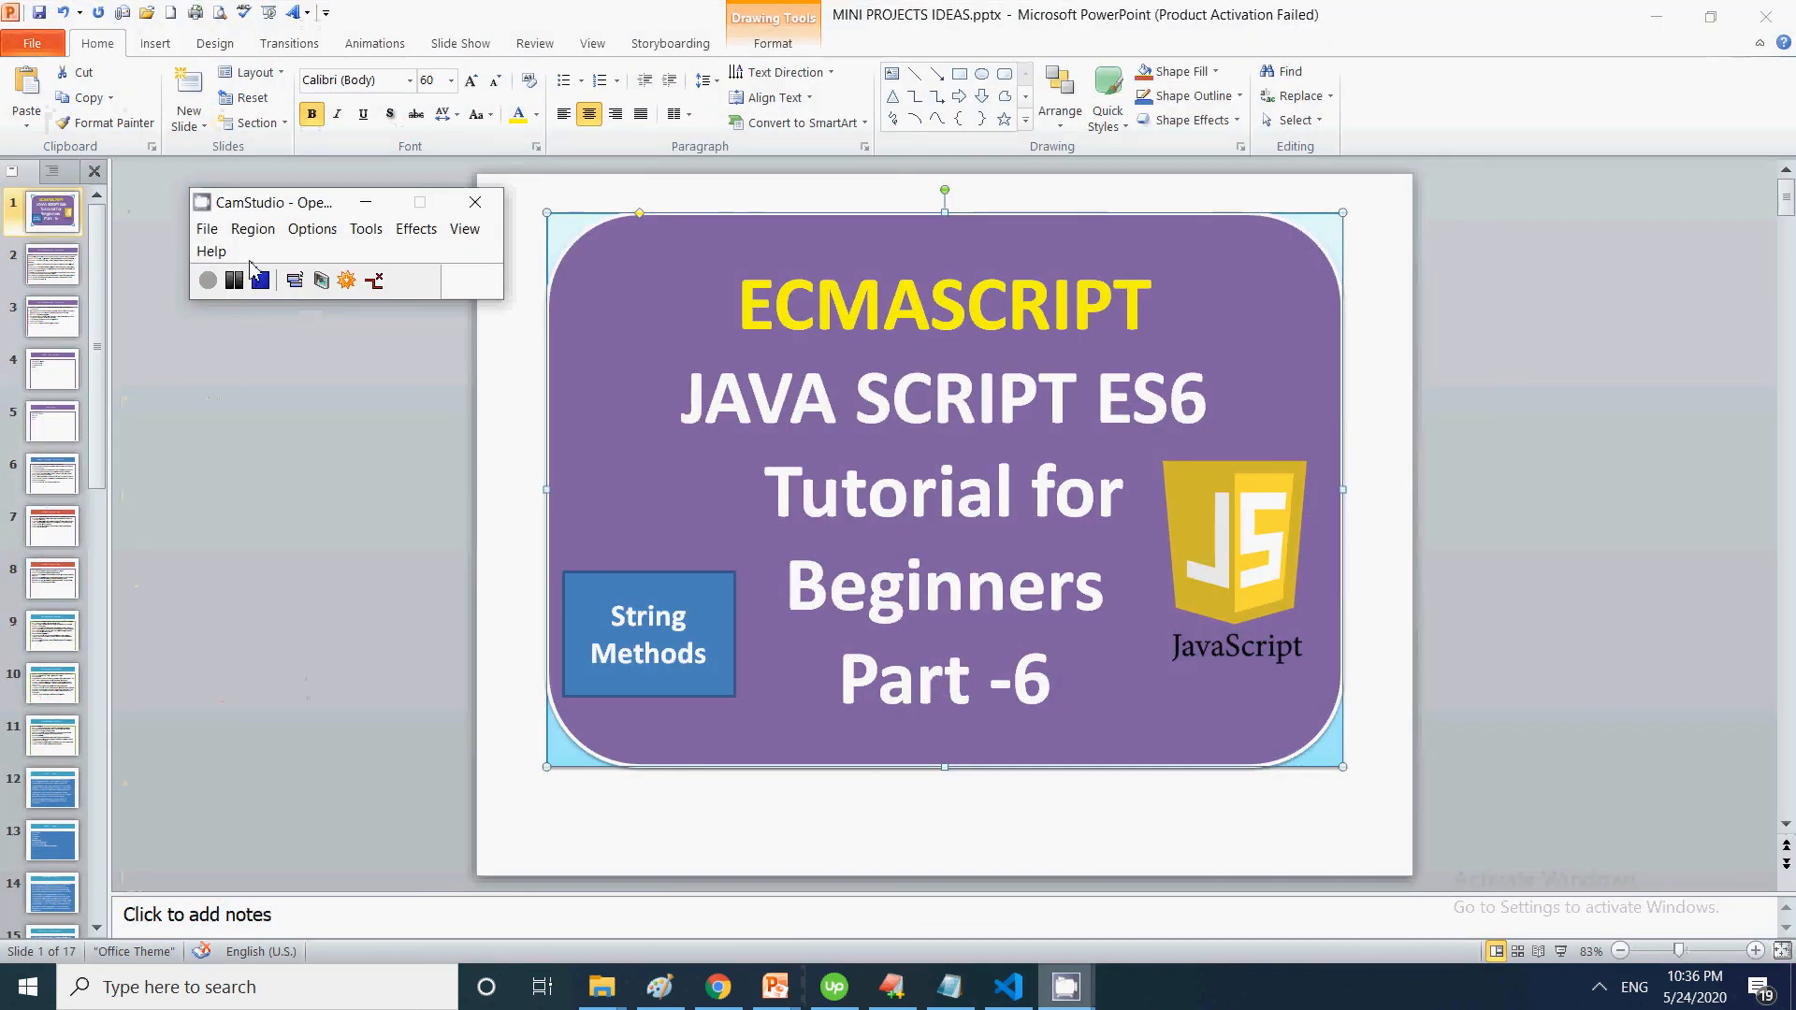